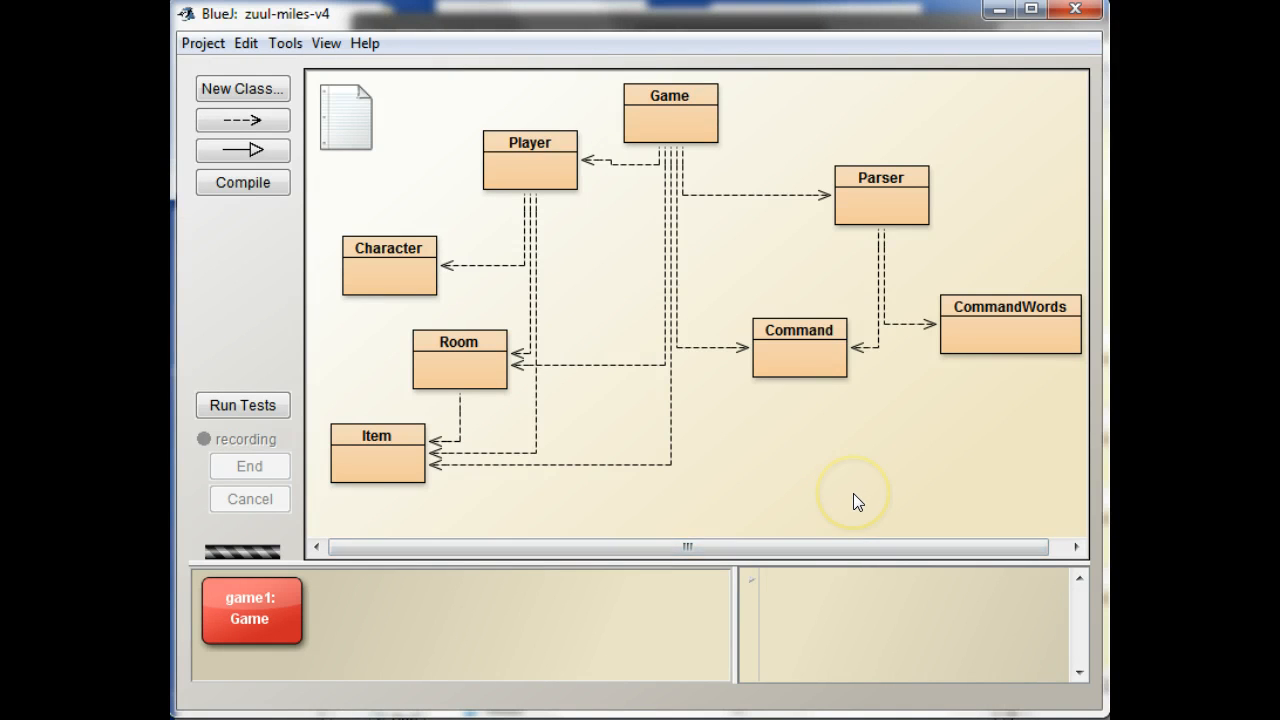
pyautogui.moveTo(528, 190)
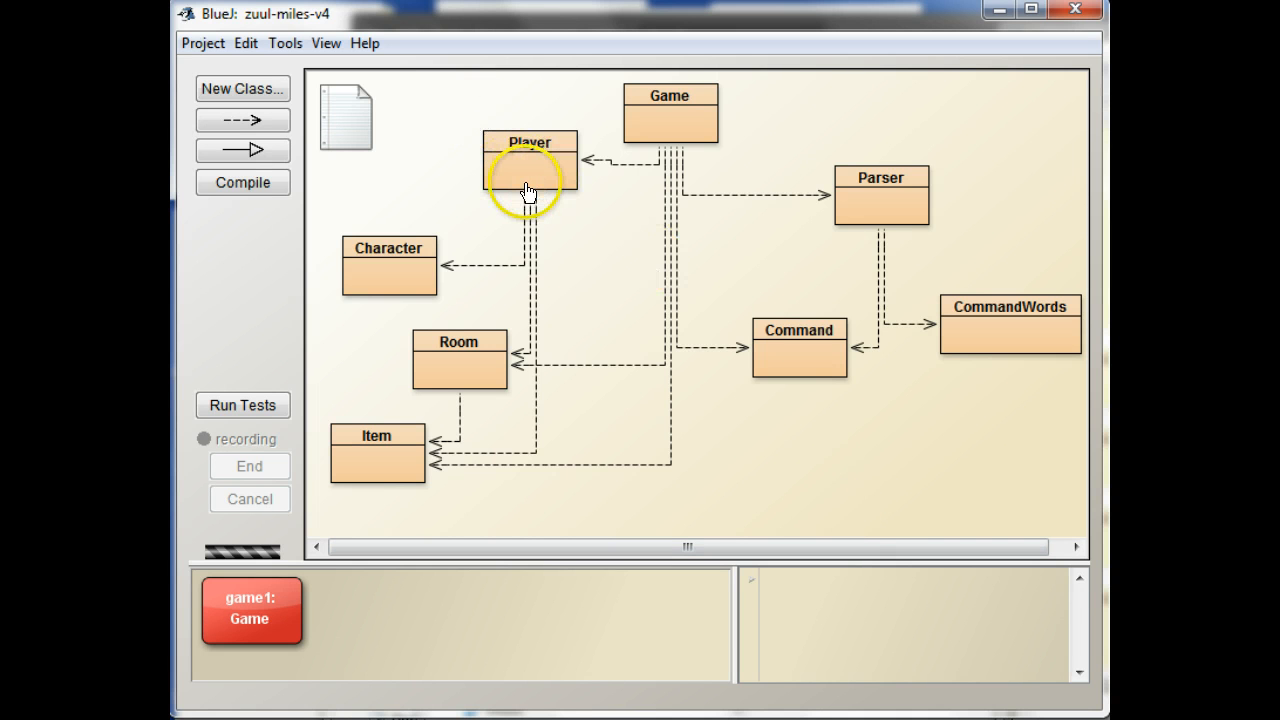
pyautogui.moveTo(597, 302)
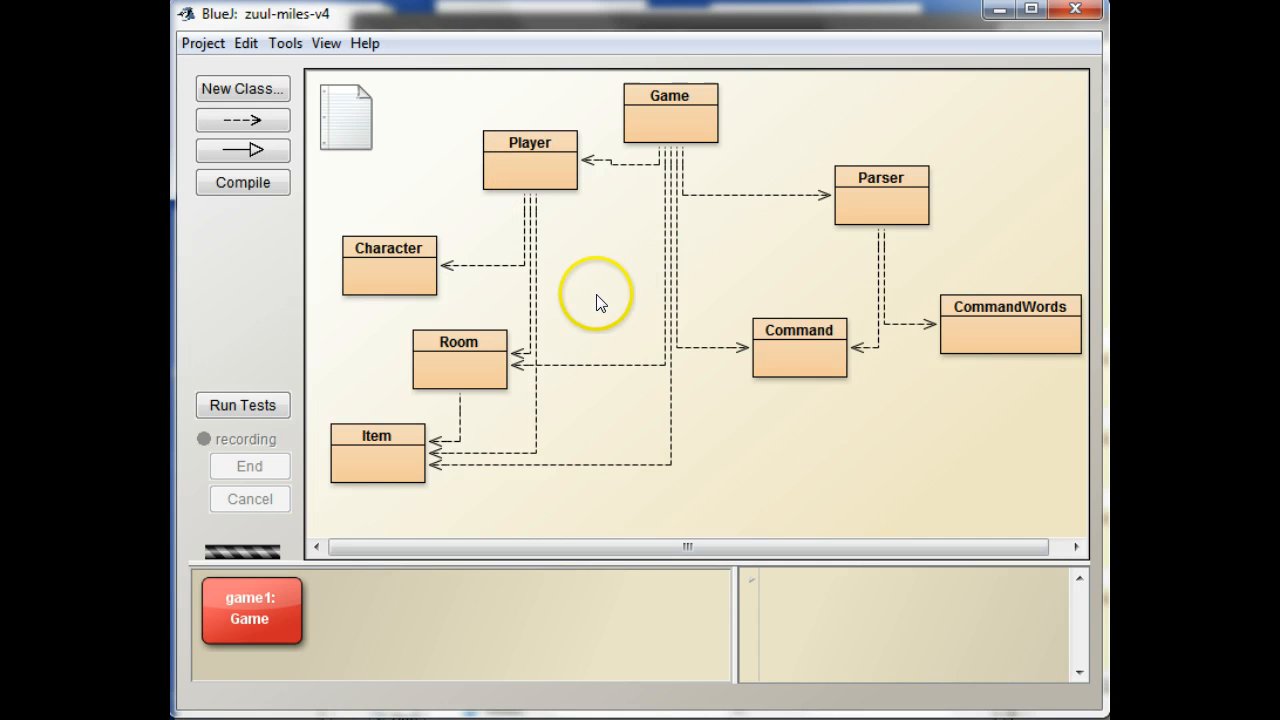
pyautogui.moveTo(672, 120)
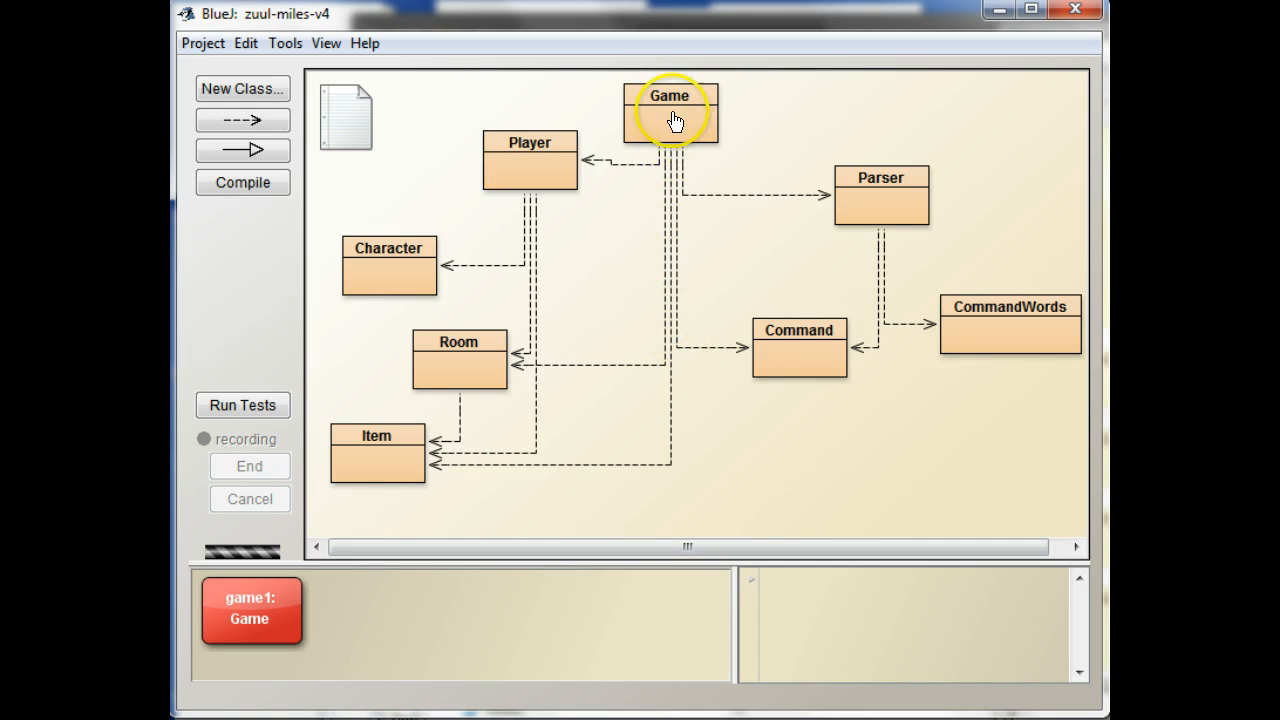
# Review the Game class source and its currentRoom field, then close it.
pyautogui.doubleClick(670, 113)
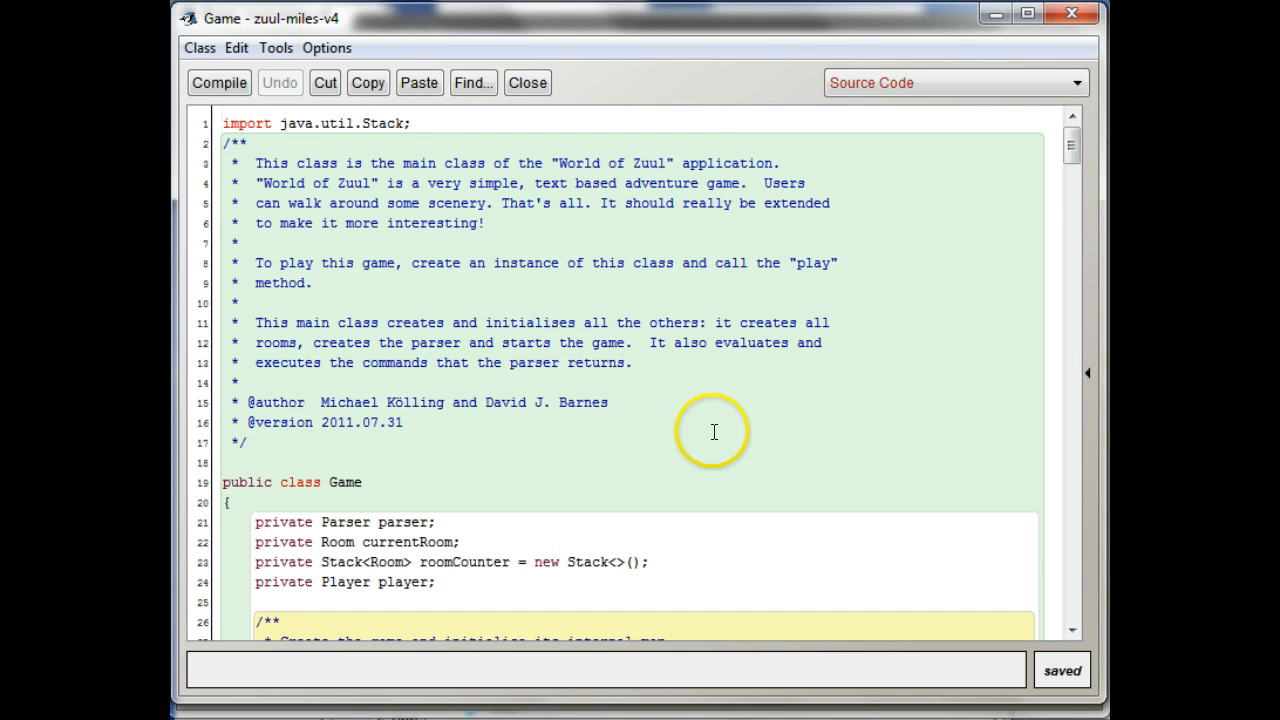
pyautogui.doubleClick(407, 542)
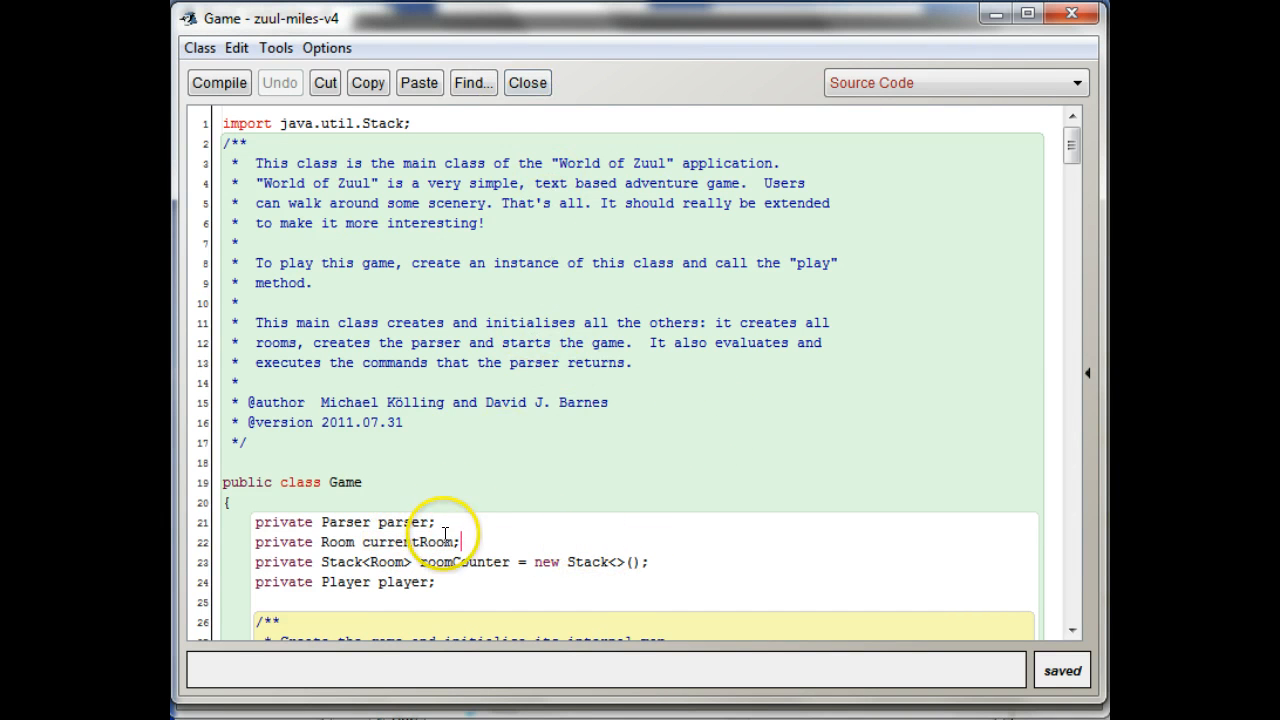
pyautogui.click(527, 83)
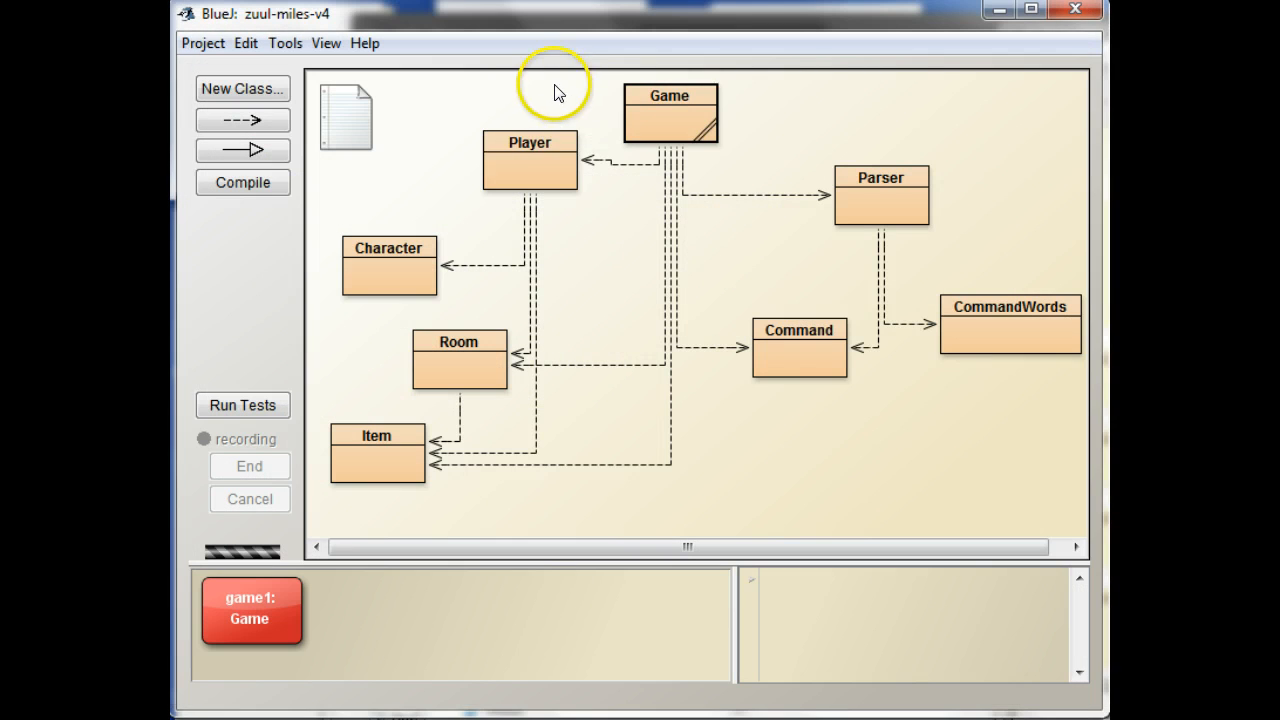
# Read through the Player source with its currentRoom field, enterRoom and getRoom methods.
pyautogui.doubleClick(530, 160)
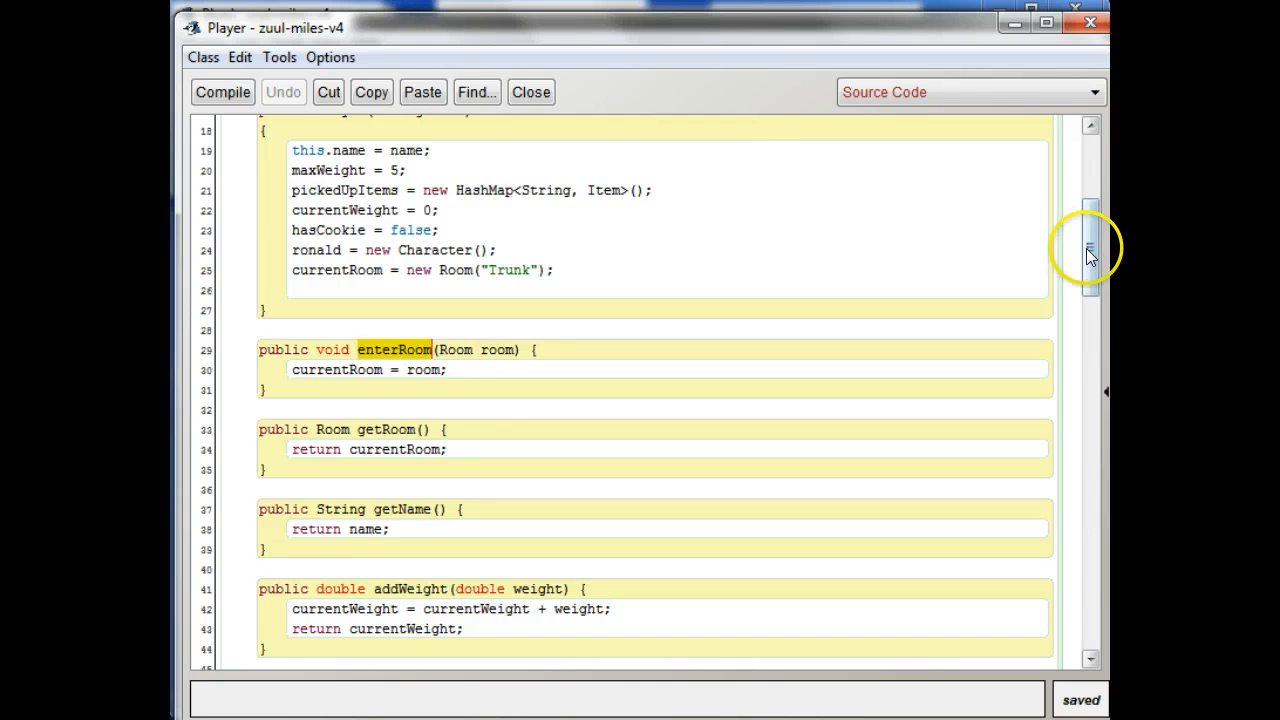
pyautogui.scroll(3)
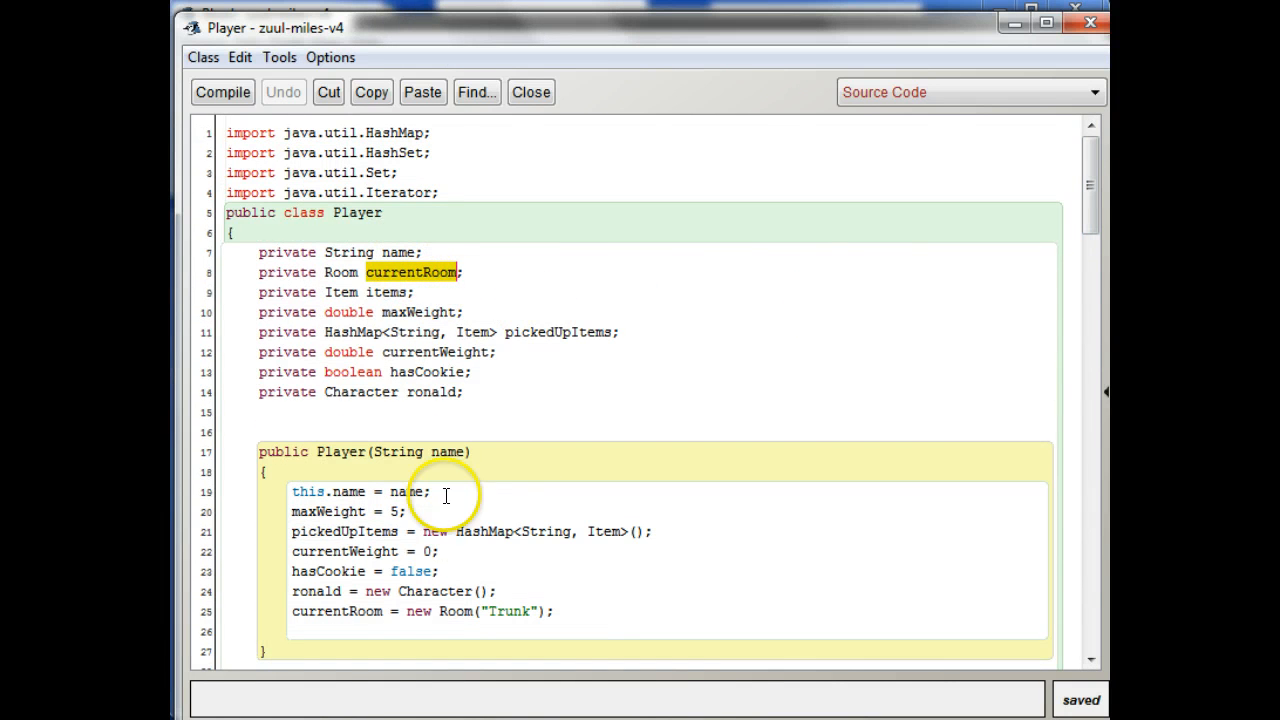
pyautogui.scroll(-3)
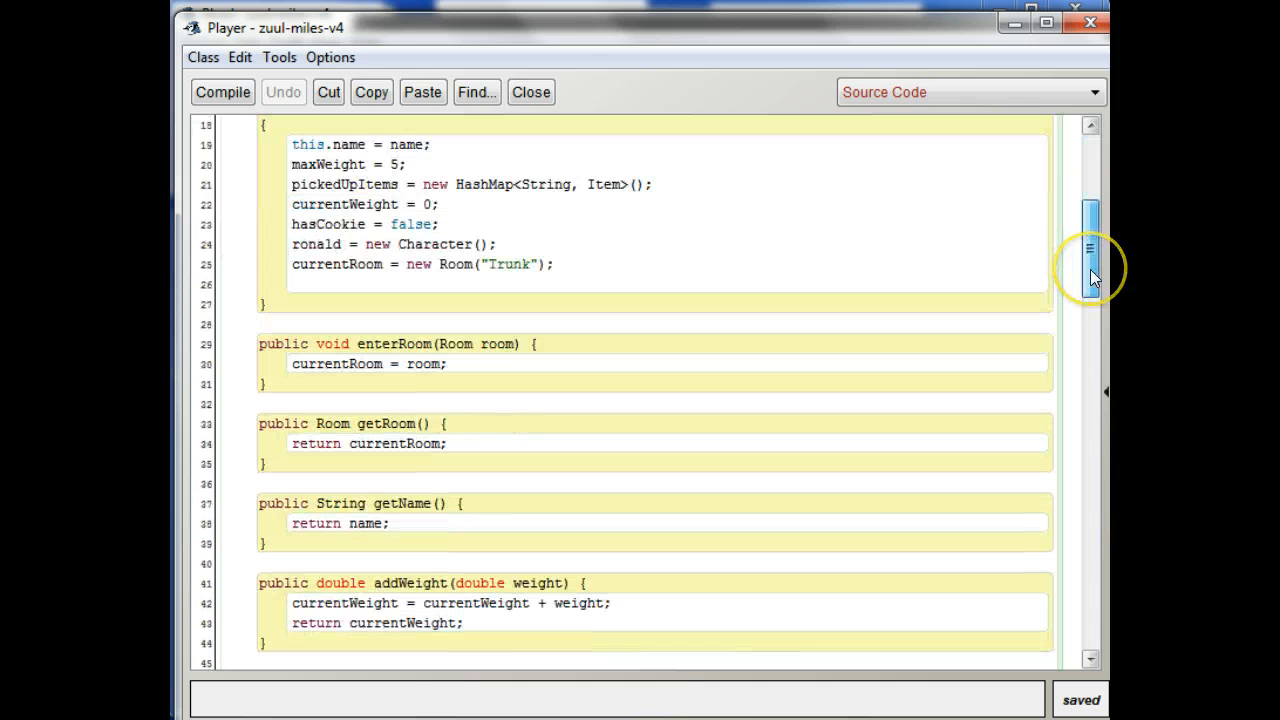
pyautogui.scroll(-3)
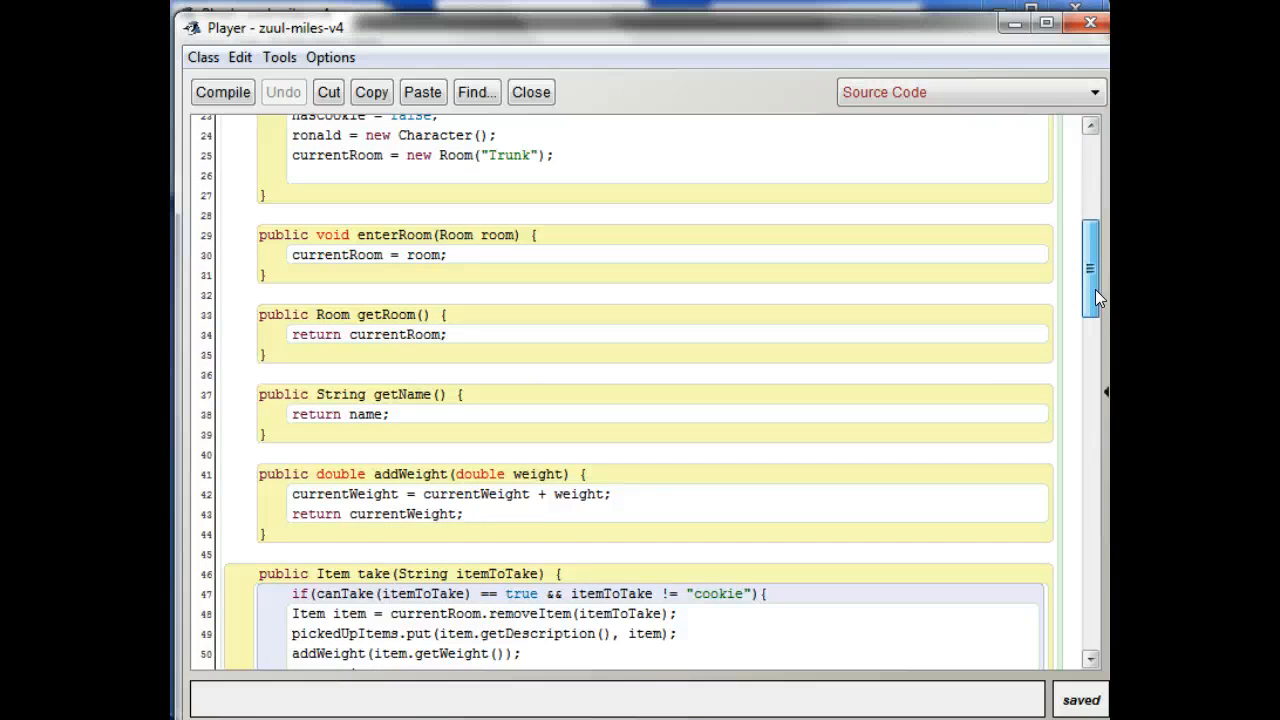
pyautogui.scroll(3)
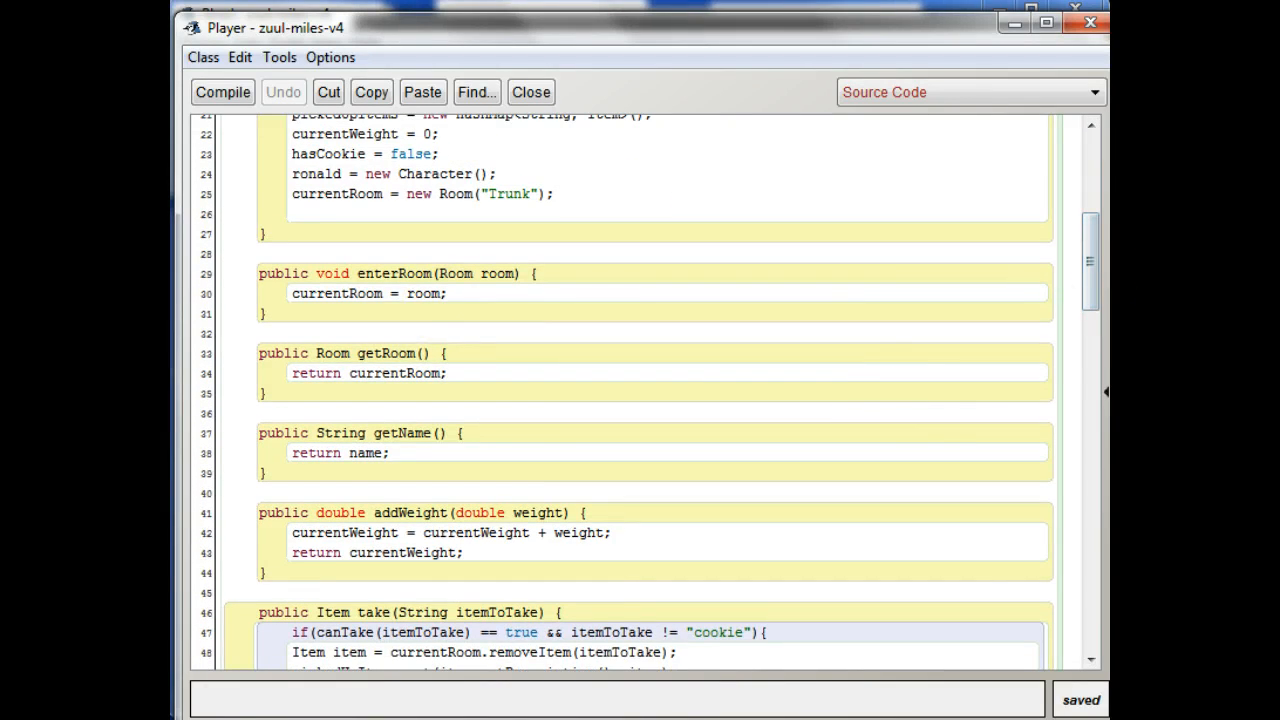
pyautogui.scroll(3)
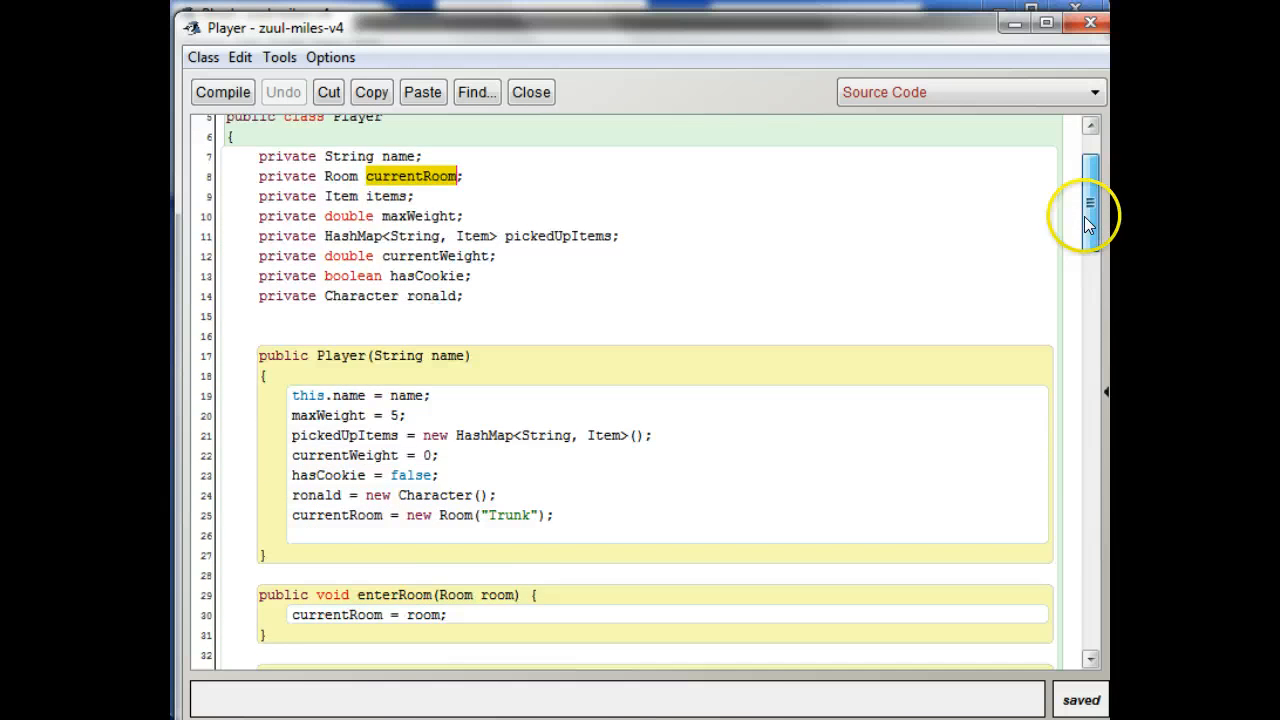
pyautogui.scroll(-3)
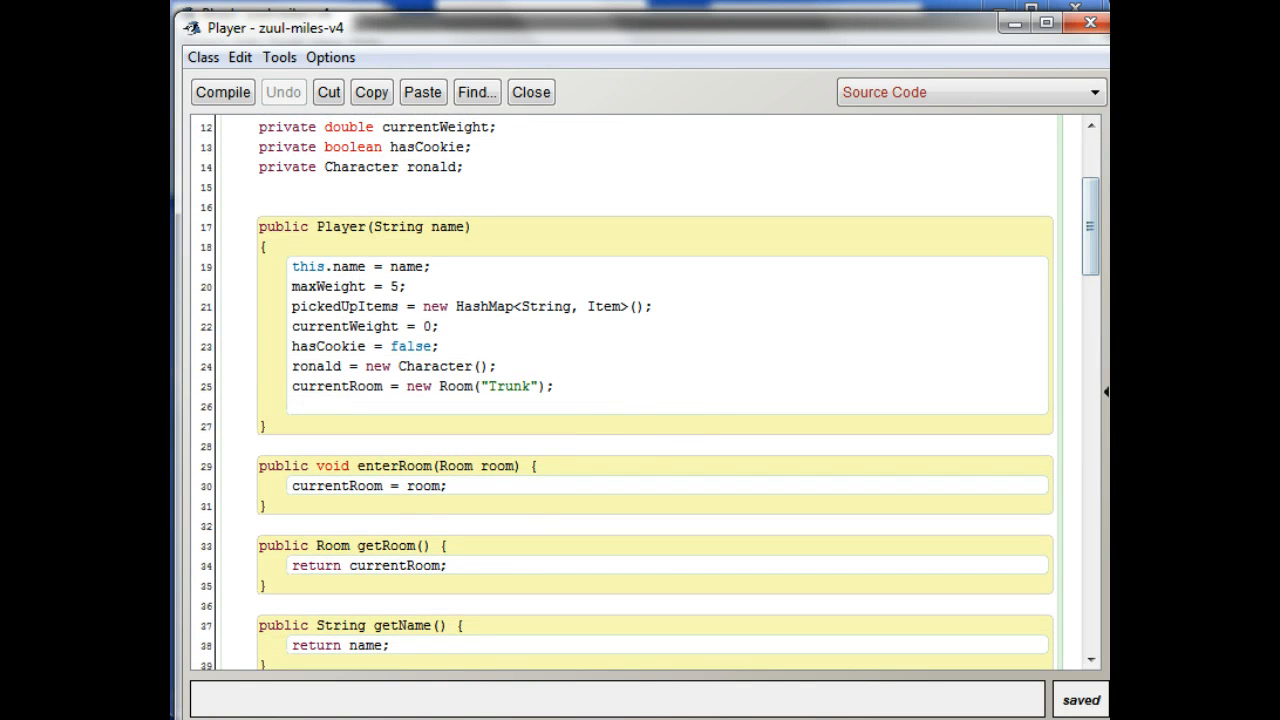
pyautogui.scroll(3)
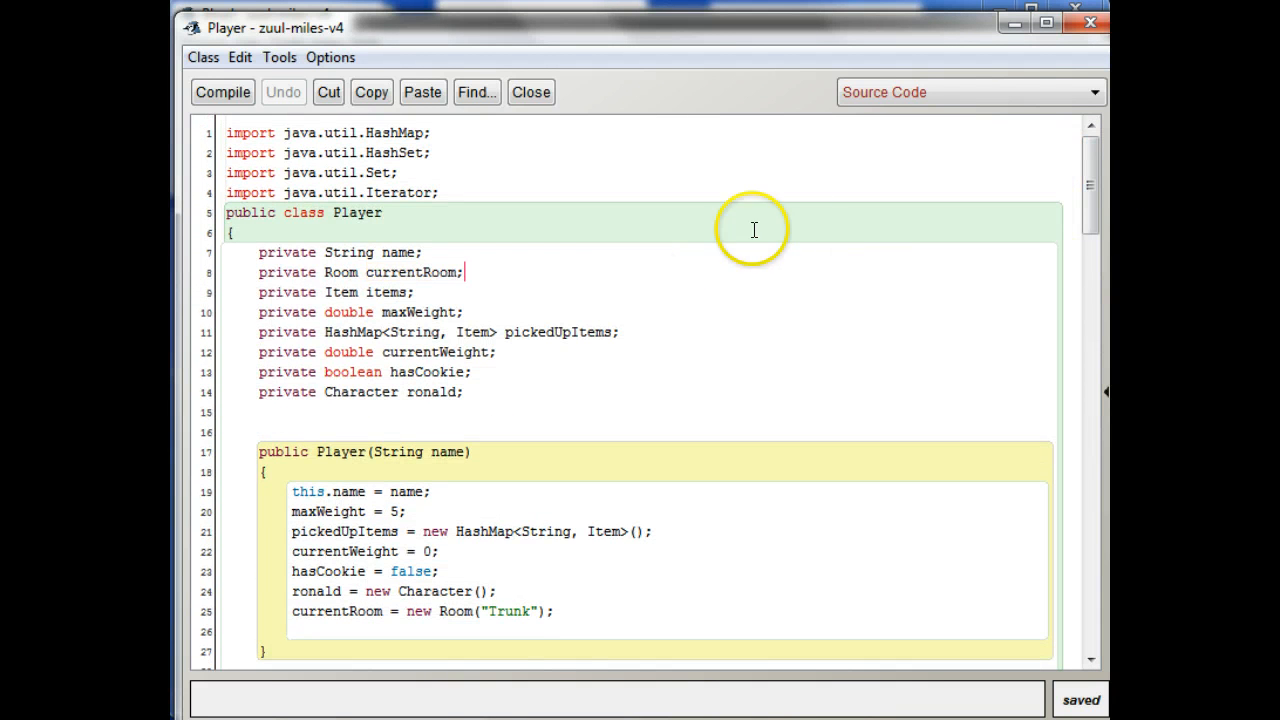
pyautogui.moveTo(787, 211)
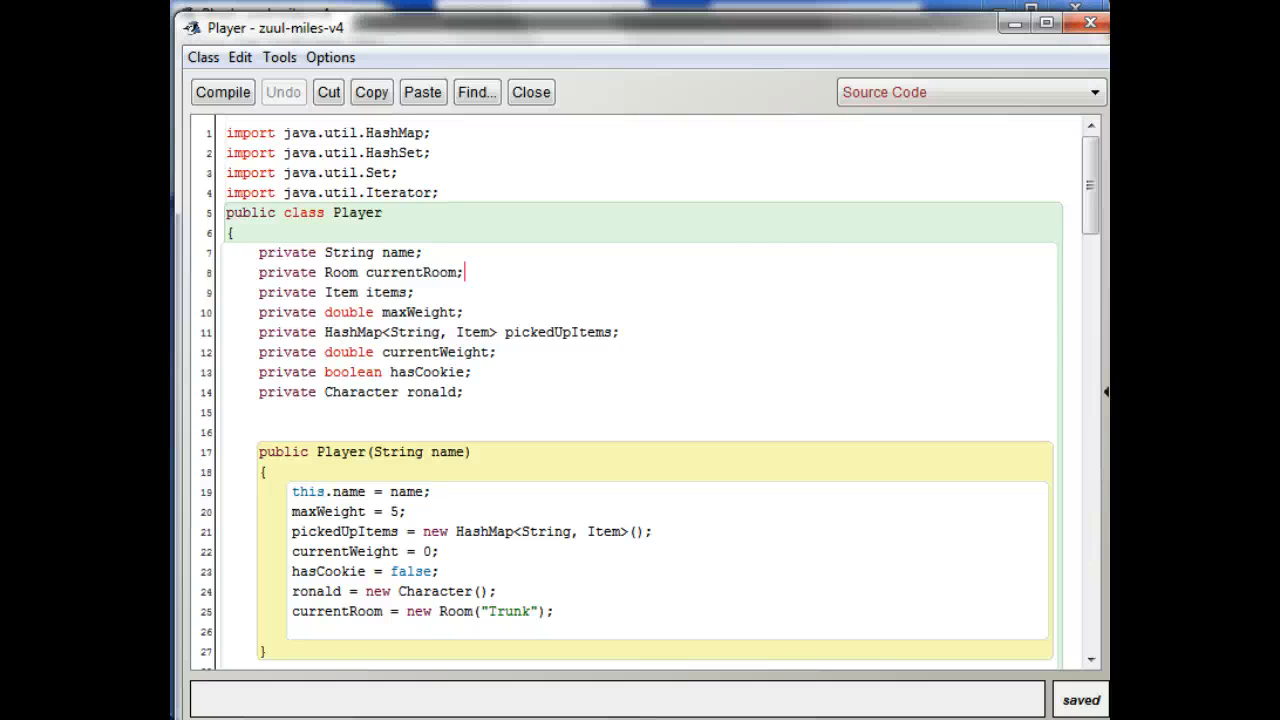
pyautogui.moveTo(691, 405)
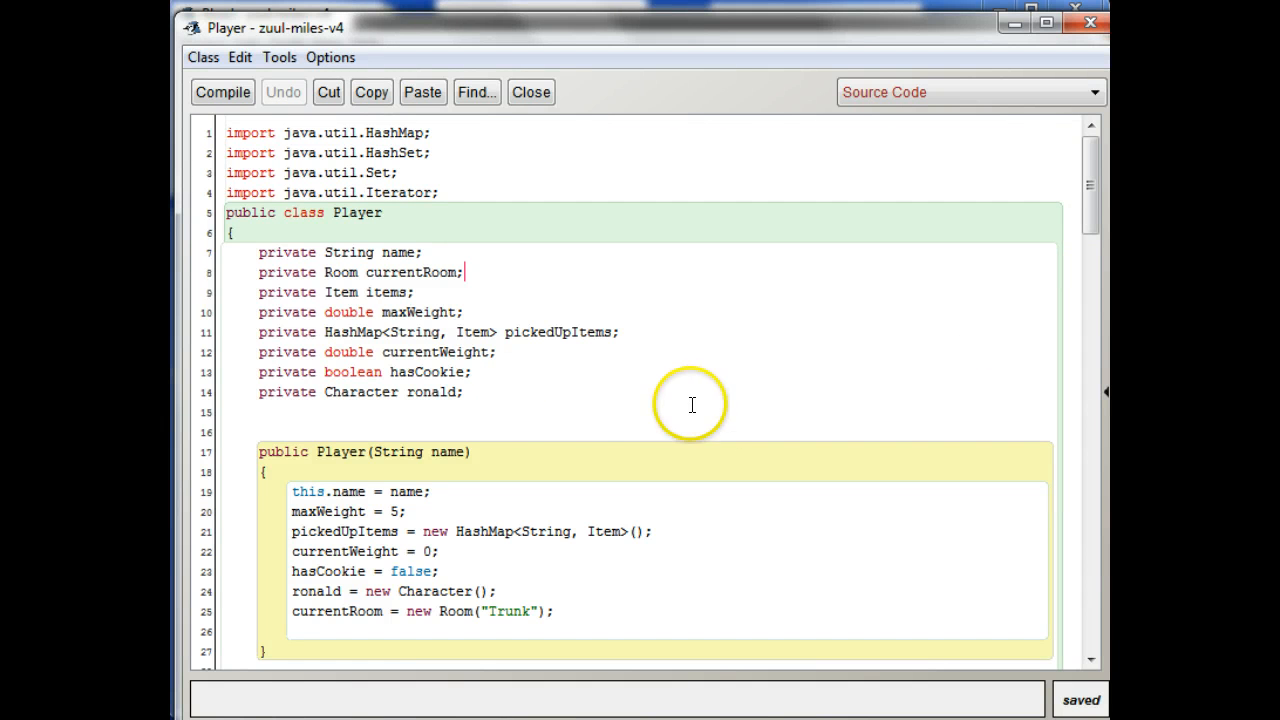
pyautogui.moveTo(363, 213)
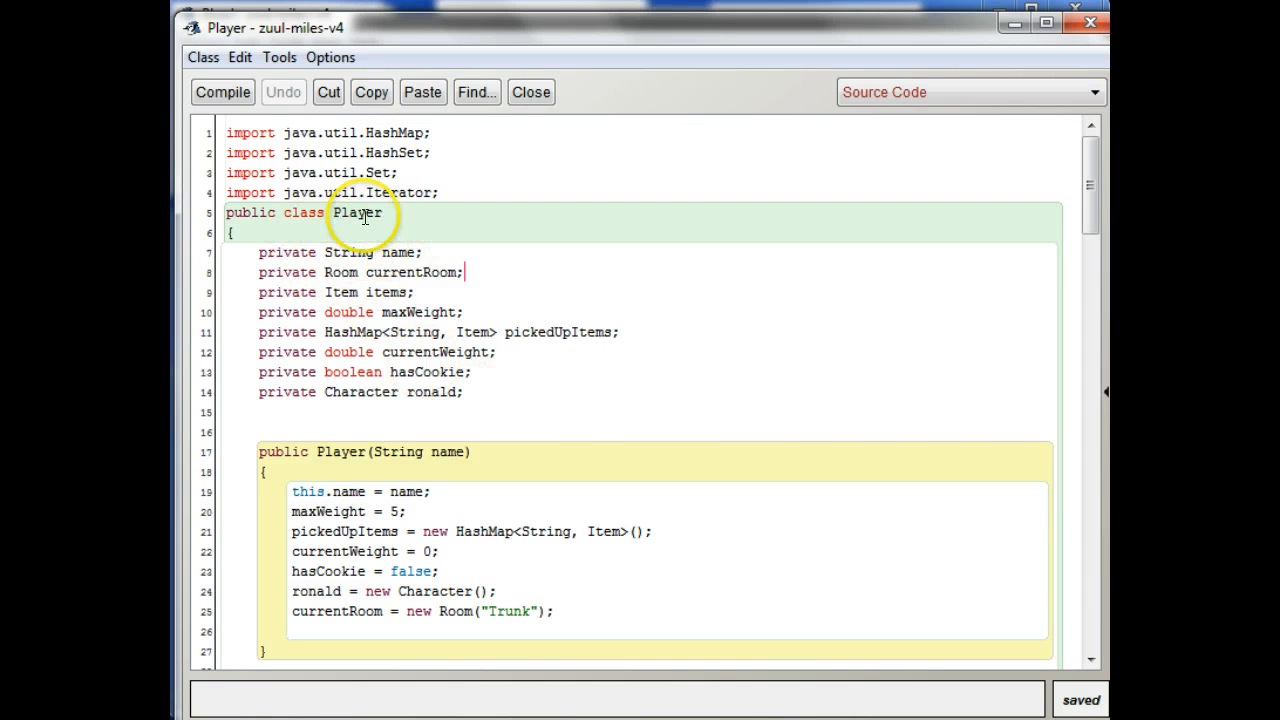
pyautogui.doubleClick(408, 272)
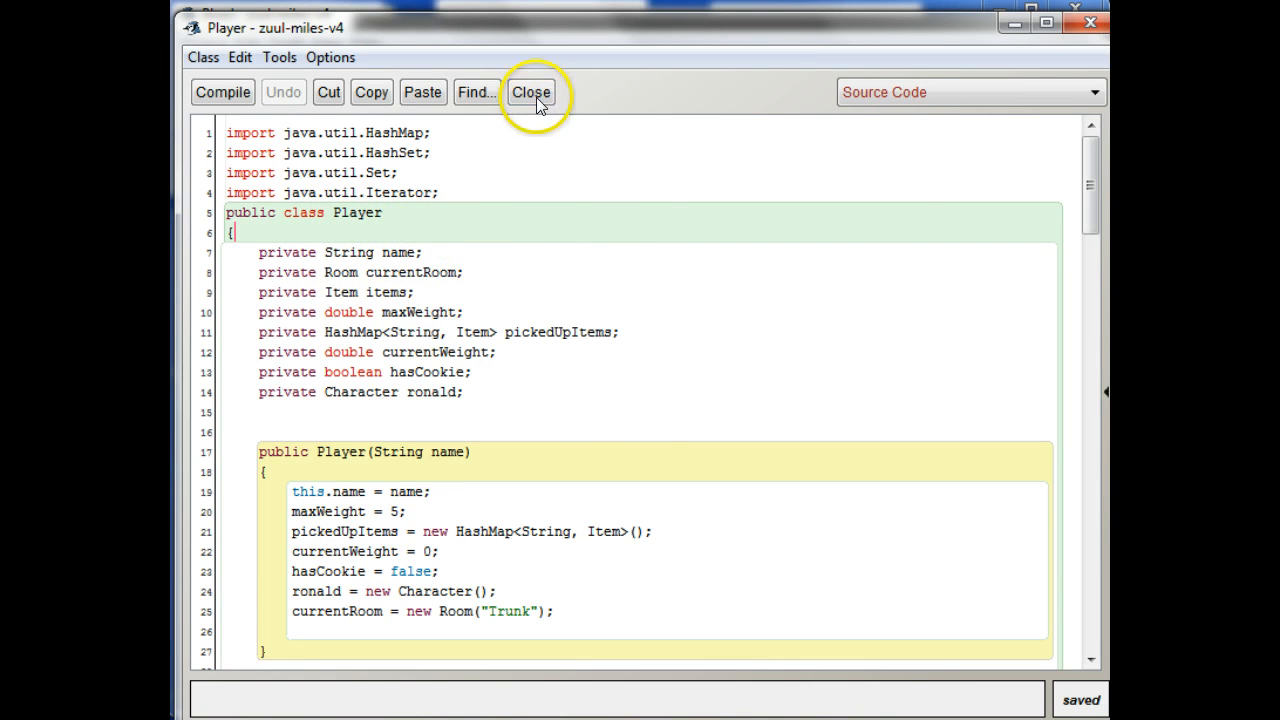
# Close the Player editor and reopen Game to review its field list.
pyautogui.click(531, 92)
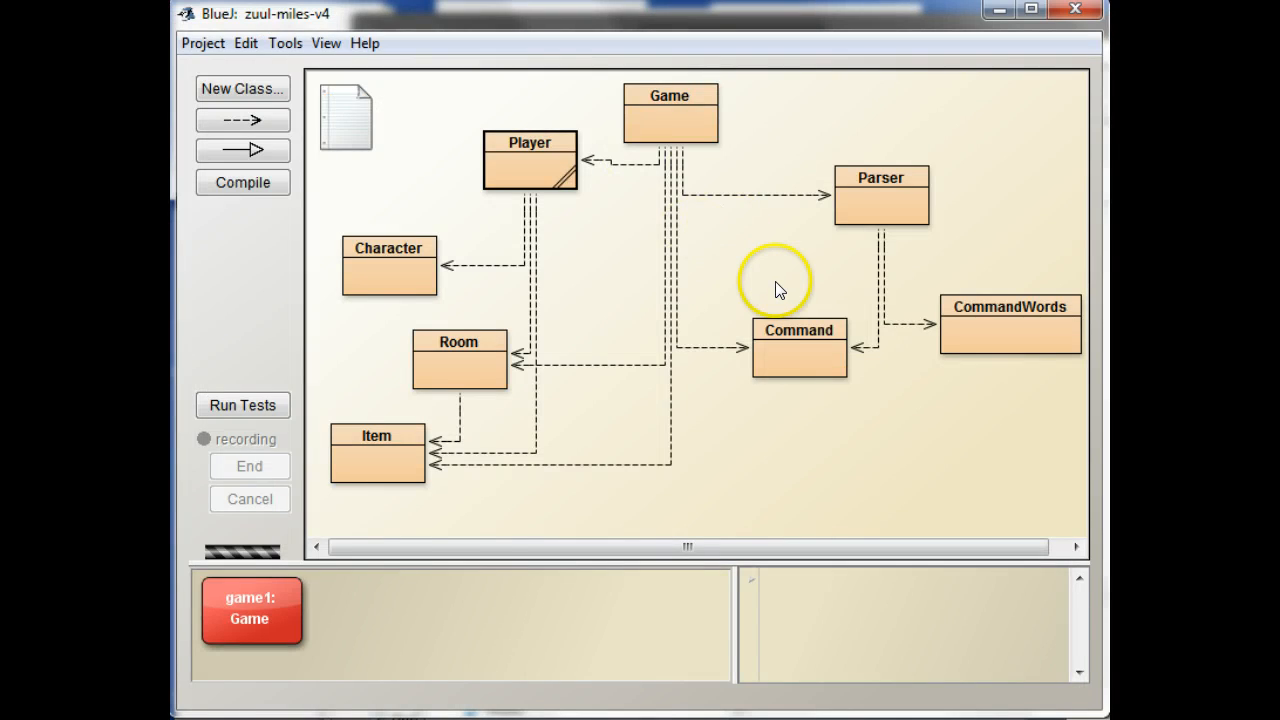
pyautogui.moveTo(668, 118)
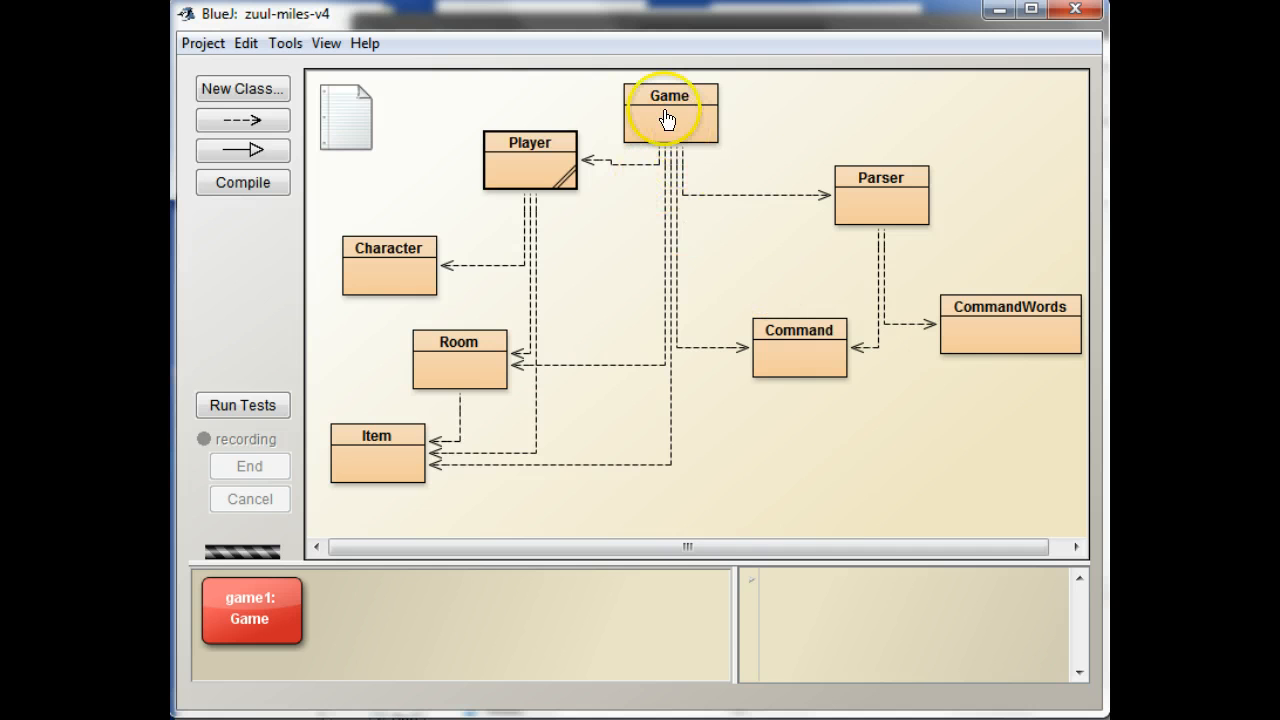
pyautogui.doubleClick(669, 112)
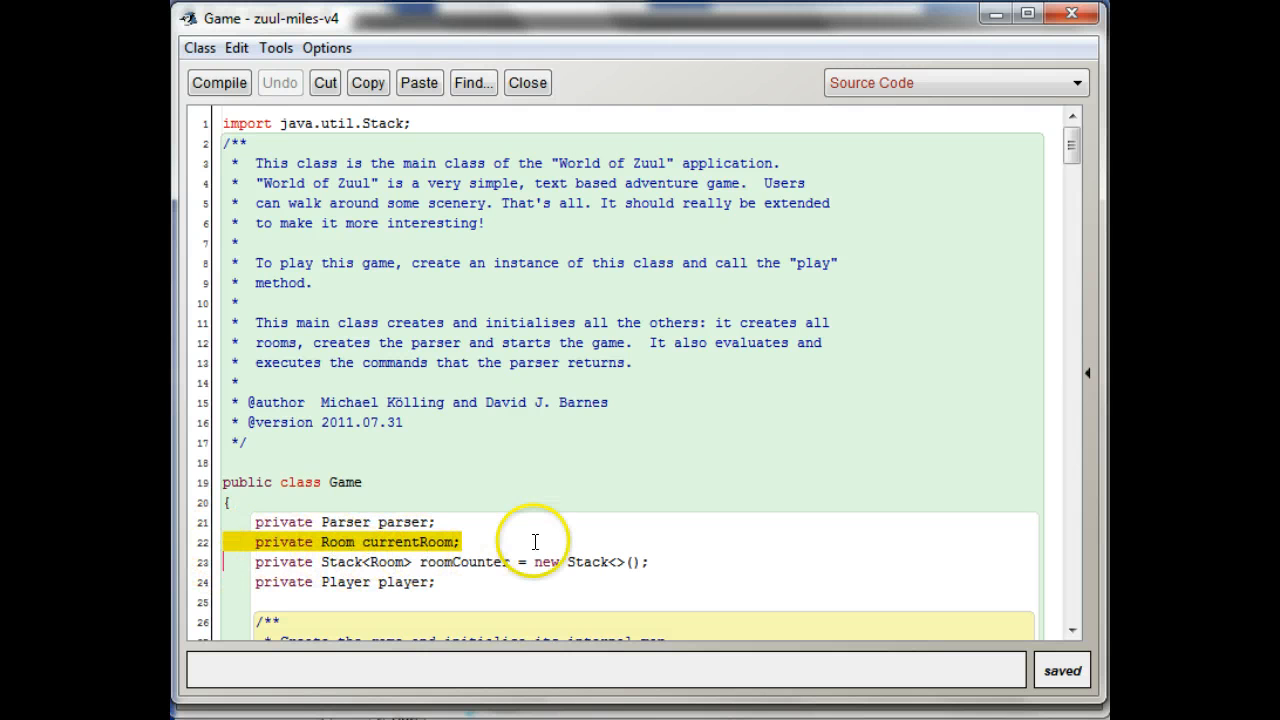
pyautogui.click(461, 542)
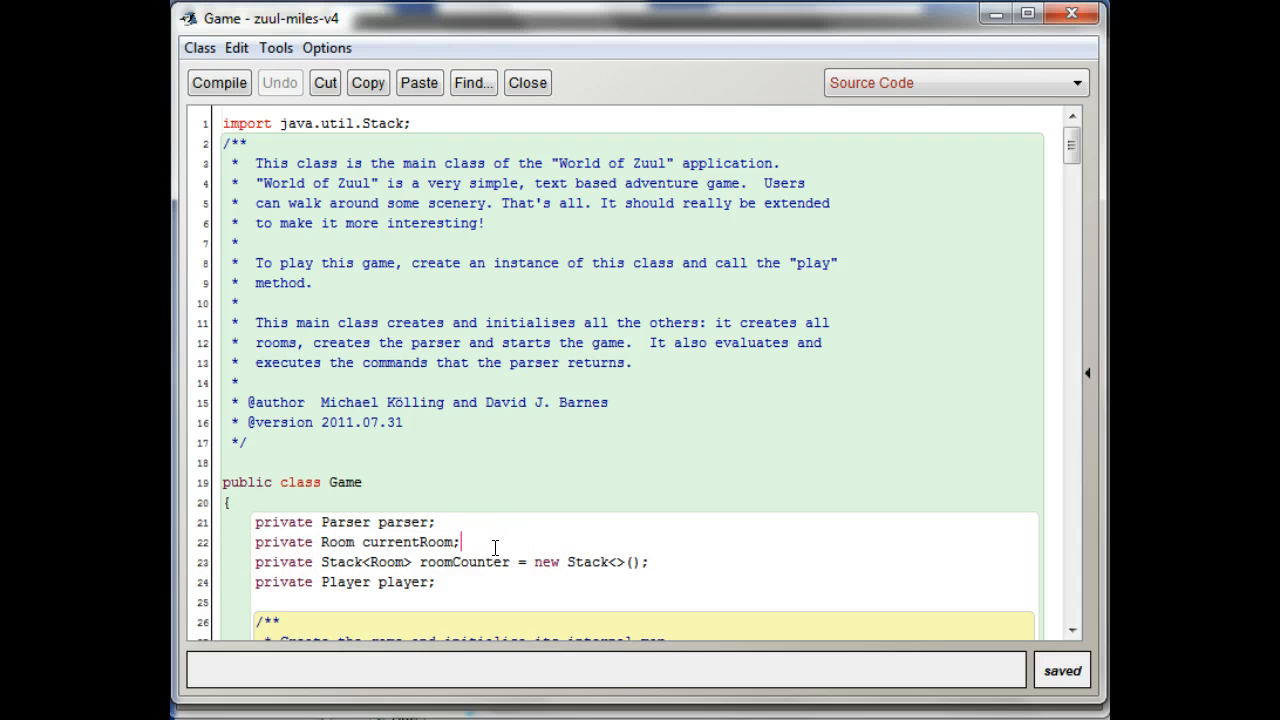
pyautogui.moveTo(478, 571)
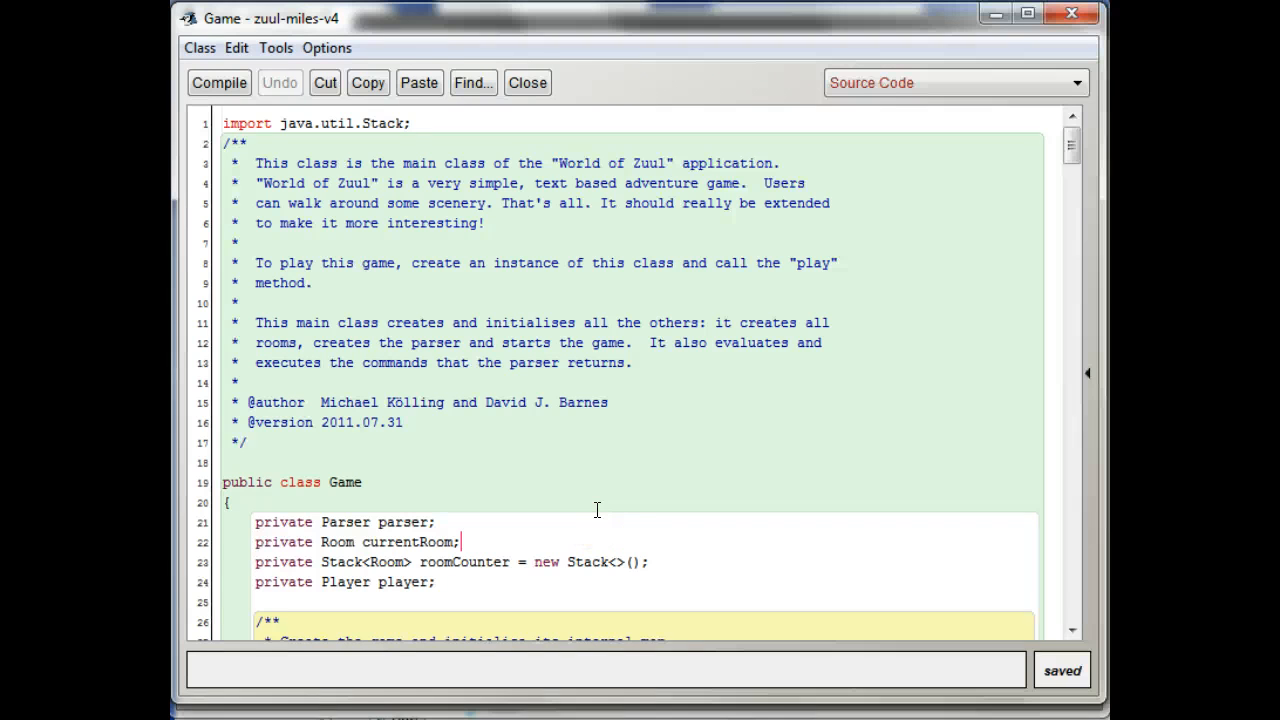
pyautogui.moveTo(615, 427)
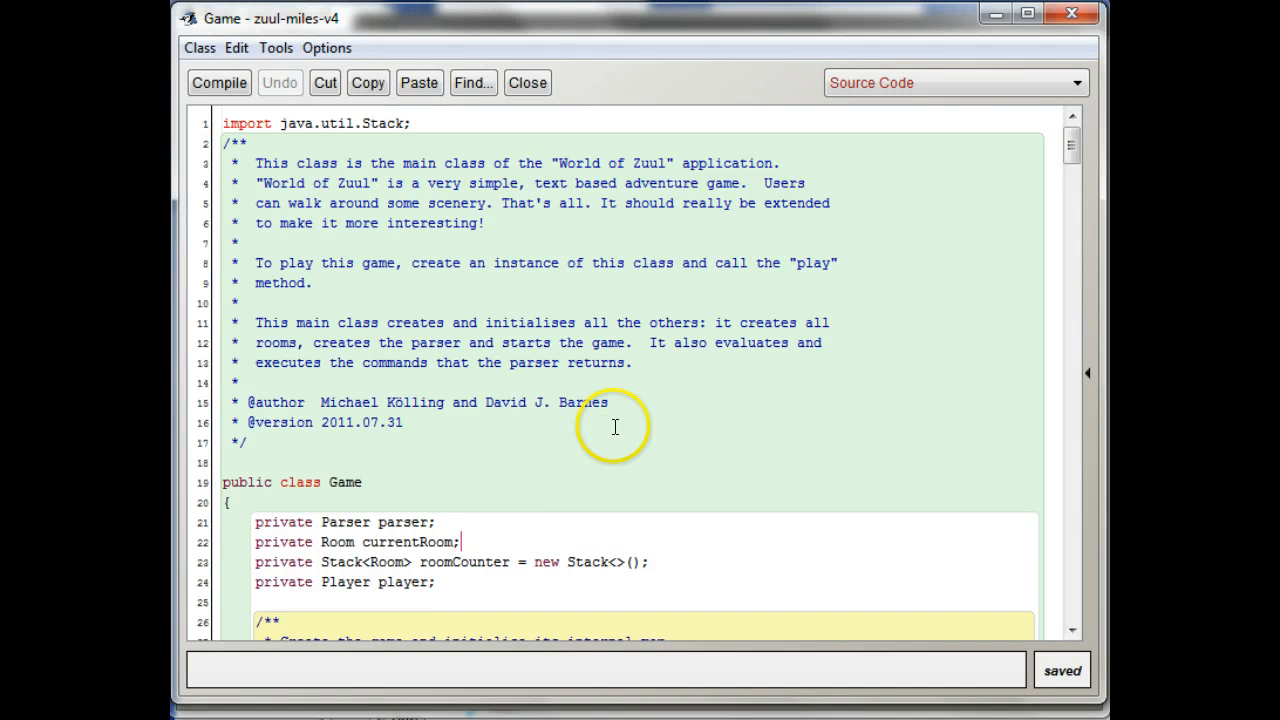
pyautogui.moveTo(601, 542)
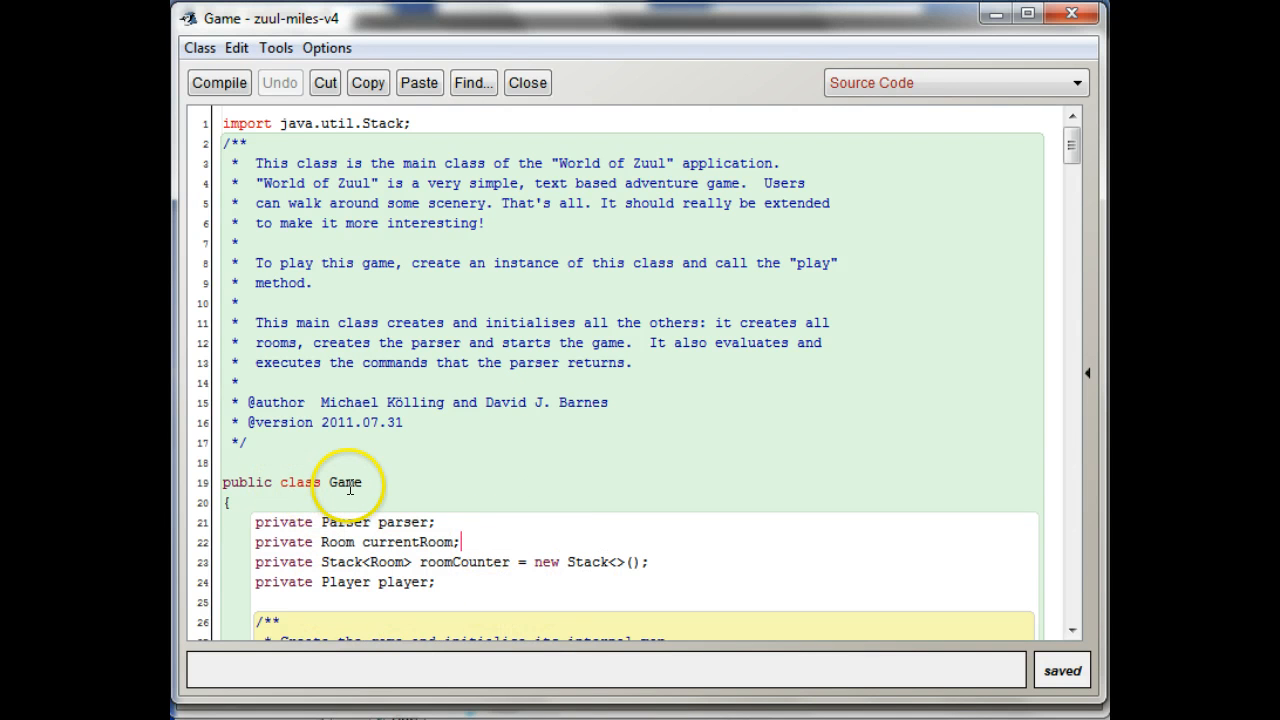
pyautogui.moveTo(377, 462)
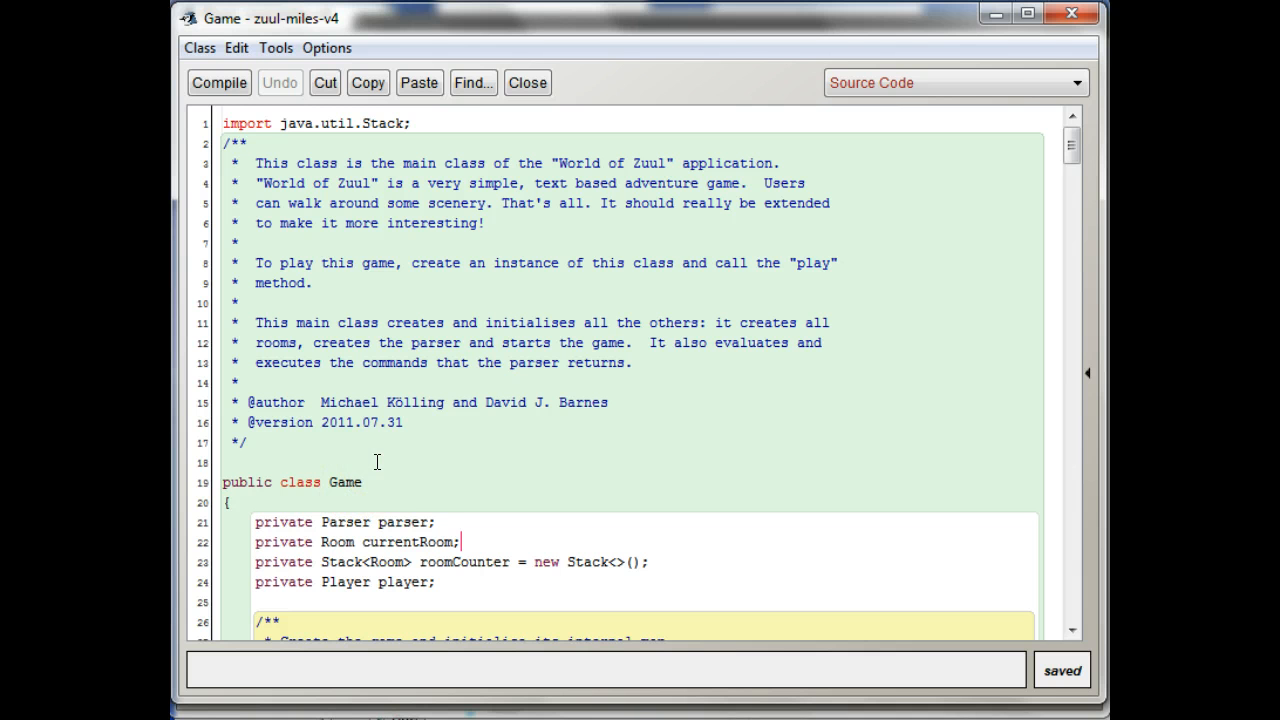
pyautogui.moveTo(507, 513)
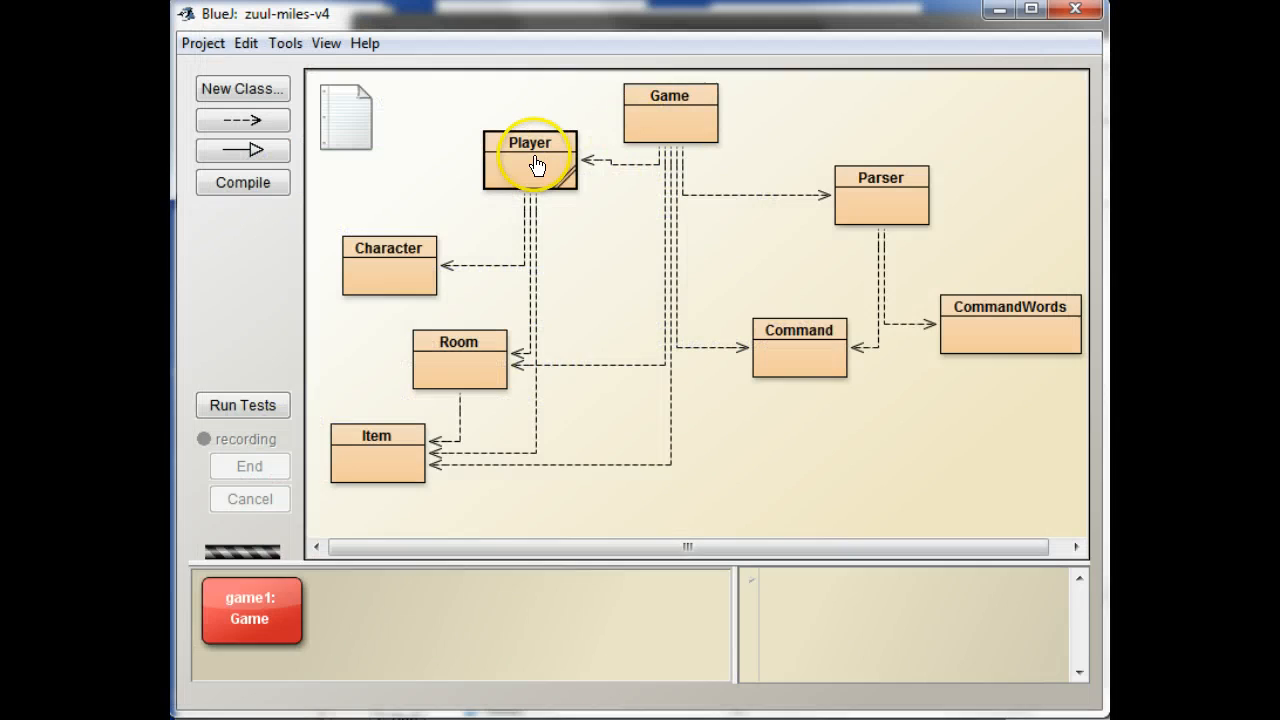
# Reopen and skim the Player source, then return to the zuul-miles-v4 class diagram.
pyautogui.doubleClick(530, 158)
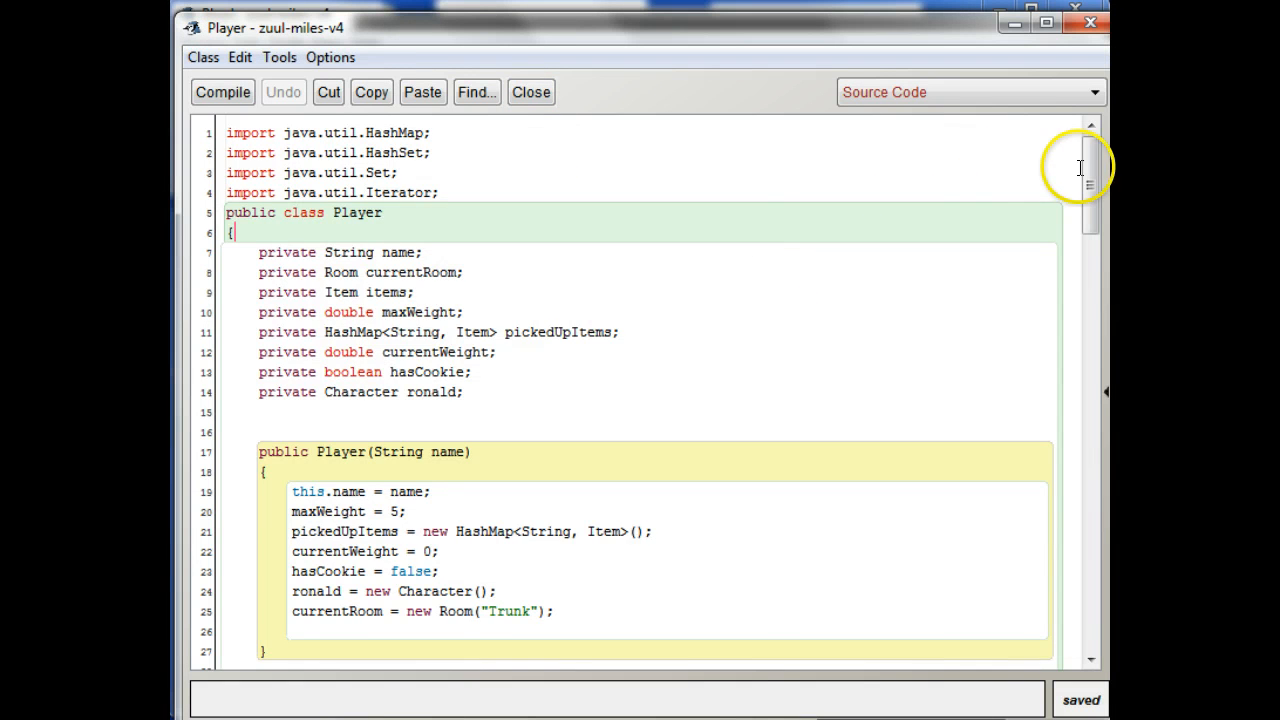
pyautogui.scroll(-3)
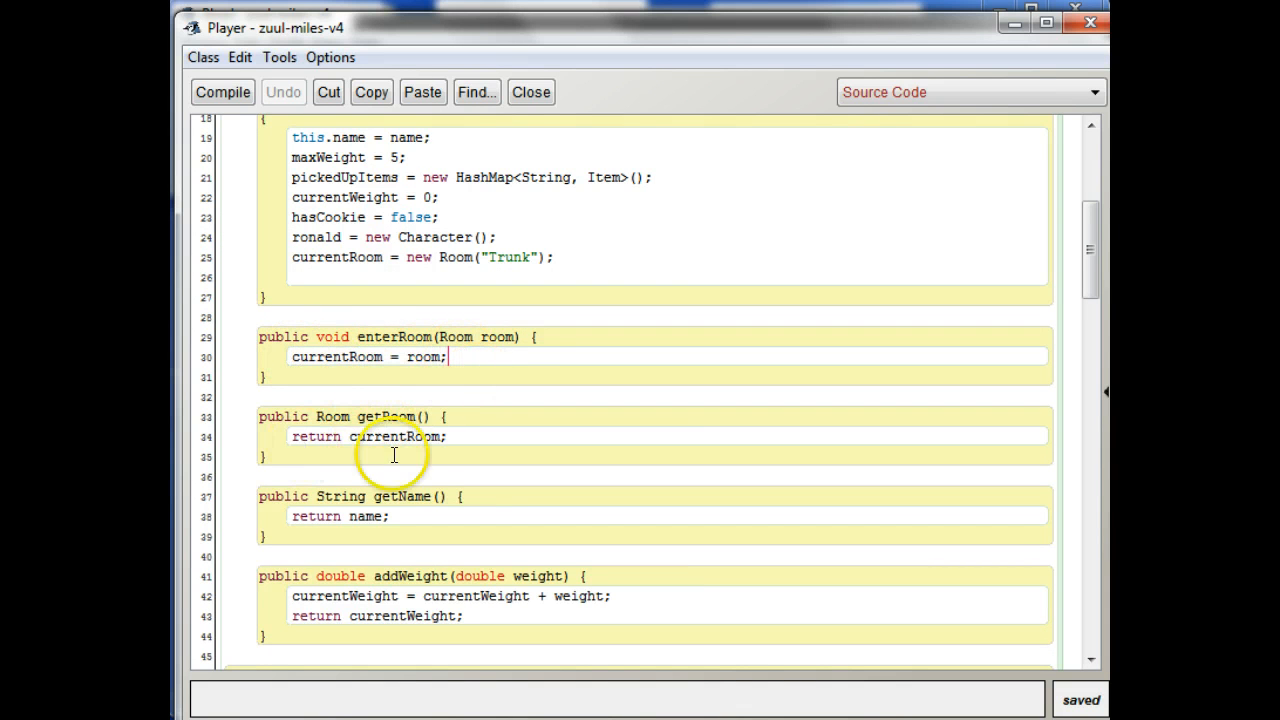
pyautogui.moveTo(531, 92)
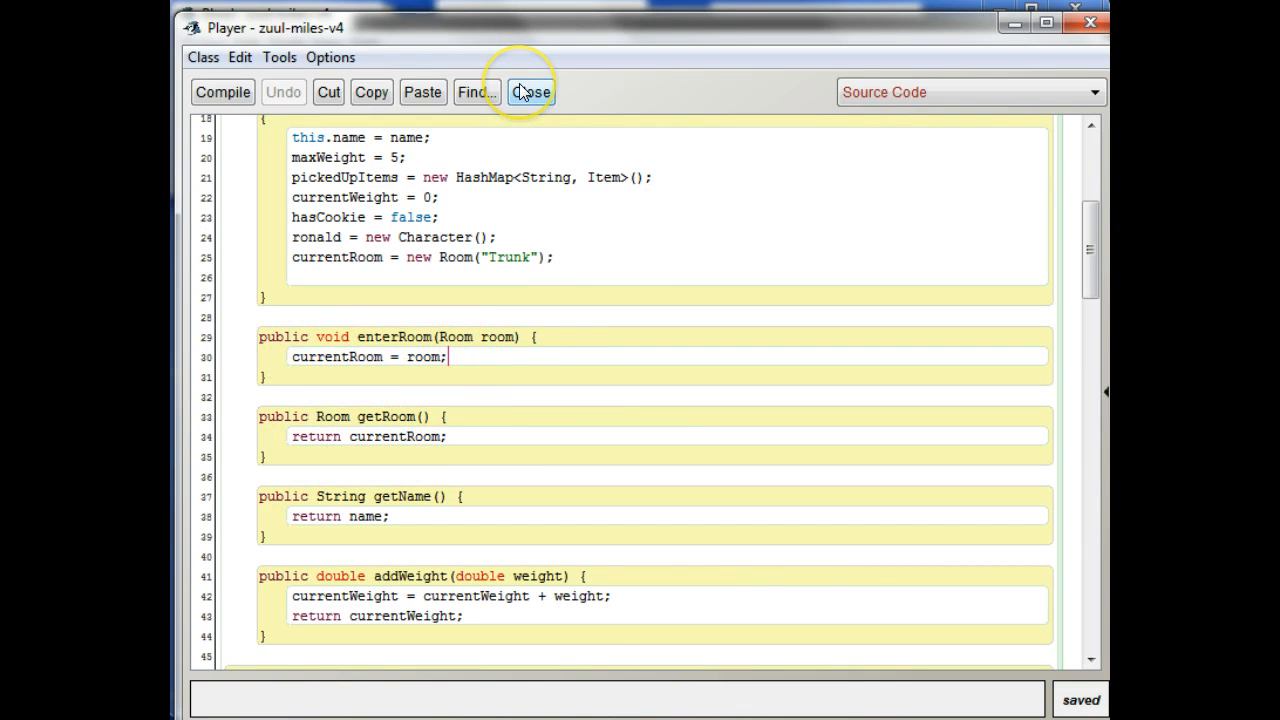
pyautogui.click(531, 91)
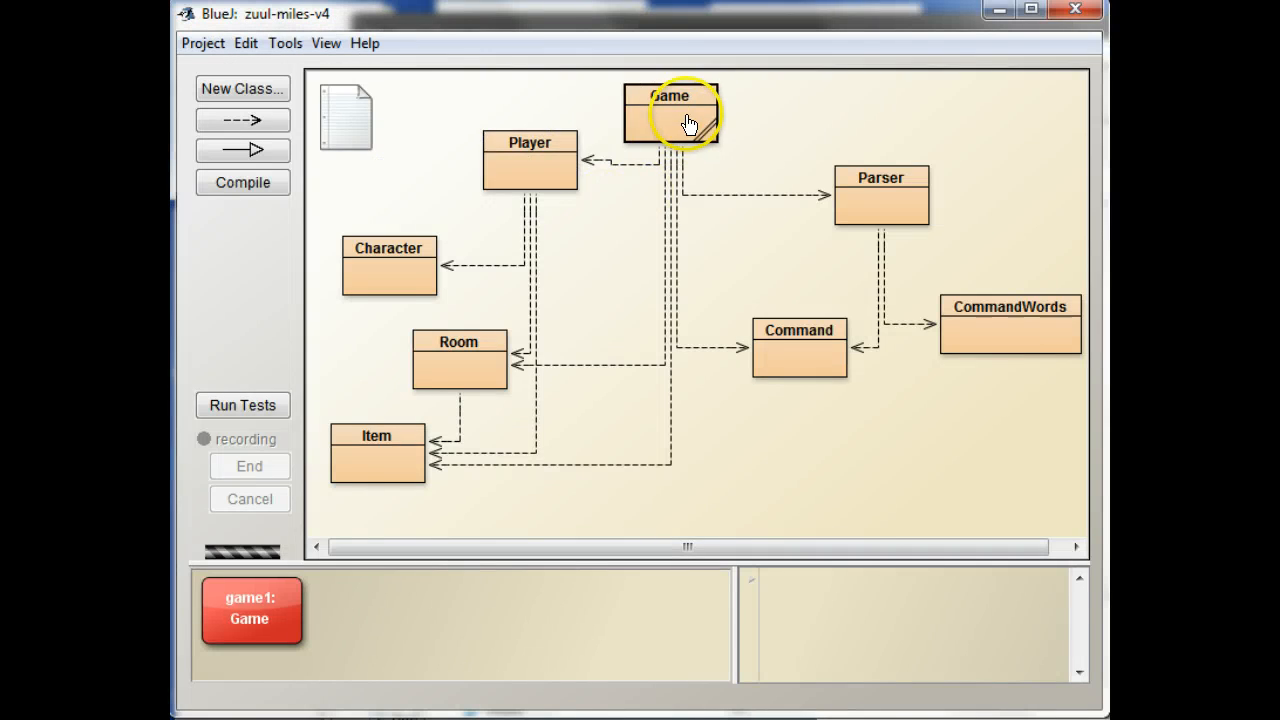
# Search the Game source for currentRoom and jump to its first use.
pyautogui.doubleClick(668, 113)
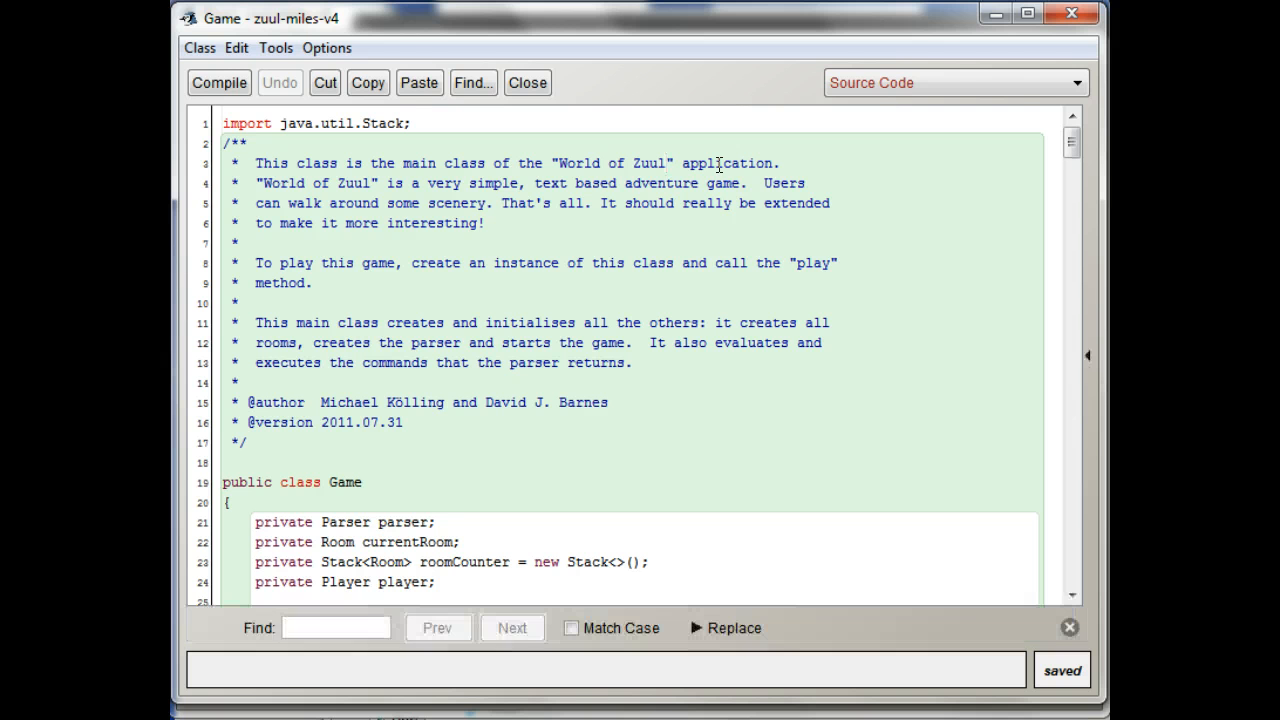
pyautogui.write('current')
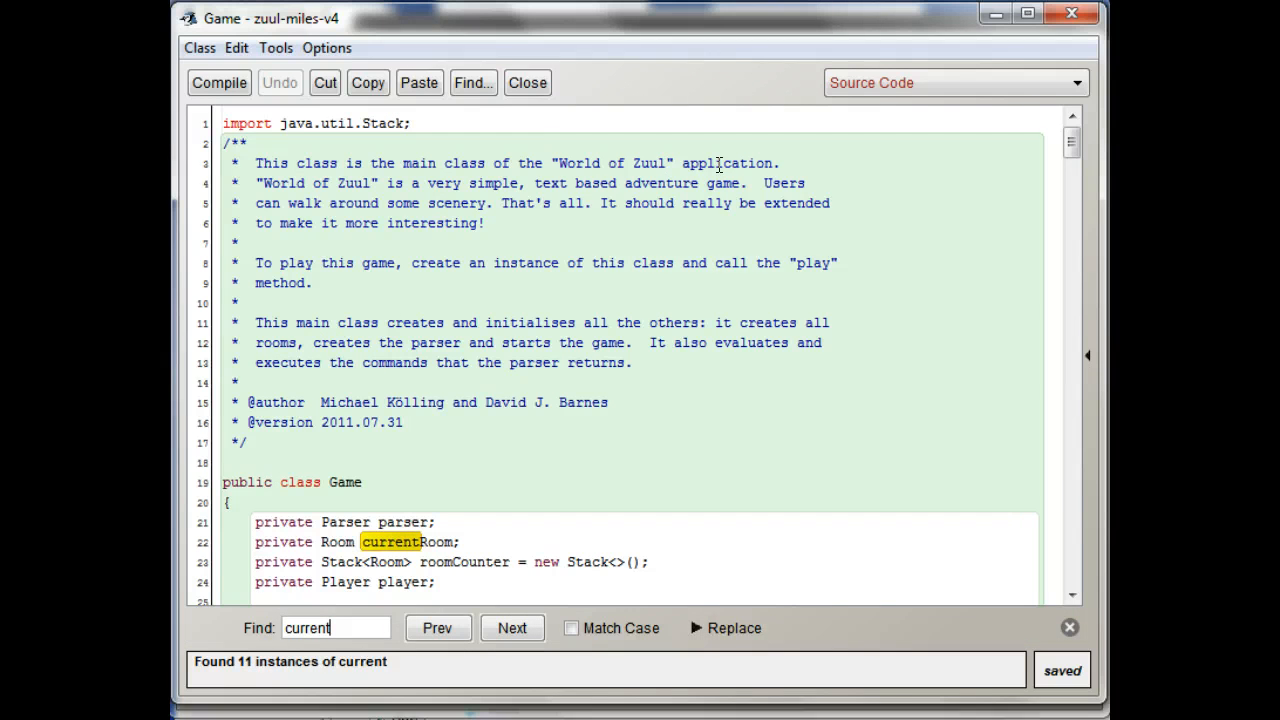
pyautogui.write('Room')
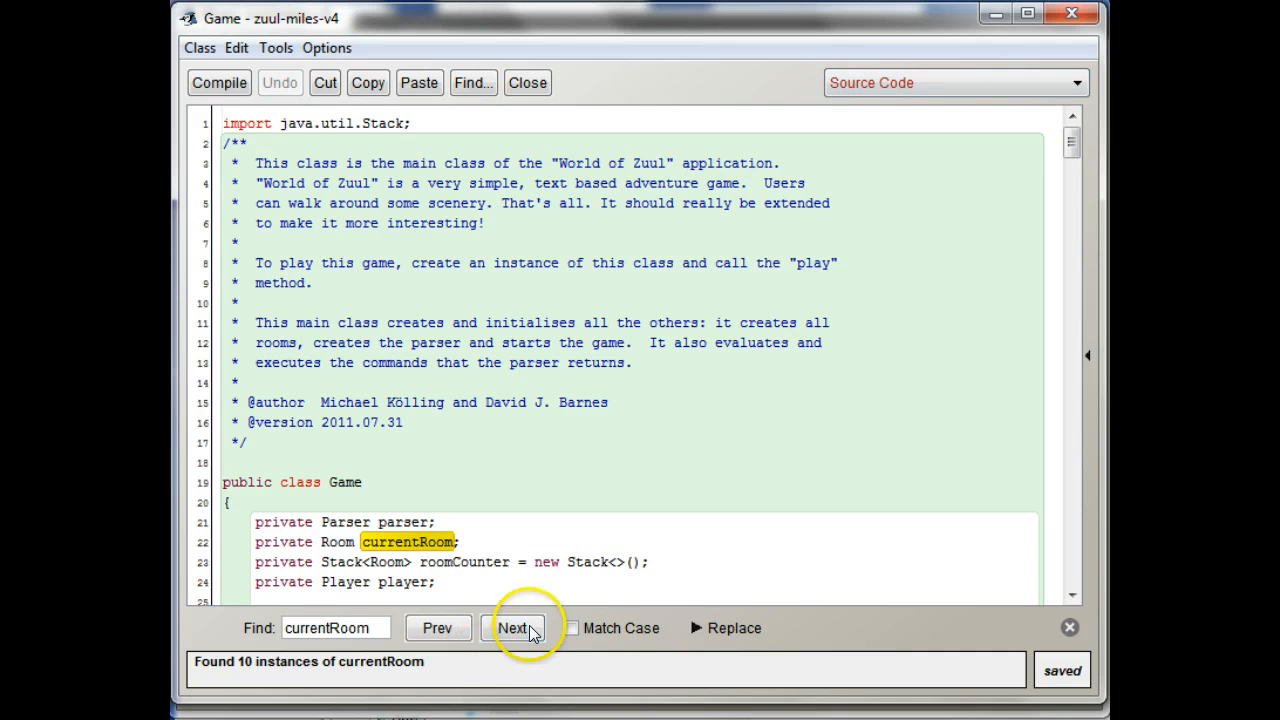
pyautogui.click(513, 628)
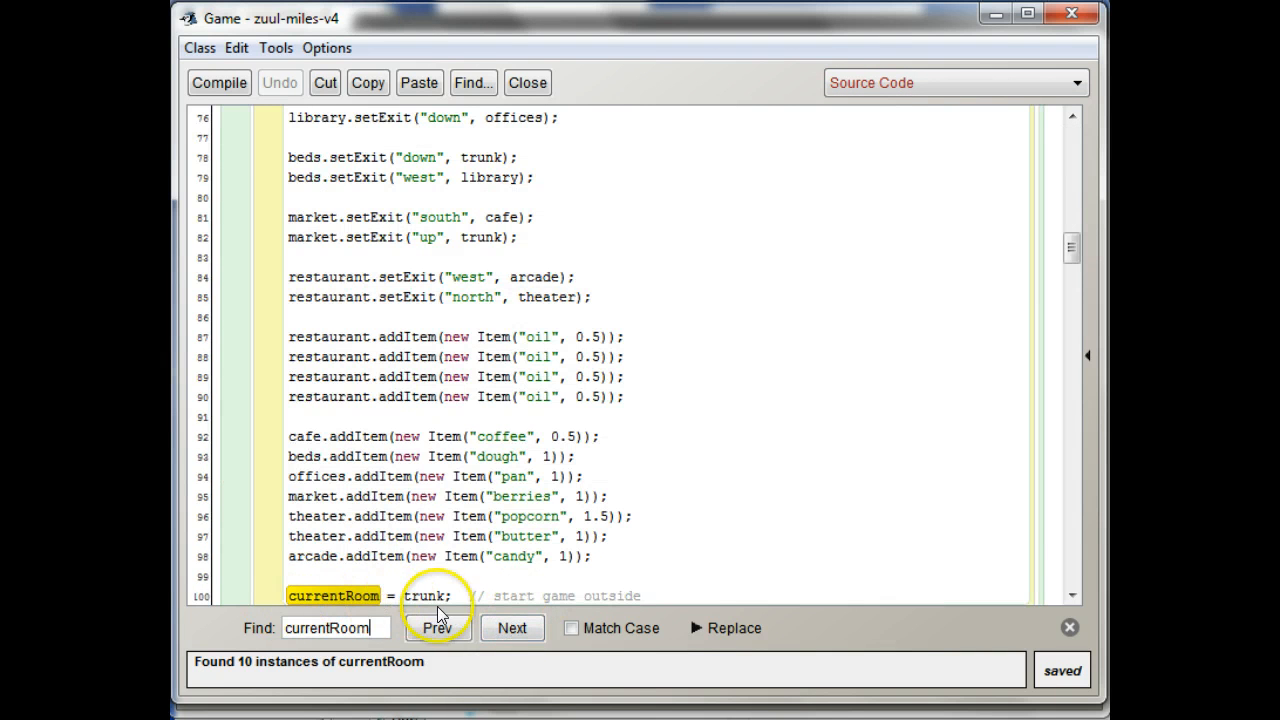
pyautogui.moveTo(1072, 595)
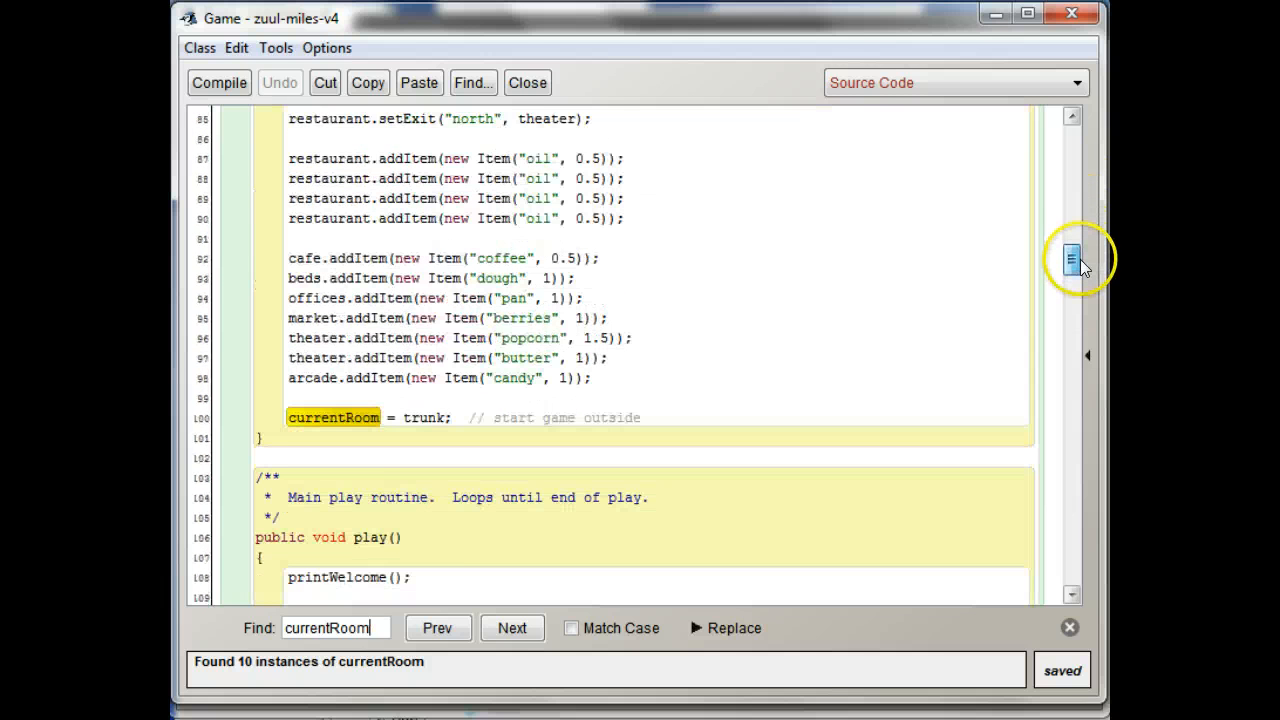
# Locate createRooms and begin replacing its void return type with Room.
pyautogui.scroll(3)
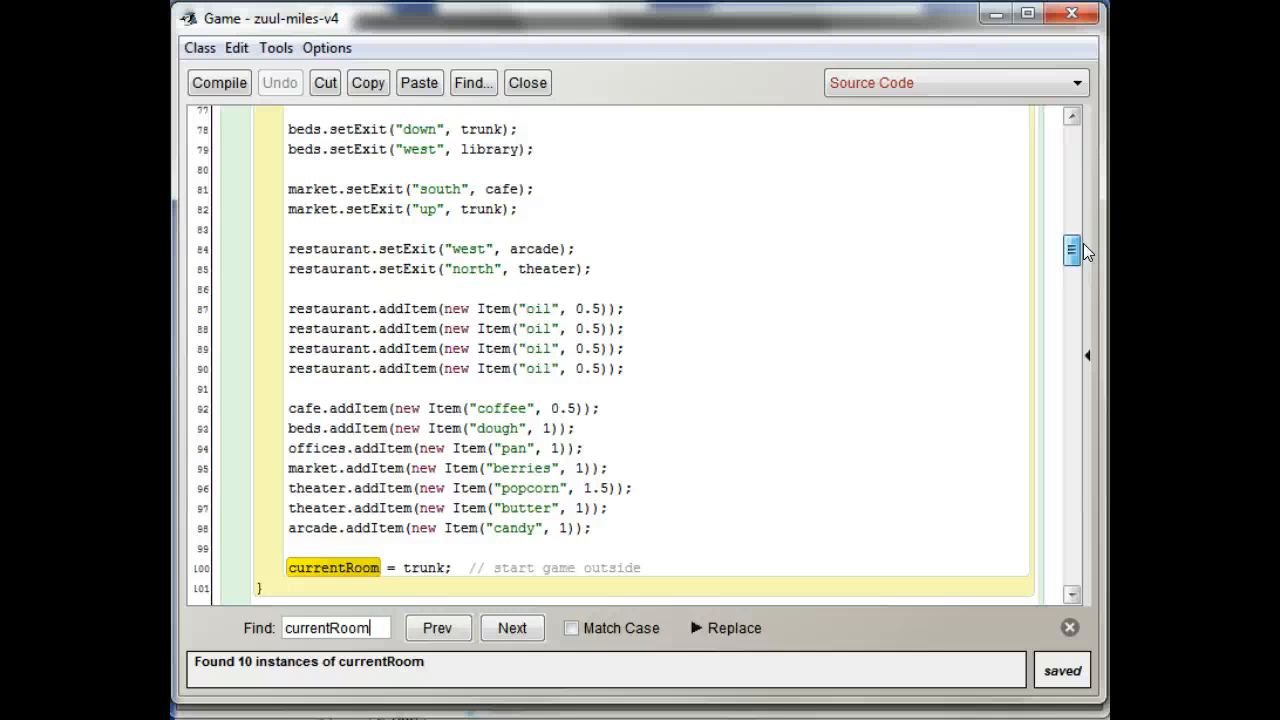
pyautogui.scroll(3)
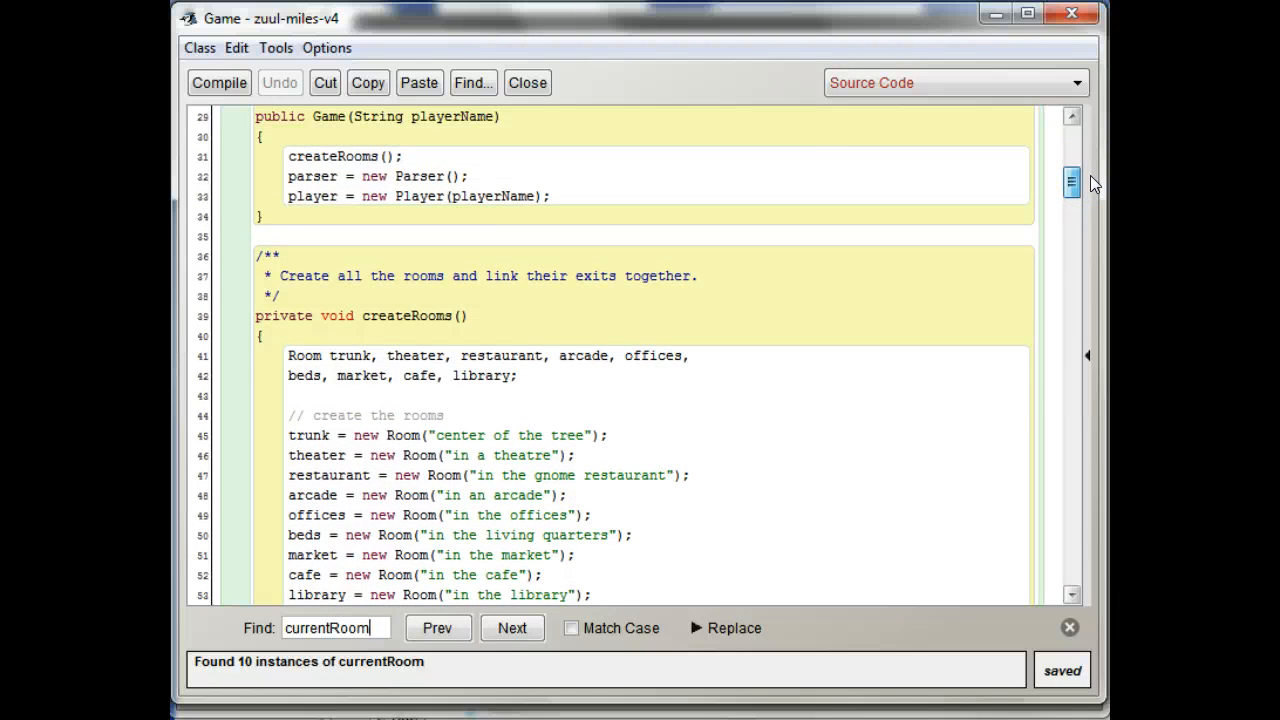
pyautogui.scroll(-3)
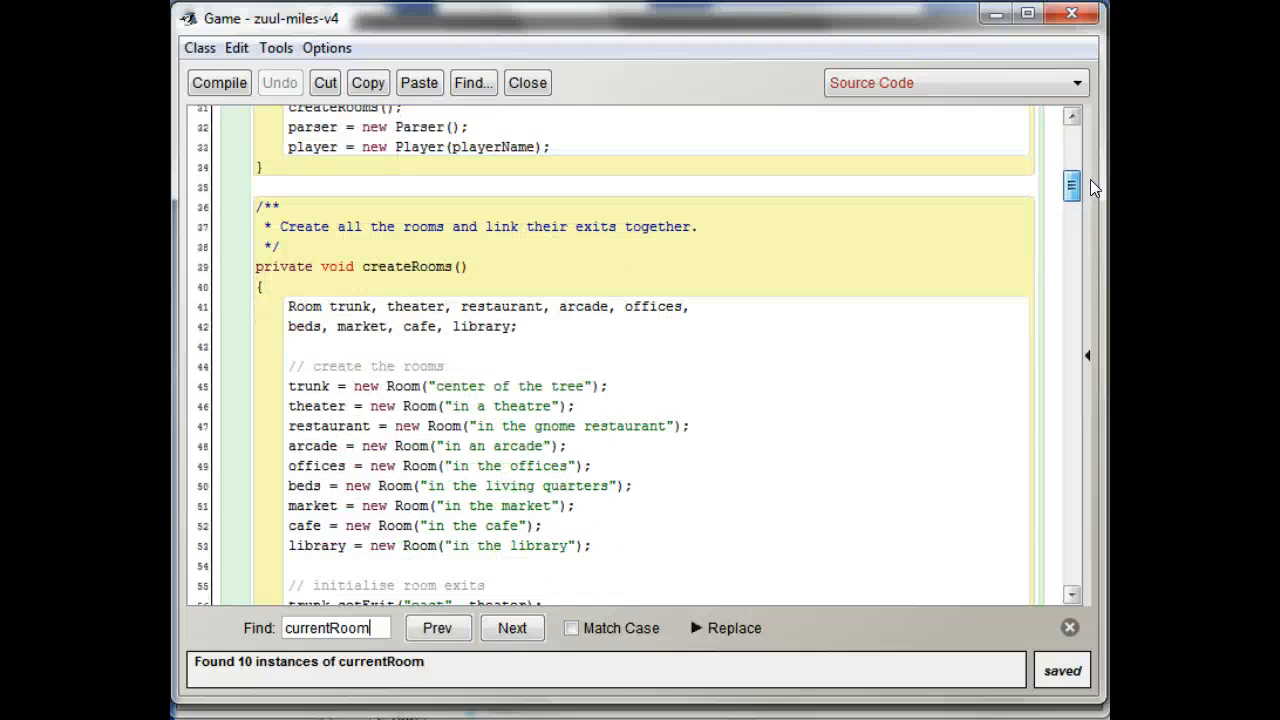
pyautogui.click(512, 628)
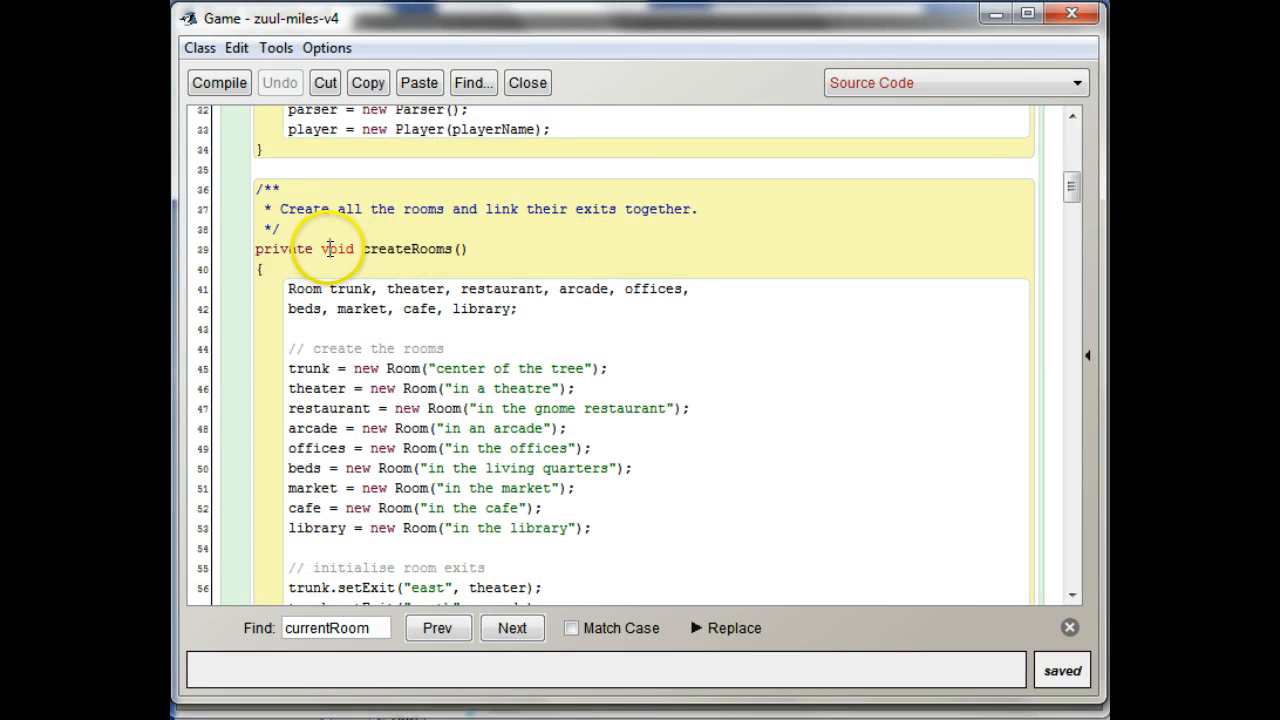
pyautogui.write('Re')
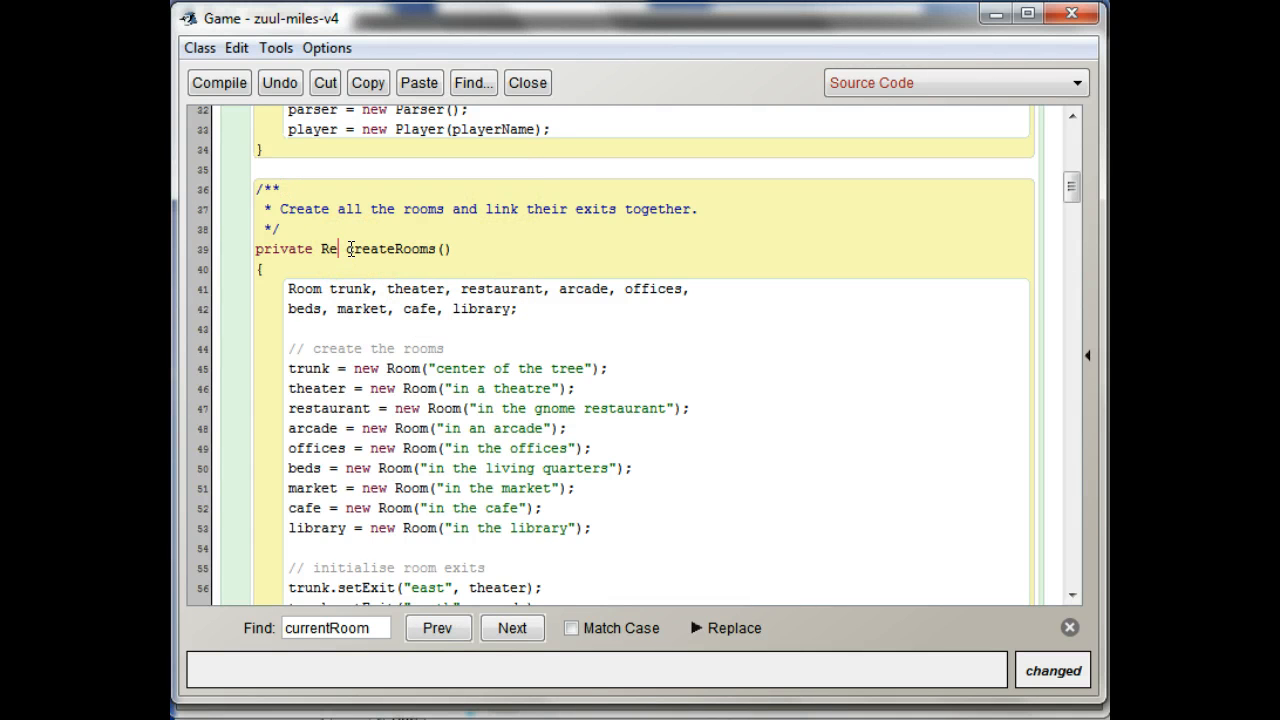
# Make createRooms return a Room and end with 'return trunk' instead of assigning currentRoom.
pyautogui.write('o')
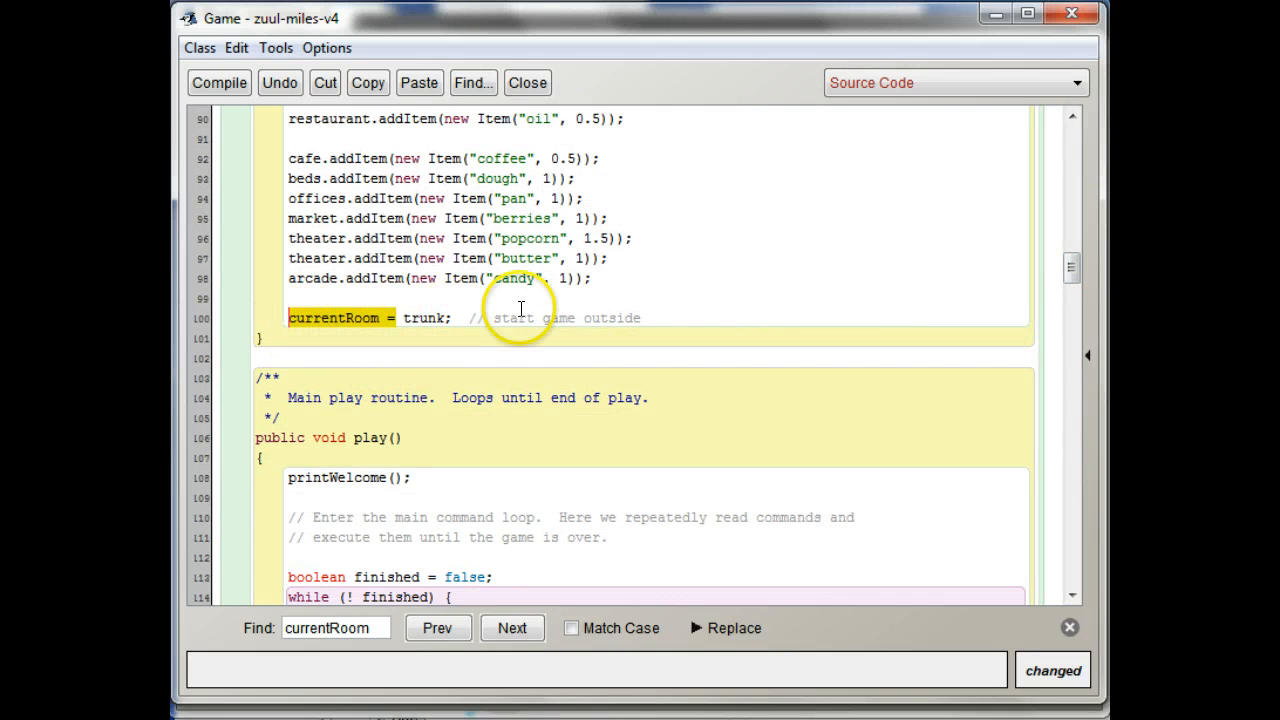
pyautogui.write('retu')
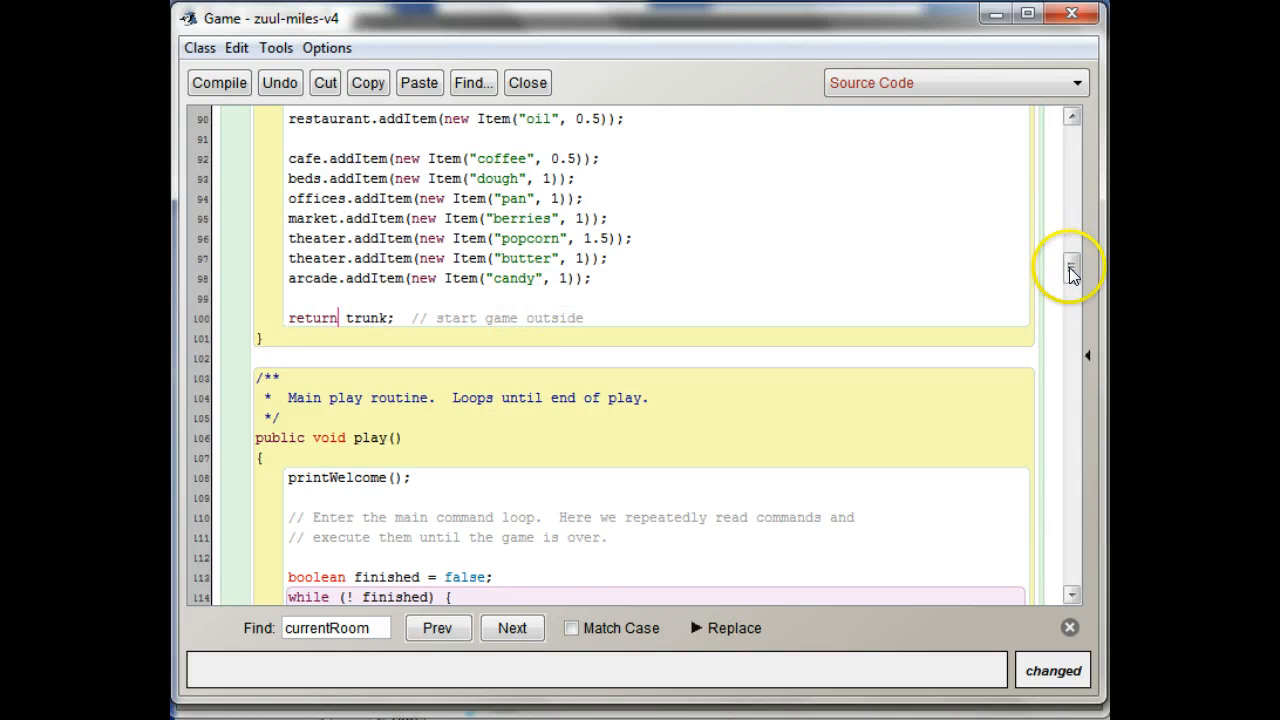
pyautogui.scroll(3)
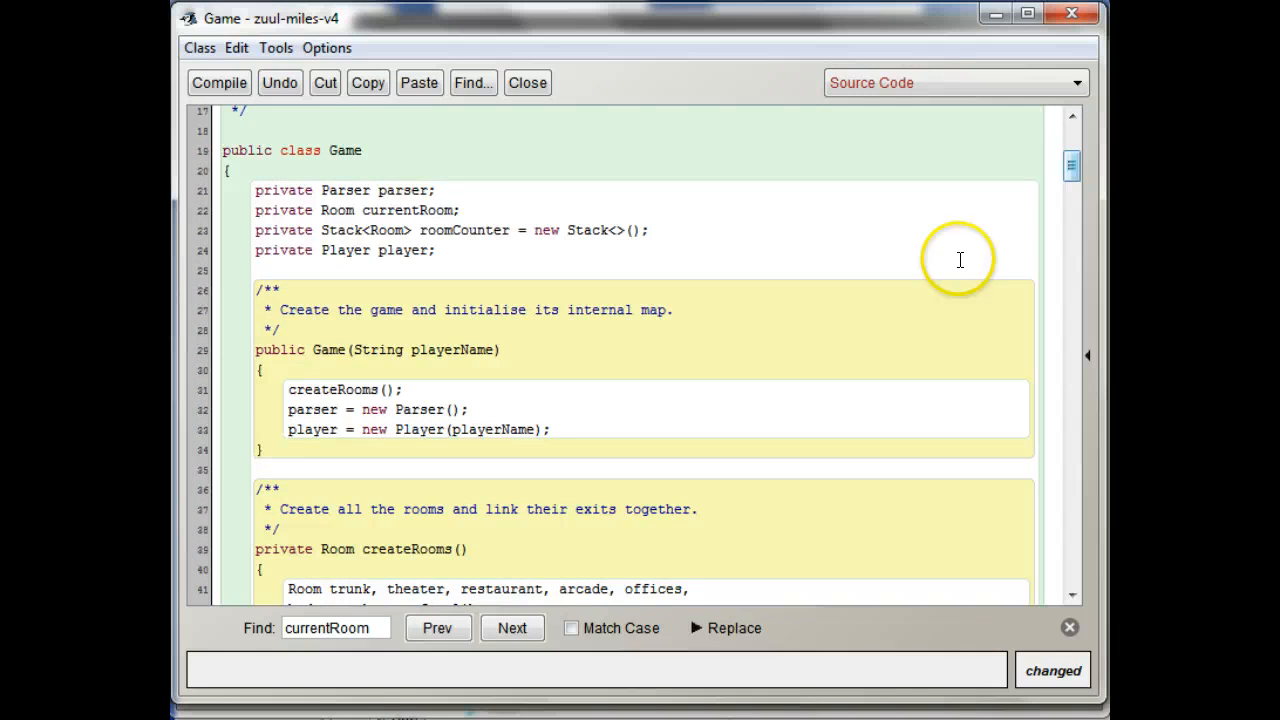
pyautogui.moveTo(230, 442)
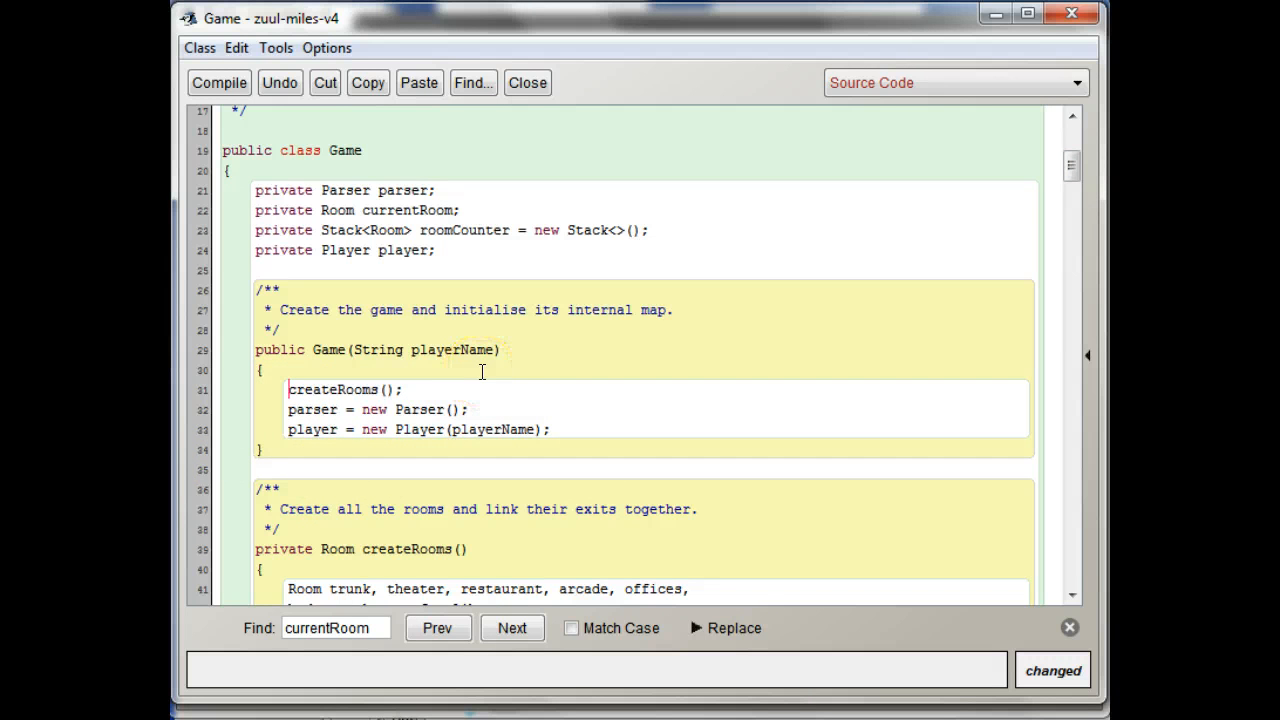
# In the constructor write 'Room room = createRooms();' and 'player.enterRoom(room);'.
pyautogui.write('Room room =')
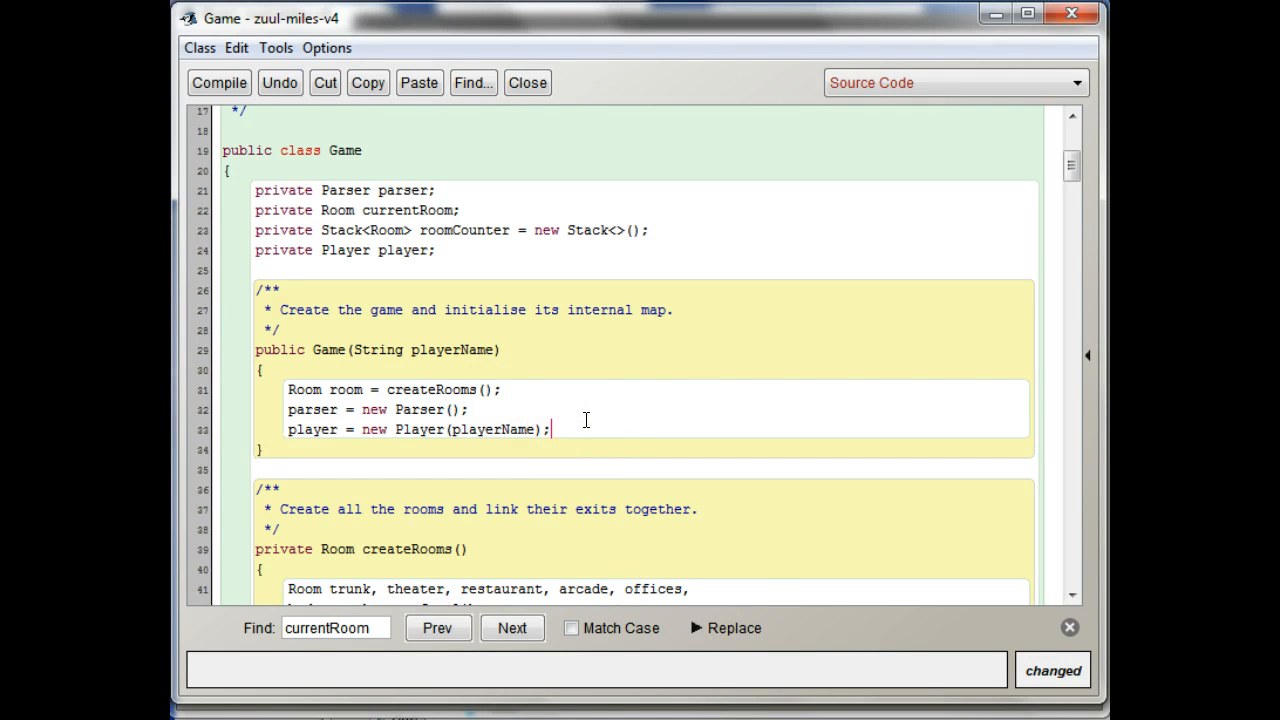
pyautogui.write('player')
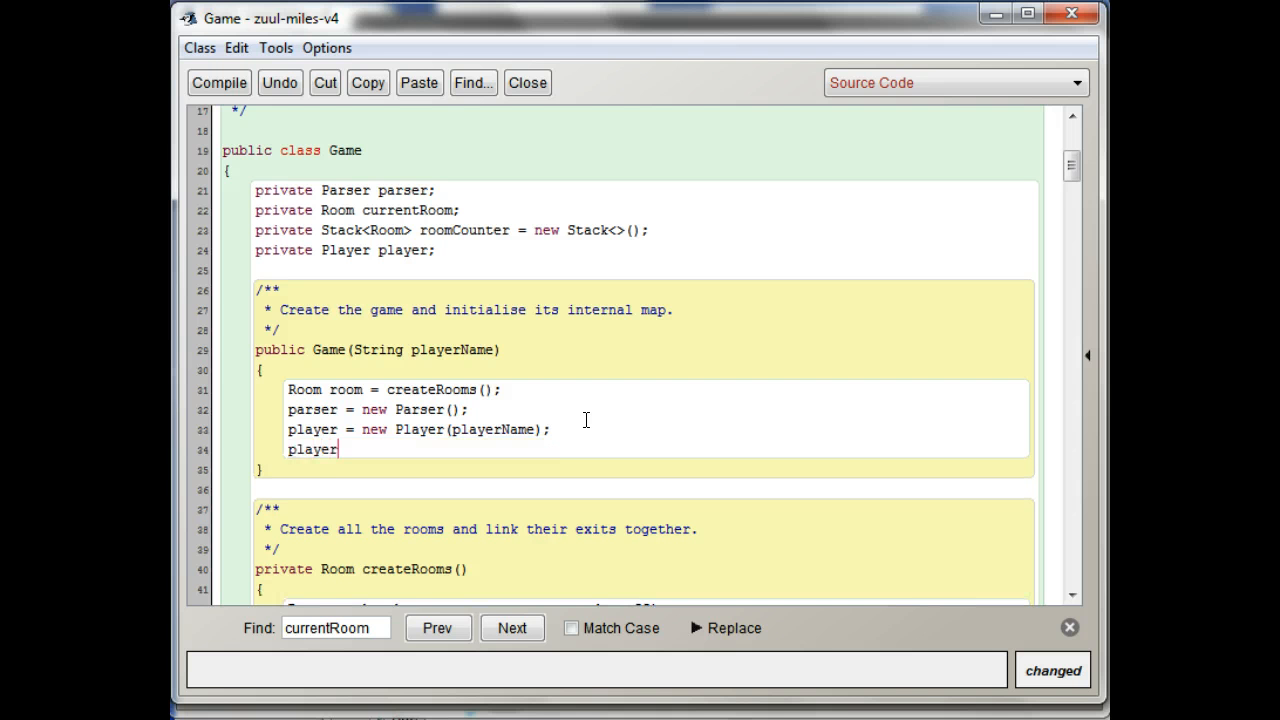
pyautogui.write('.')
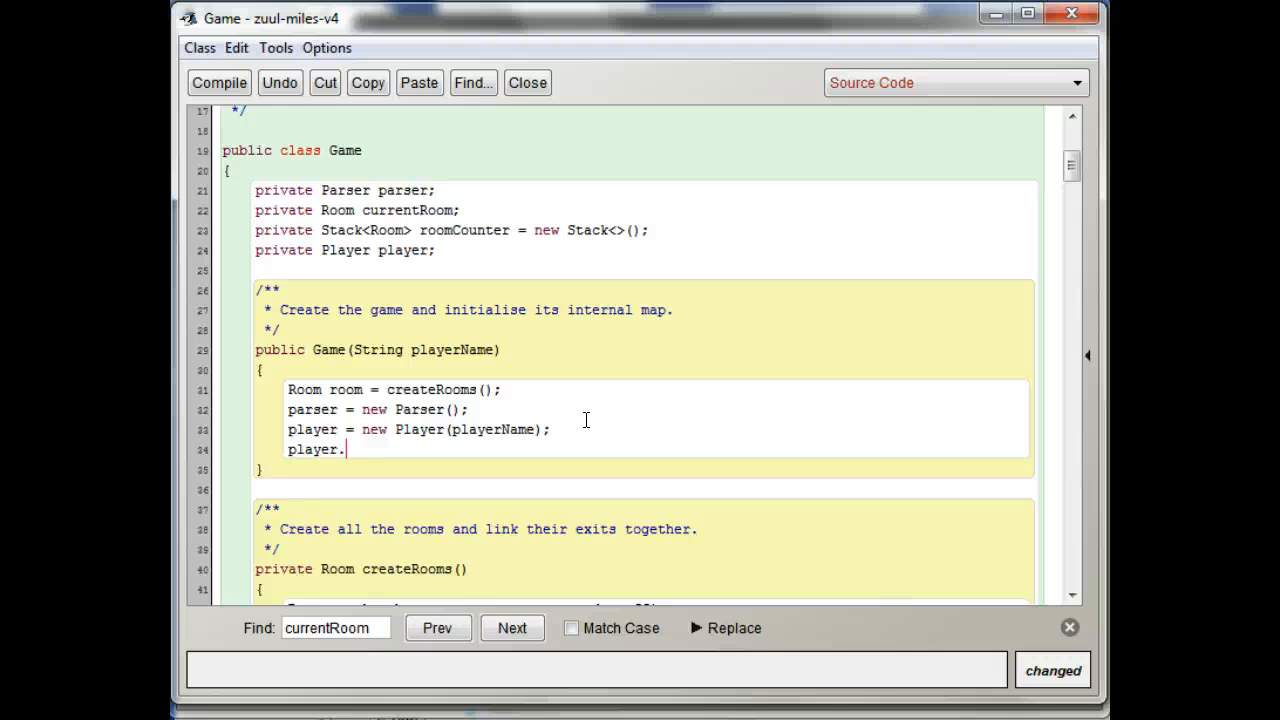
pyautogui.write('ent')
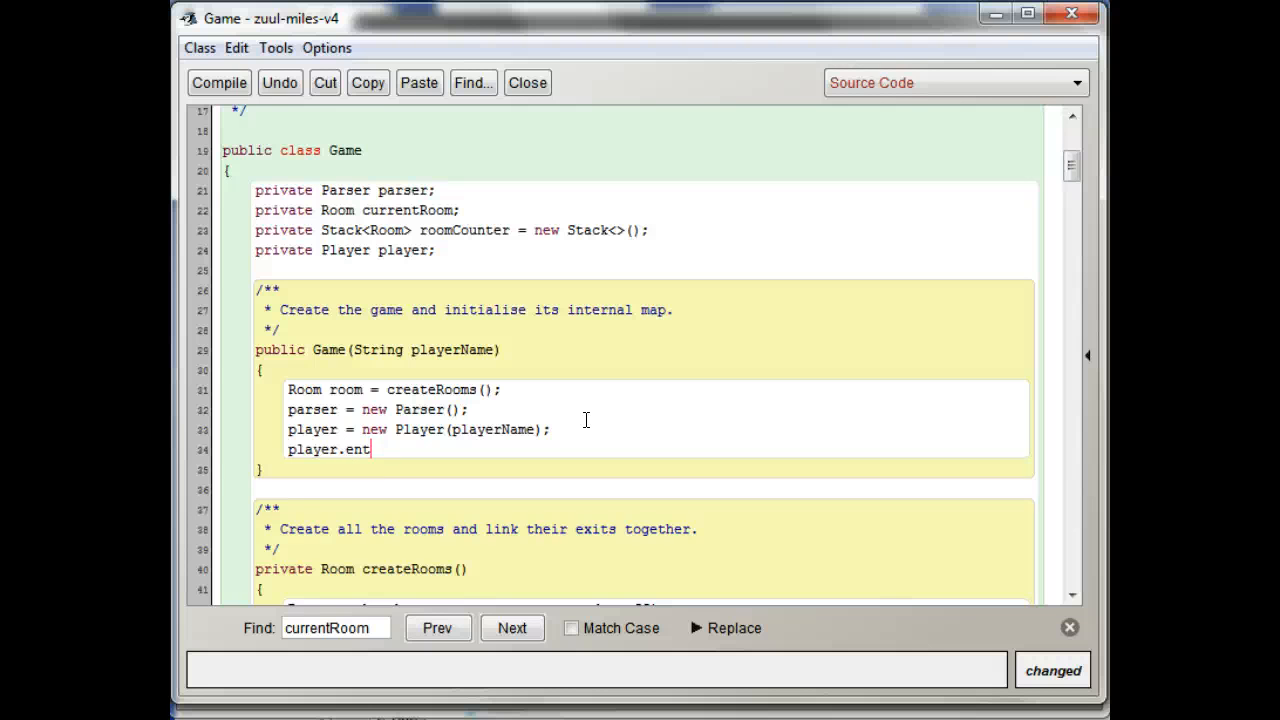
pyautogui.write('erRoom(')
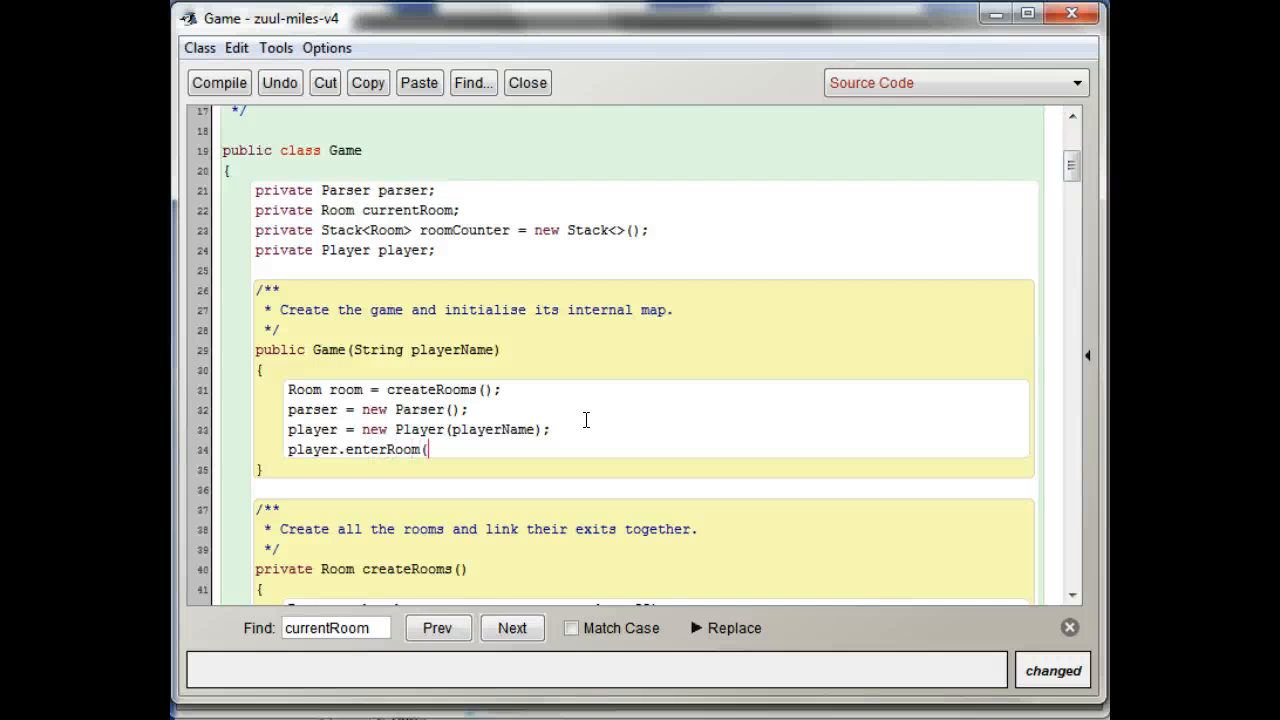
pyautogui.write('room)')
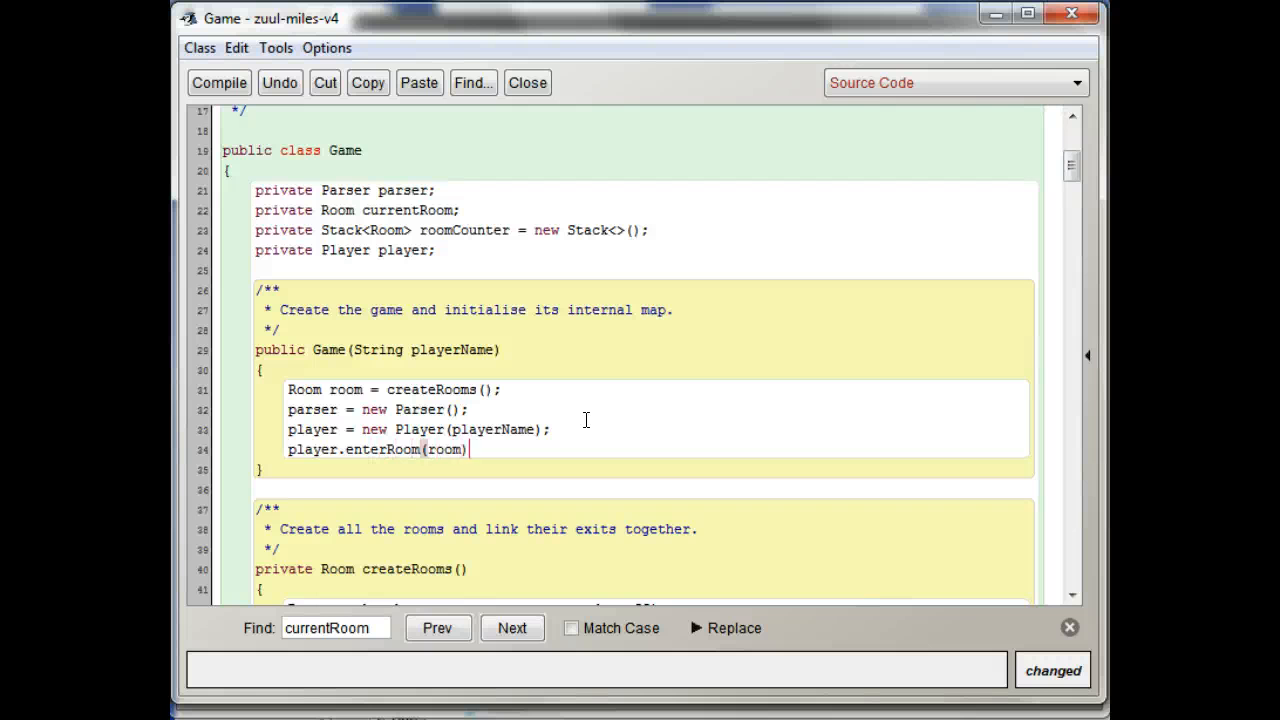
pyautogui.write(';')
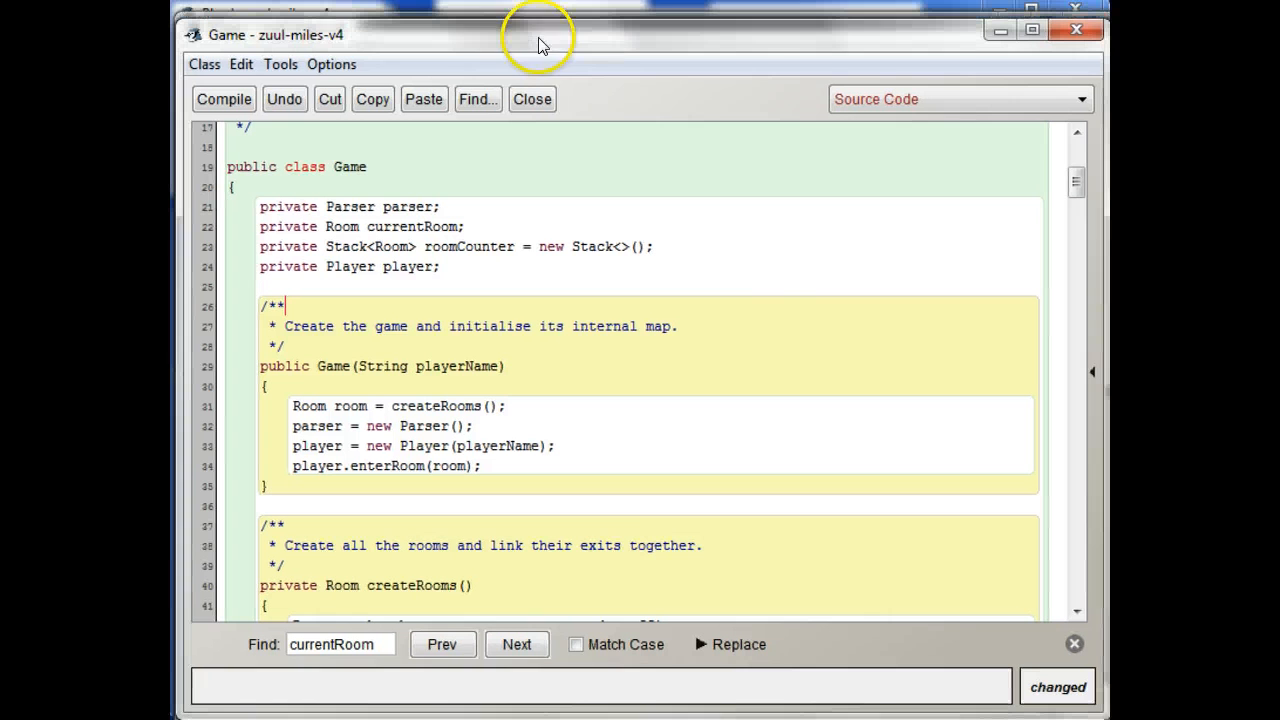
pyautogui.moveTo(620, 550)
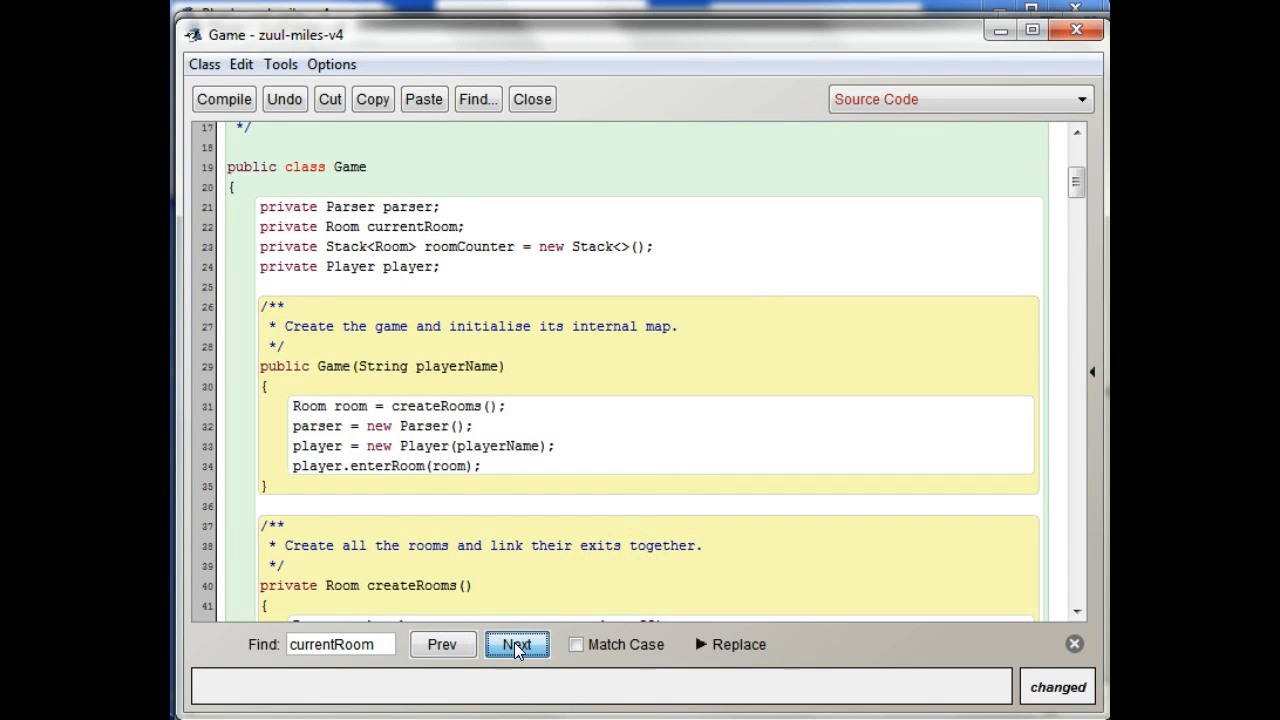
# Jump to the currentRoom use in printWelcome's getLongDescription call.
pyautogui.click(517, 644)
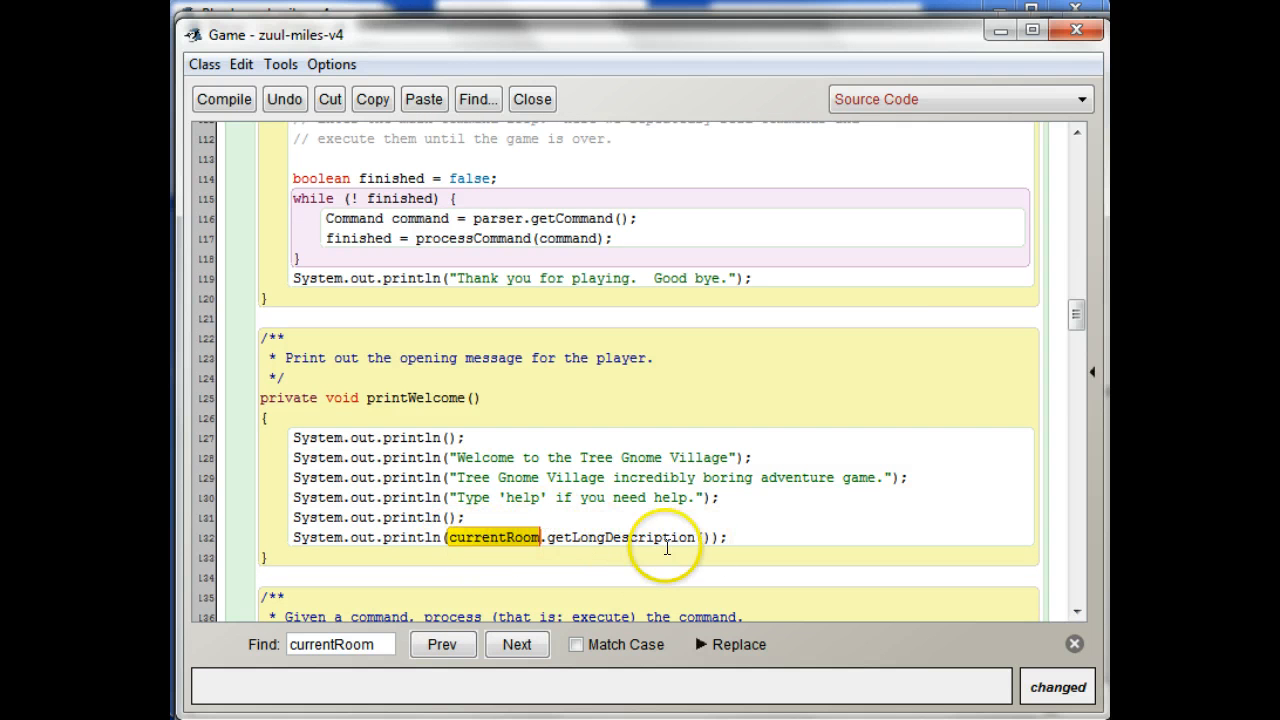
pyautogui.moveTo(754, 509)
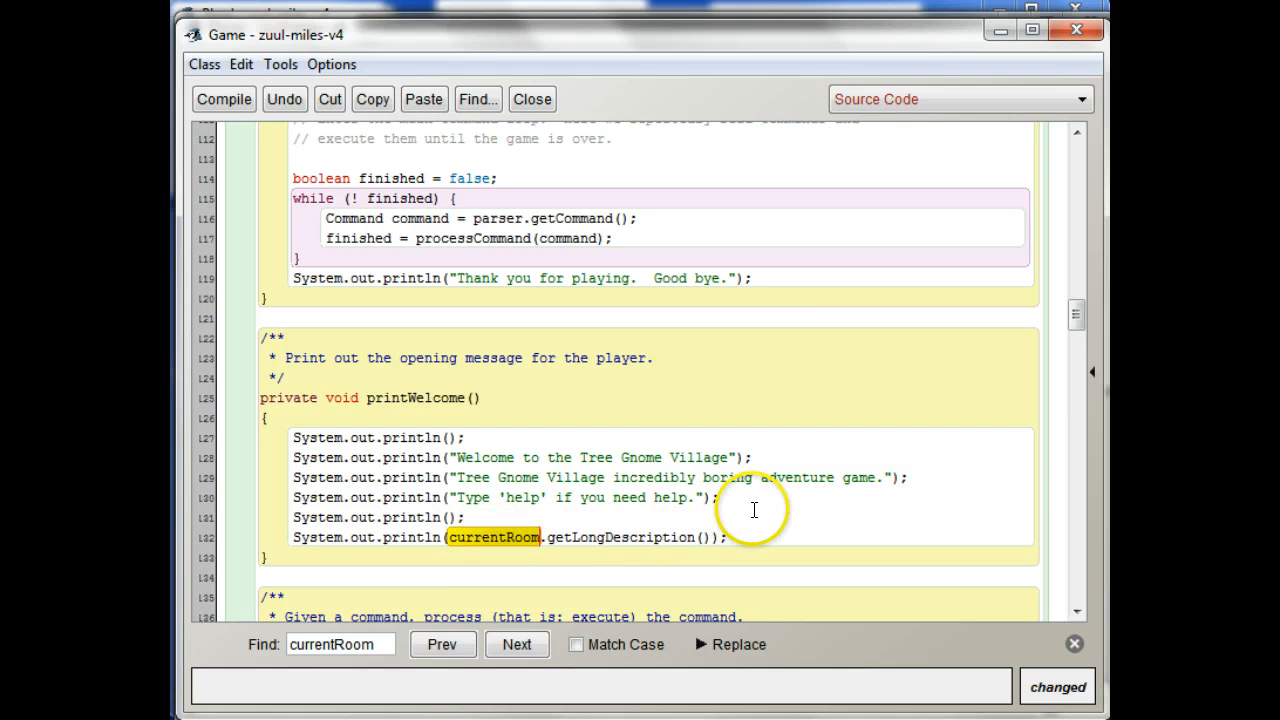
pyautogui.moveTo(555, 40)
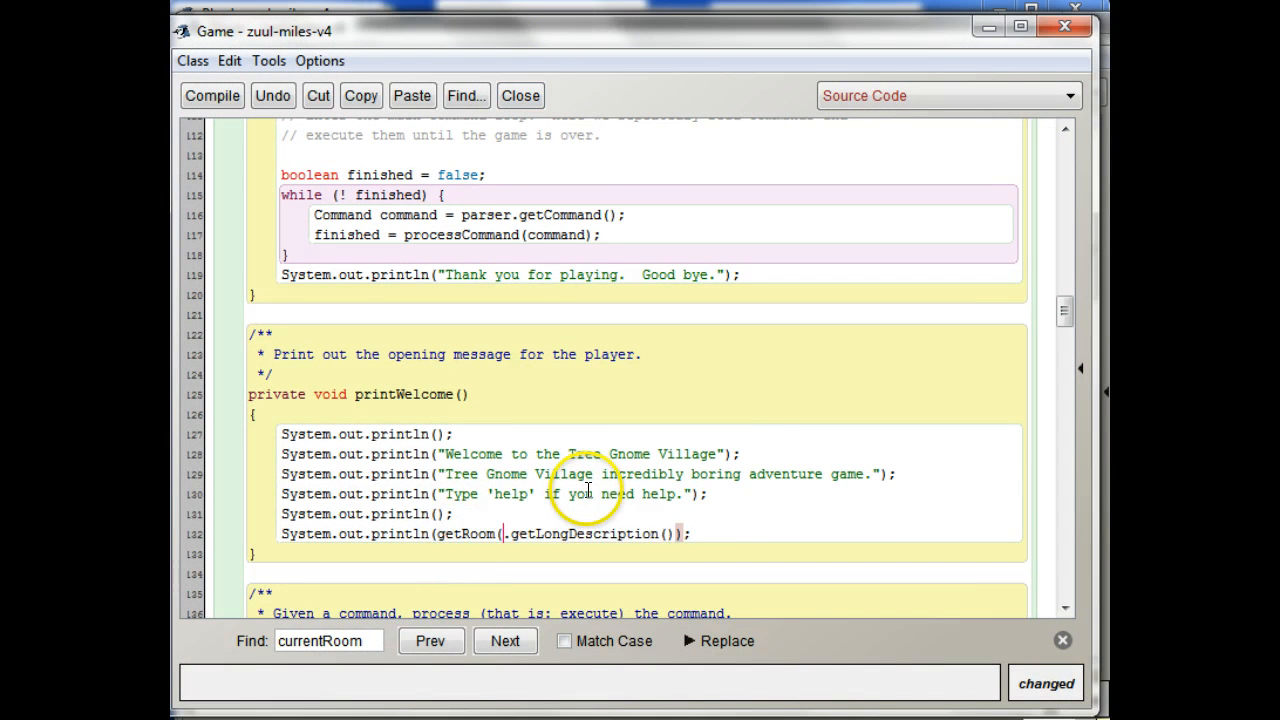
pyautogui.moveTo(773, 513)
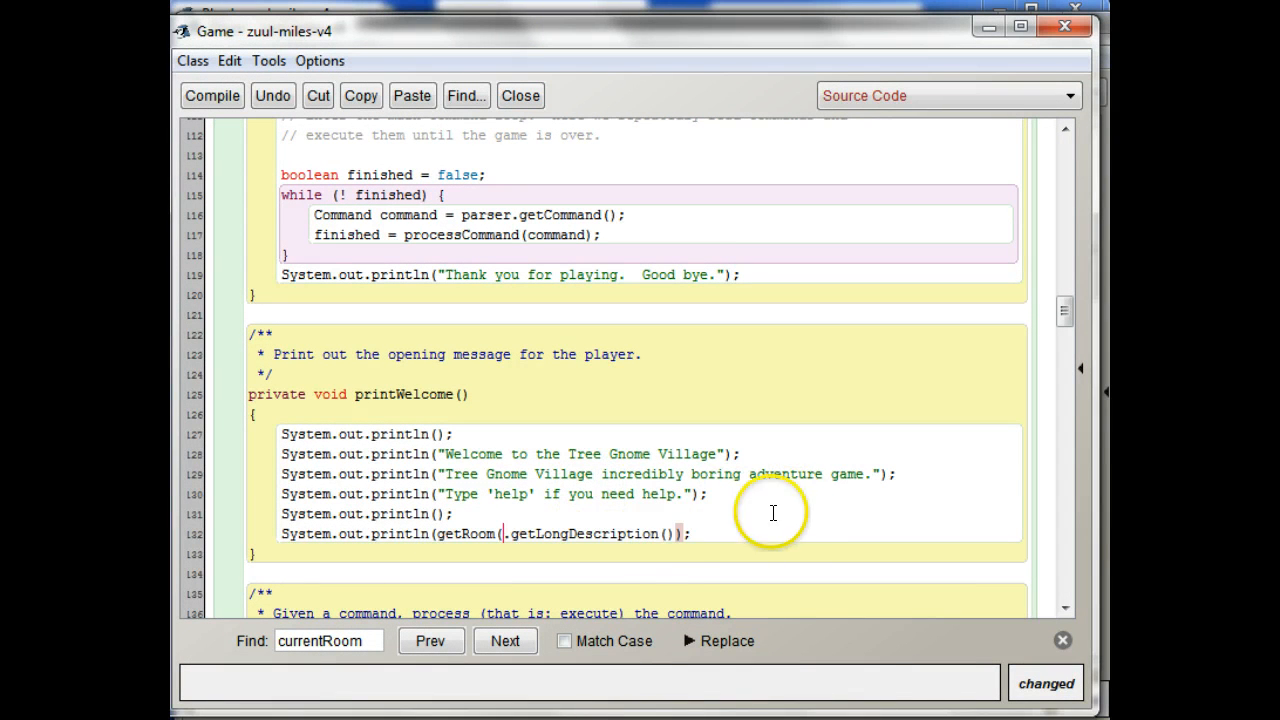
pyautogui.moveTo(683, 533)
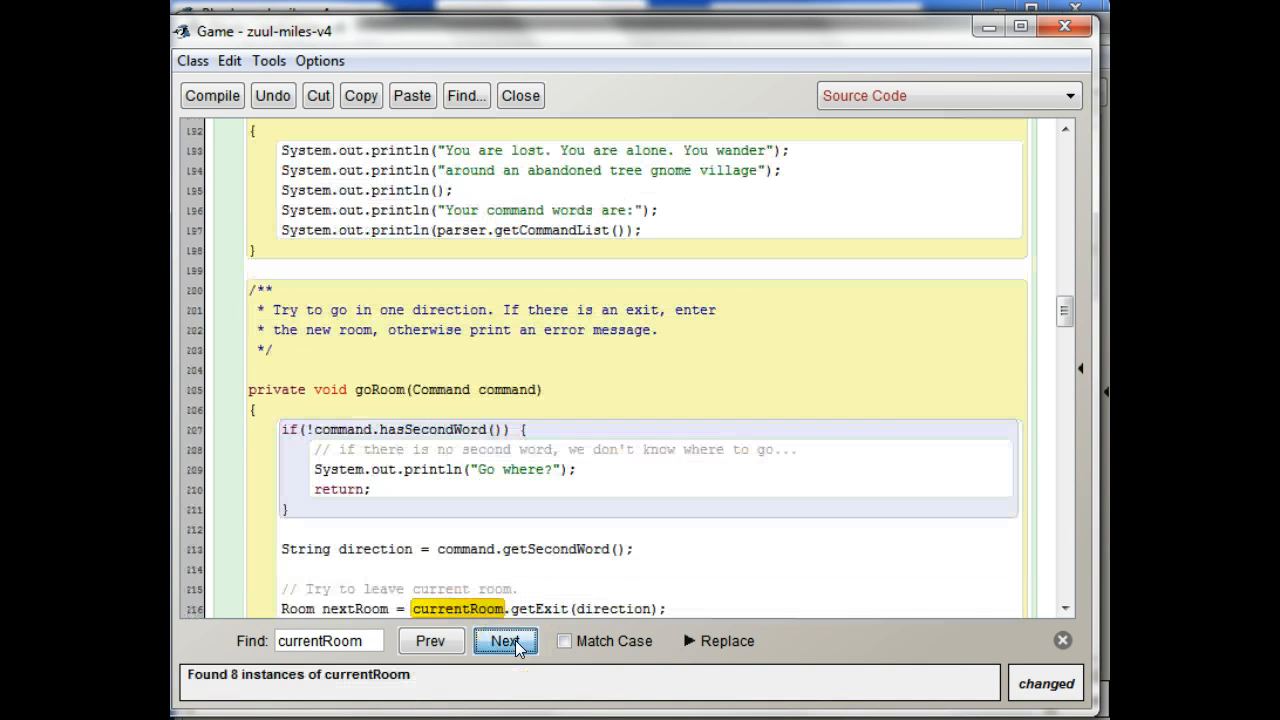
pyautogui.moveTo(970, 404)
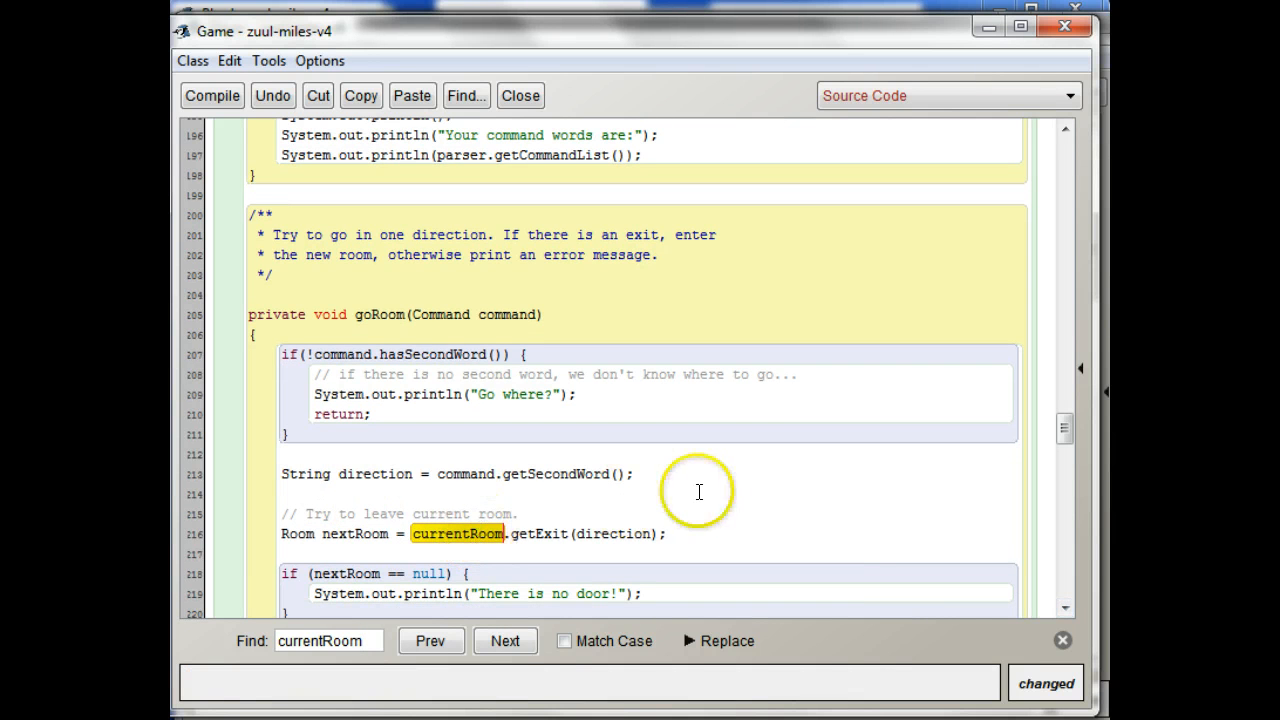
pyautogui.moveTo(460, 534)
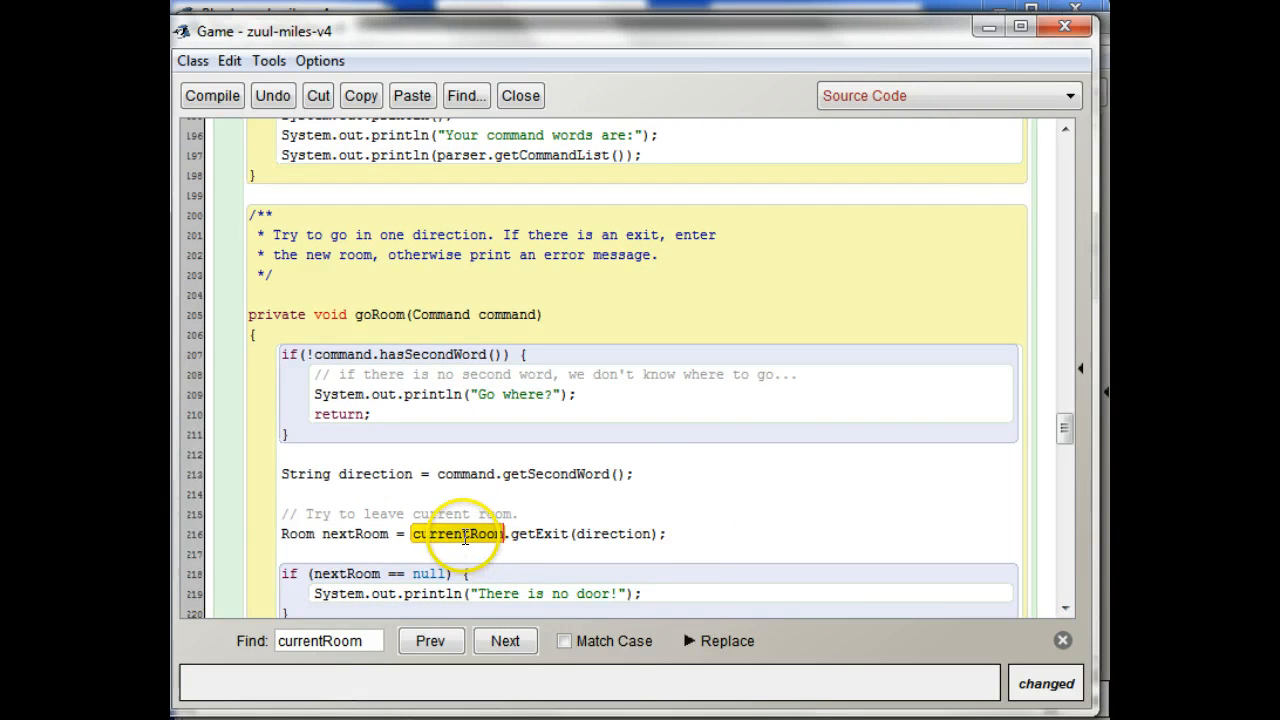
# Step through the remaining currentRoom matches and search for getRoom, which finds one instance.
pyautogui.scroll(3)
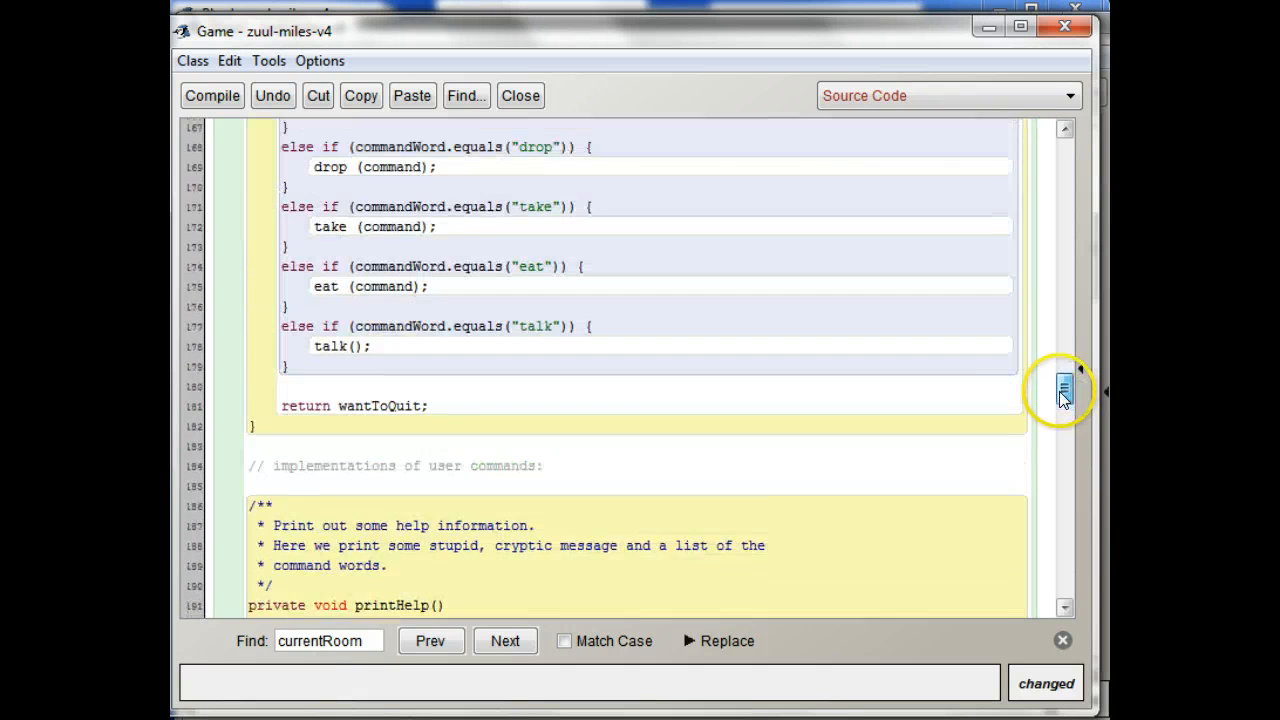
pyautogui.scroll(3)
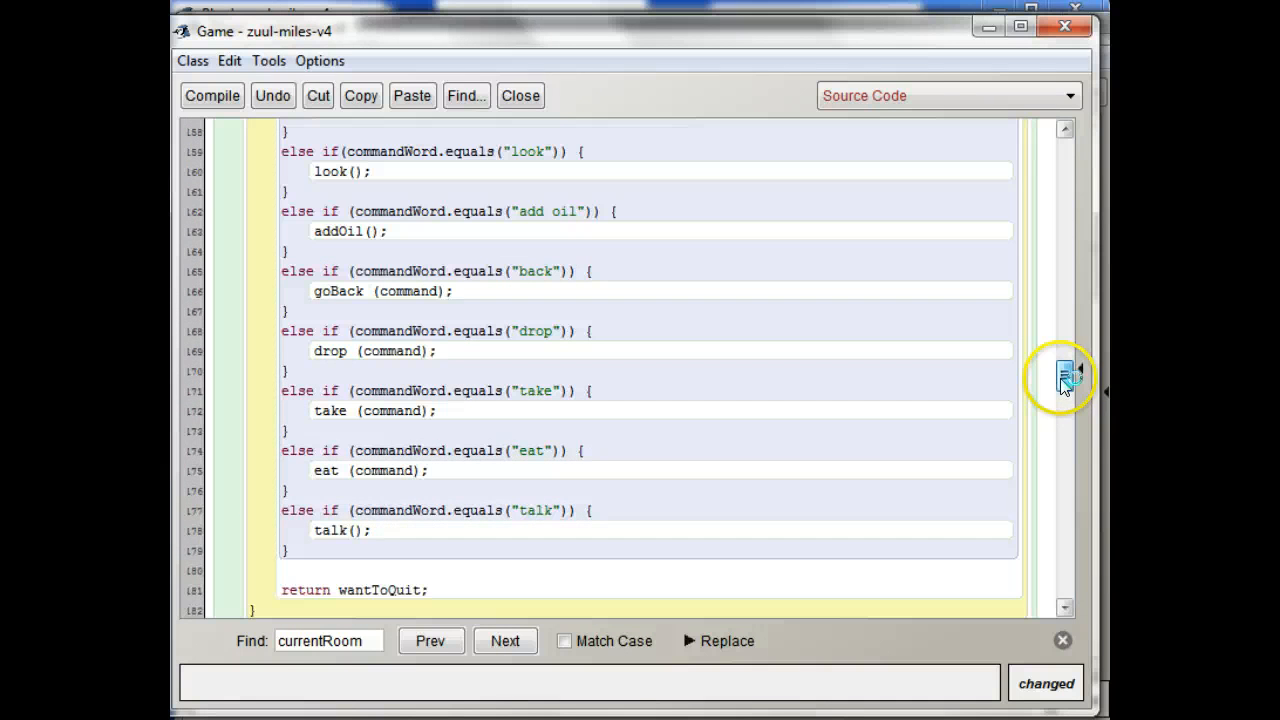
pyautogui.click(430, 640)
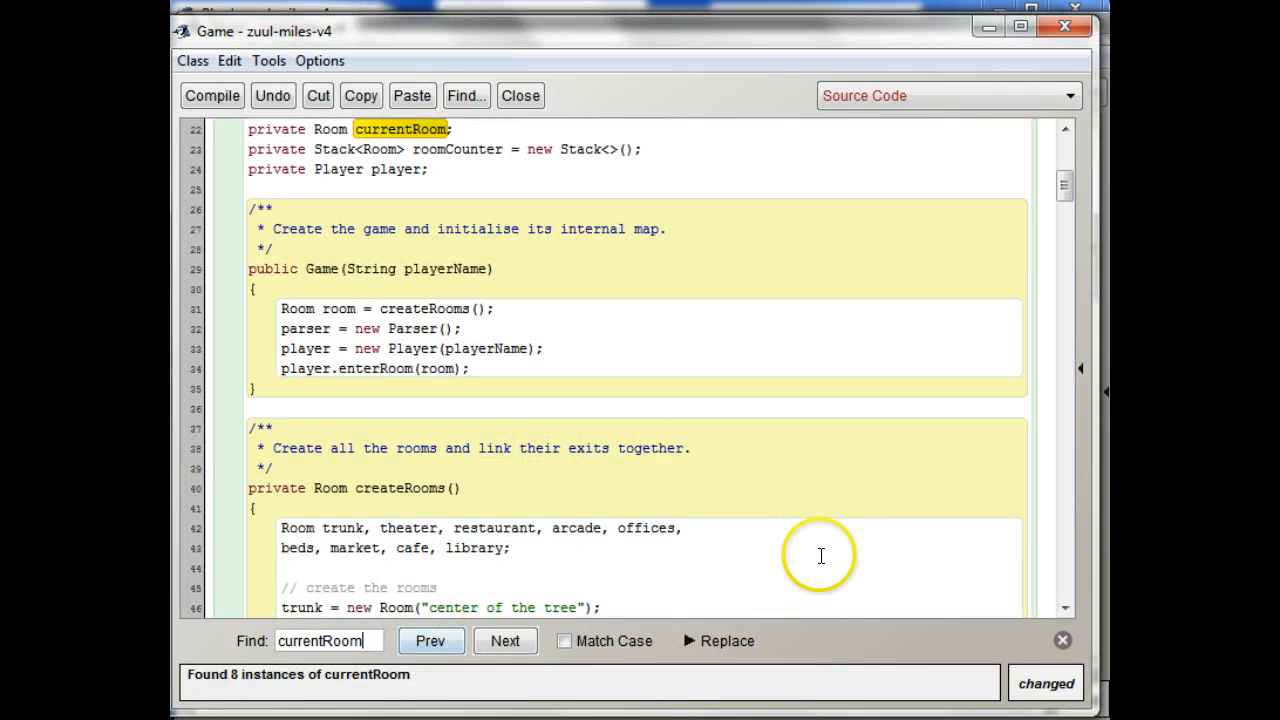
pyautogui.click(505, 640)
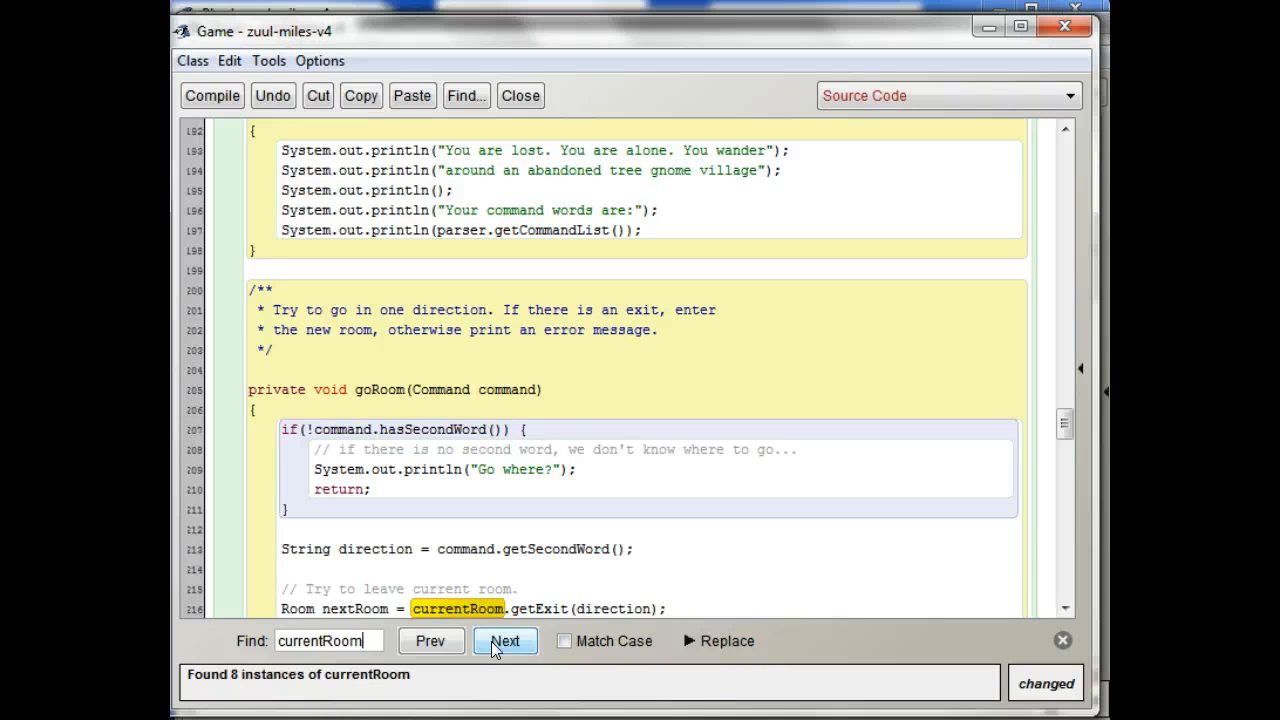
pyautogui.click(505, 641)
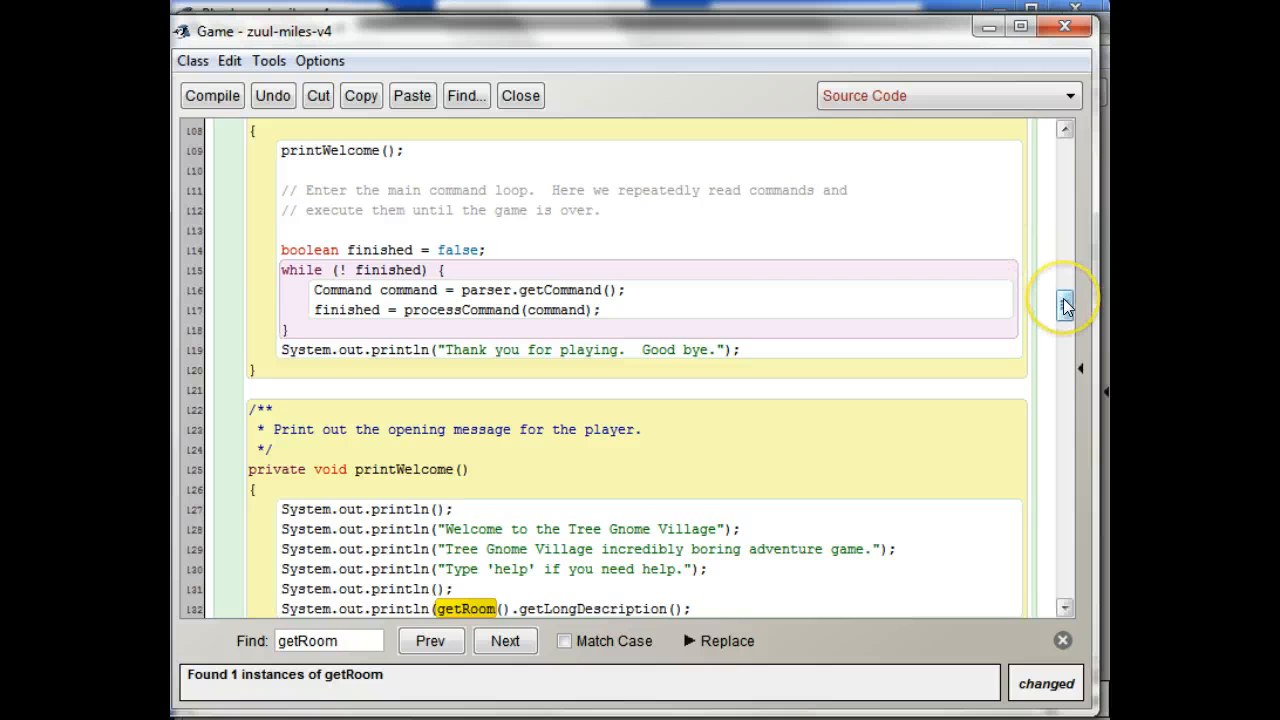
pyautogui.scroll(-3)
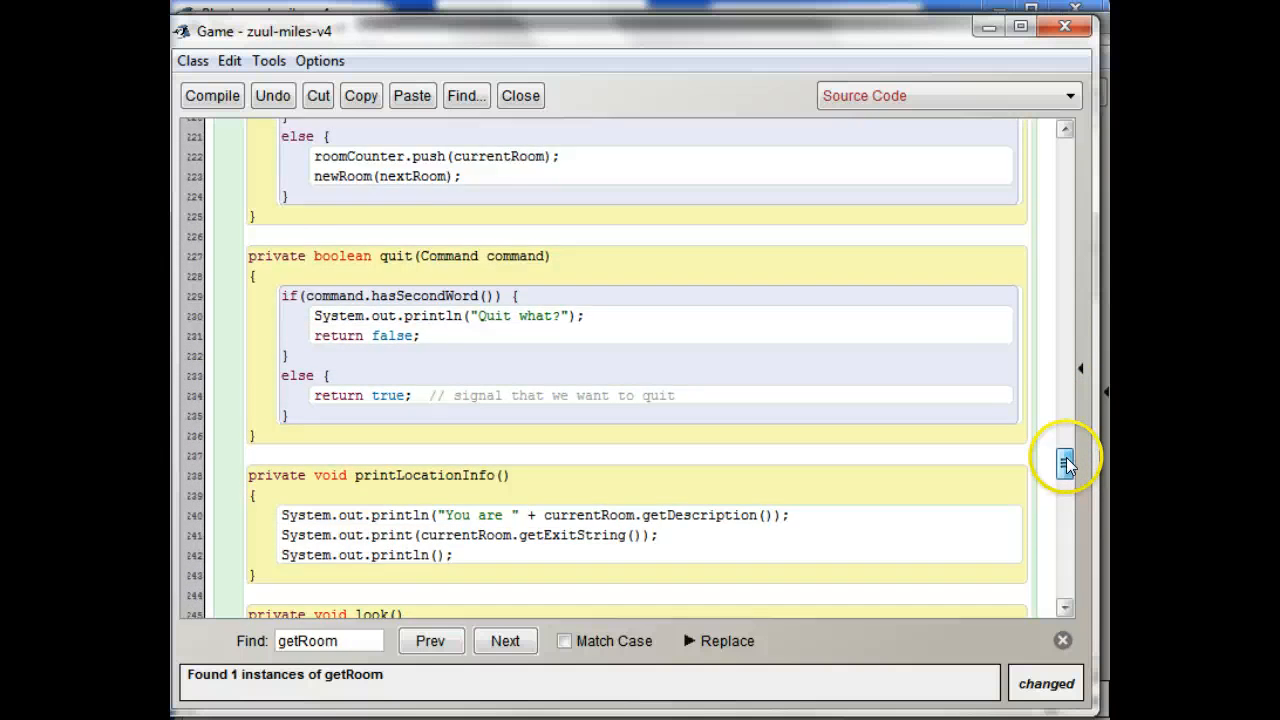
pyautogui.scroll(-3)
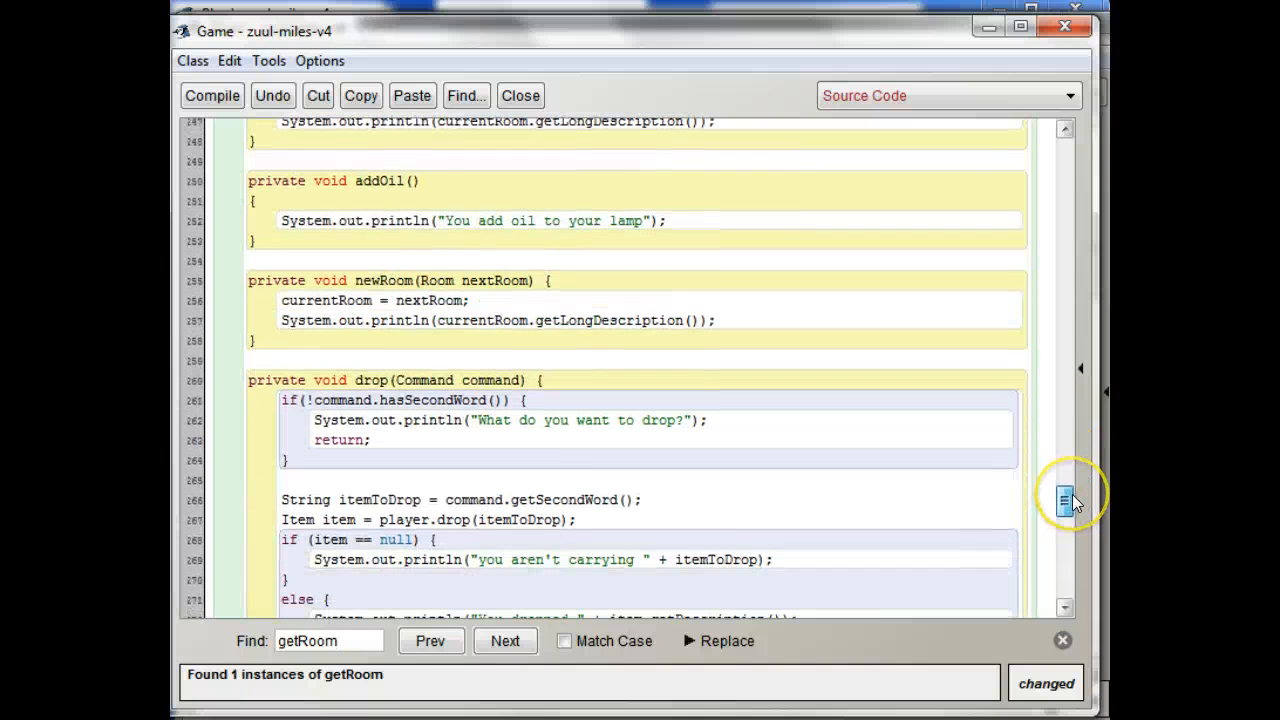
pyautogui.scroll(-3)
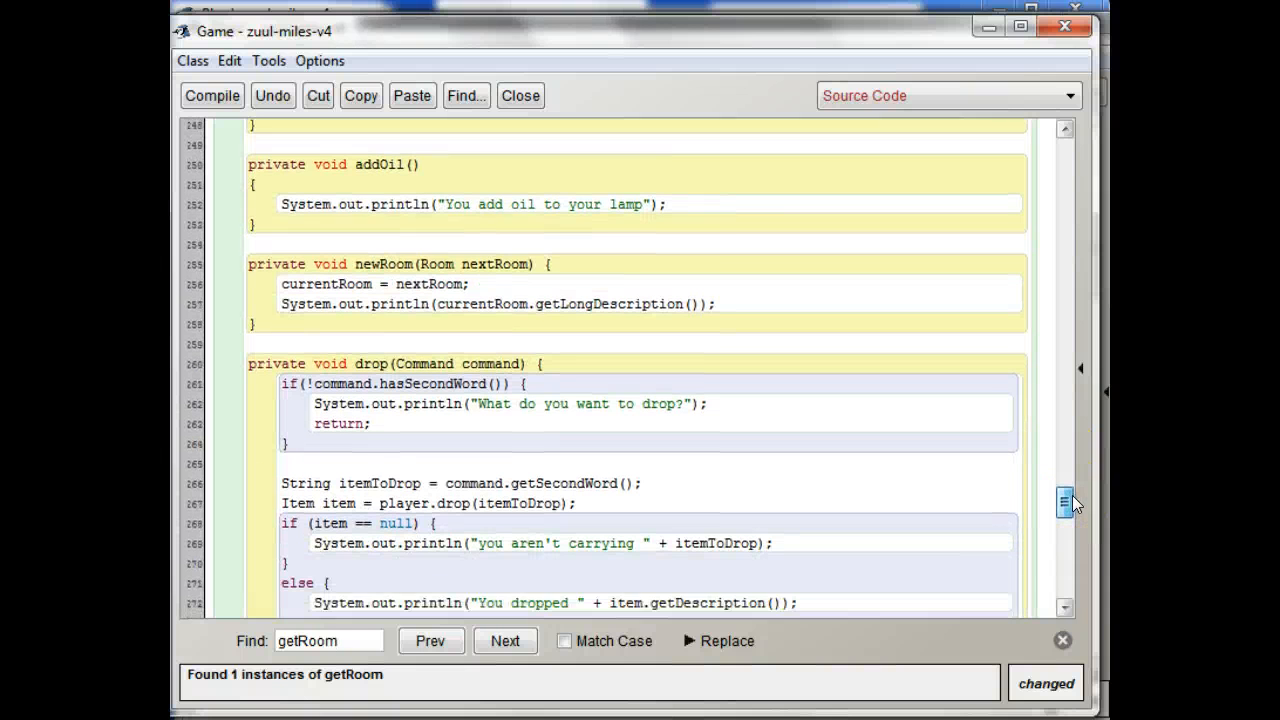
pyautogui.scroll(3)
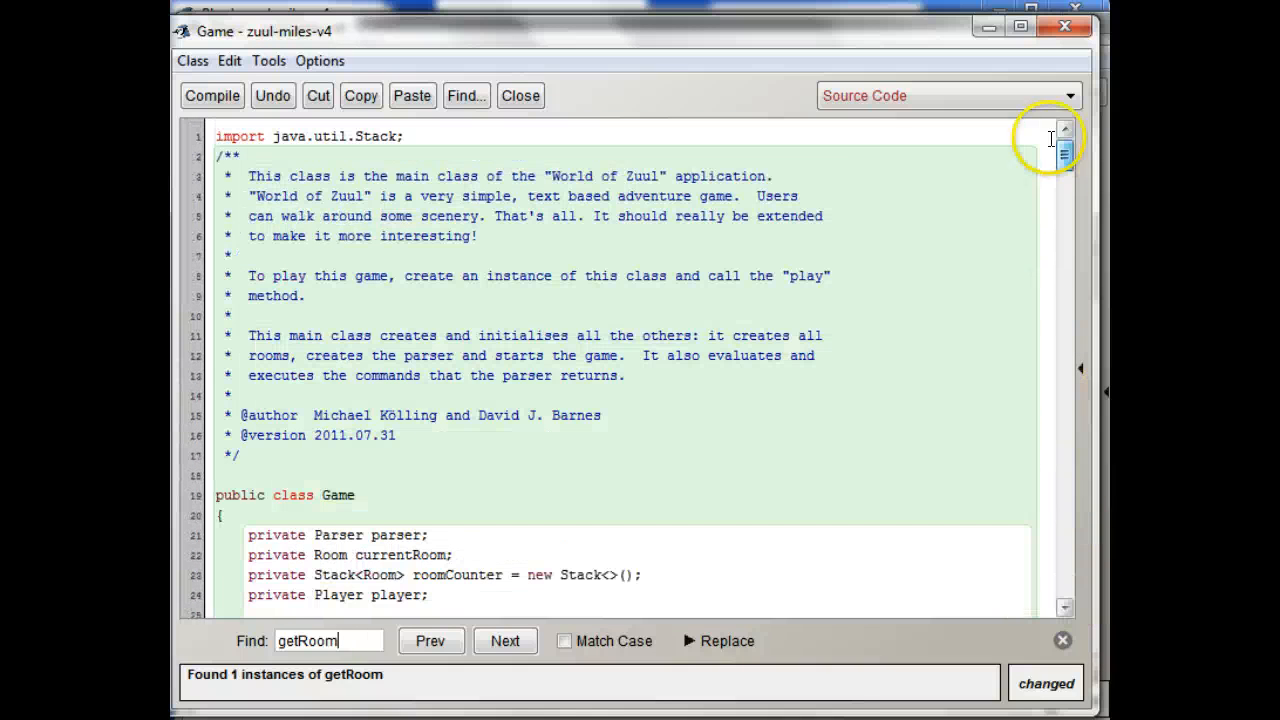
# Reach getRoom in printWelcome, make it player.getRoom().getLongDescription(), and reselect the Find term.
pyautogui.click(505, 641)
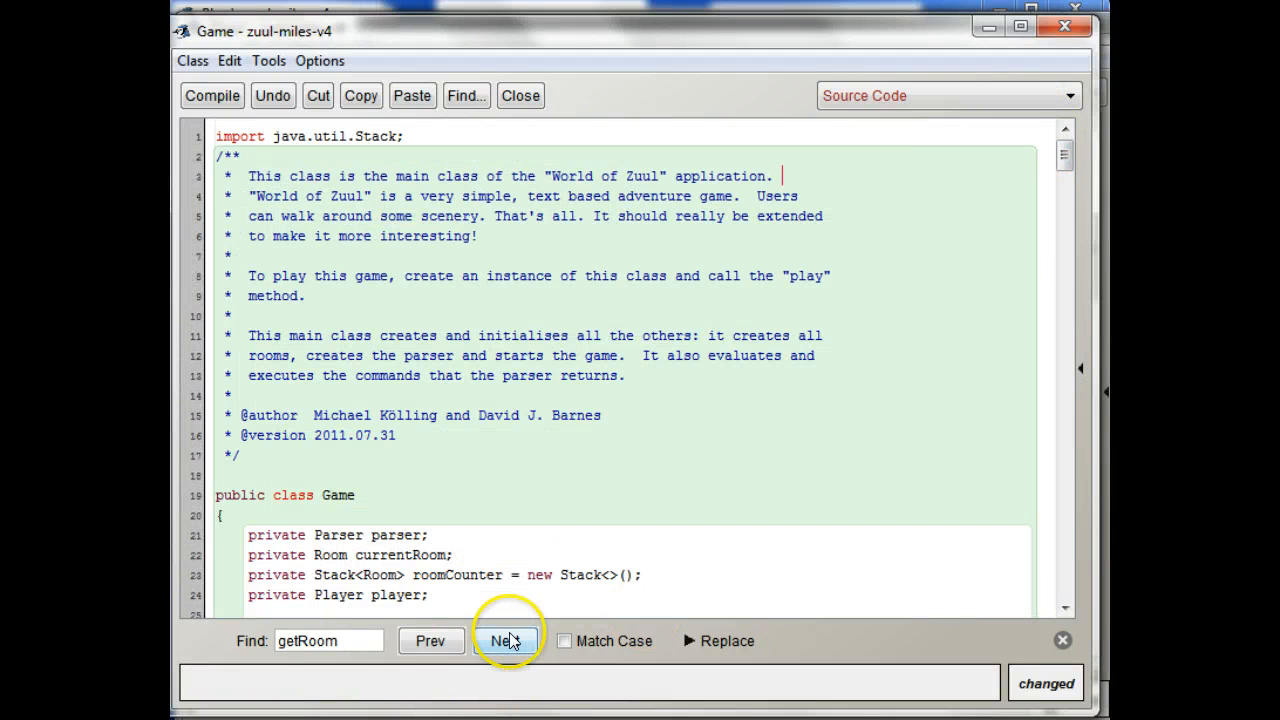
pyautogui.click(505, 641)
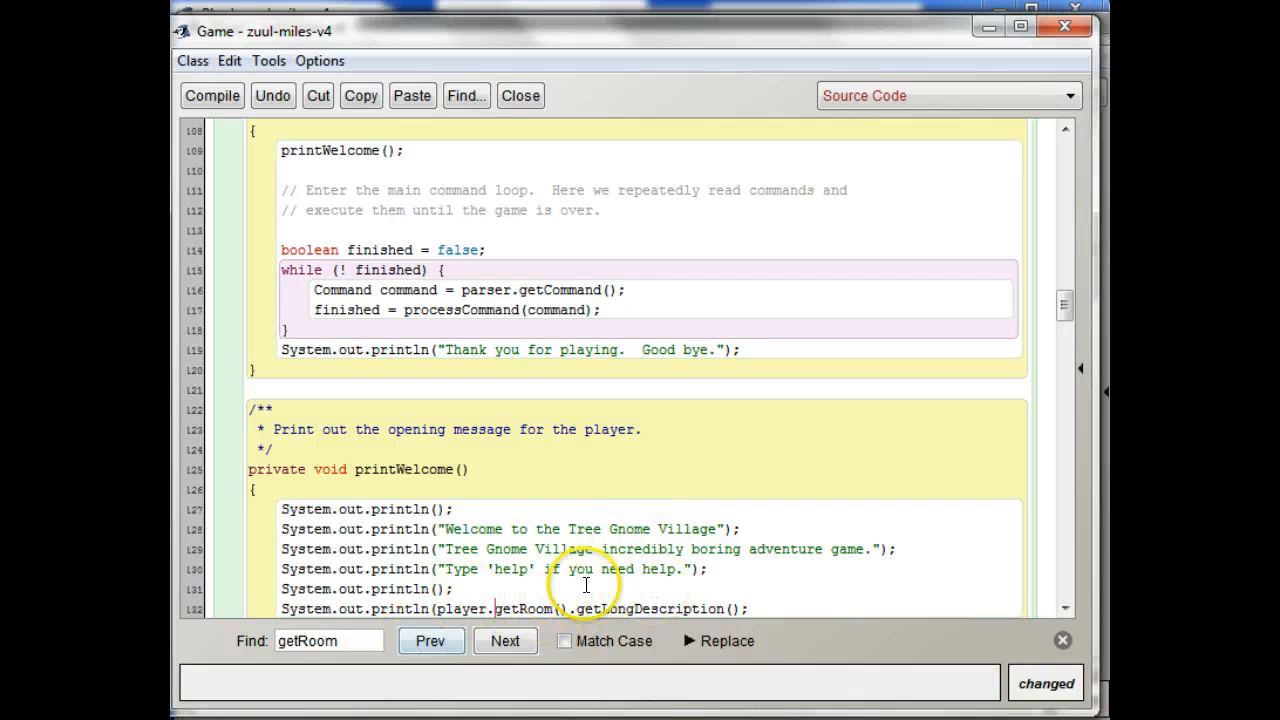
pyautogui.moveTo(1065, 302)
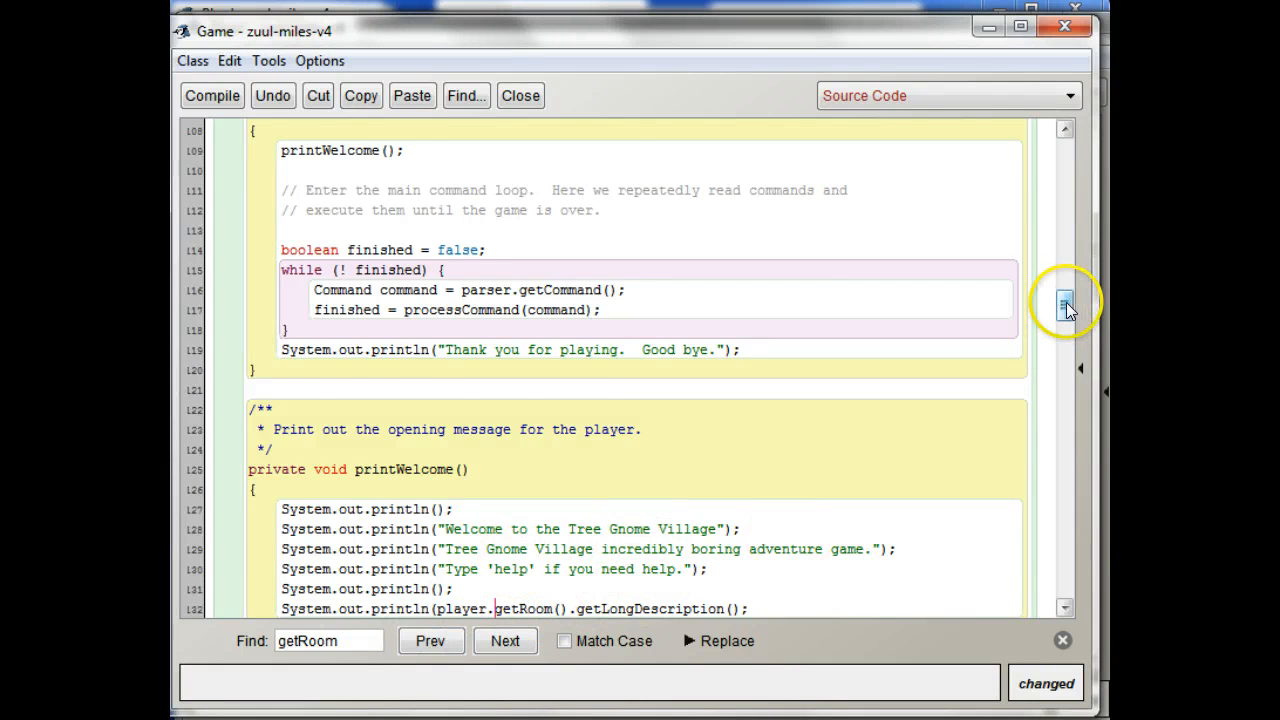
pyautogui.scroll(3)
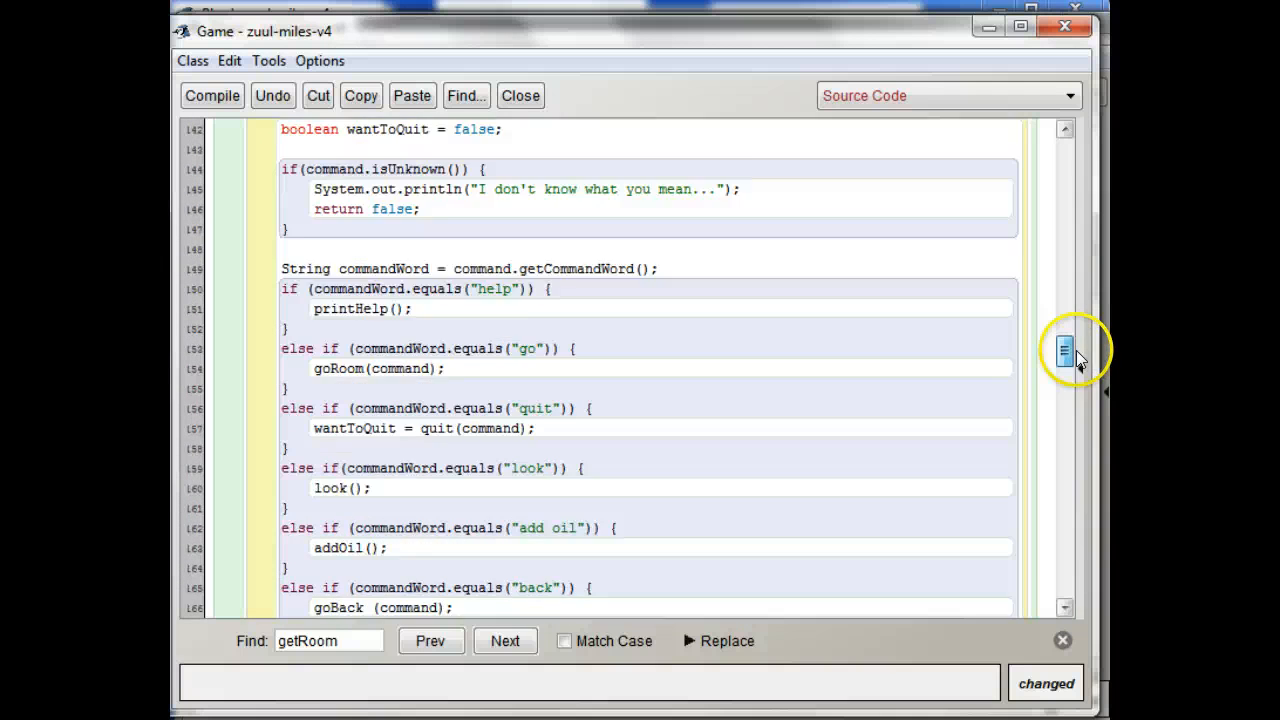
pyautogui.click(505, 640)
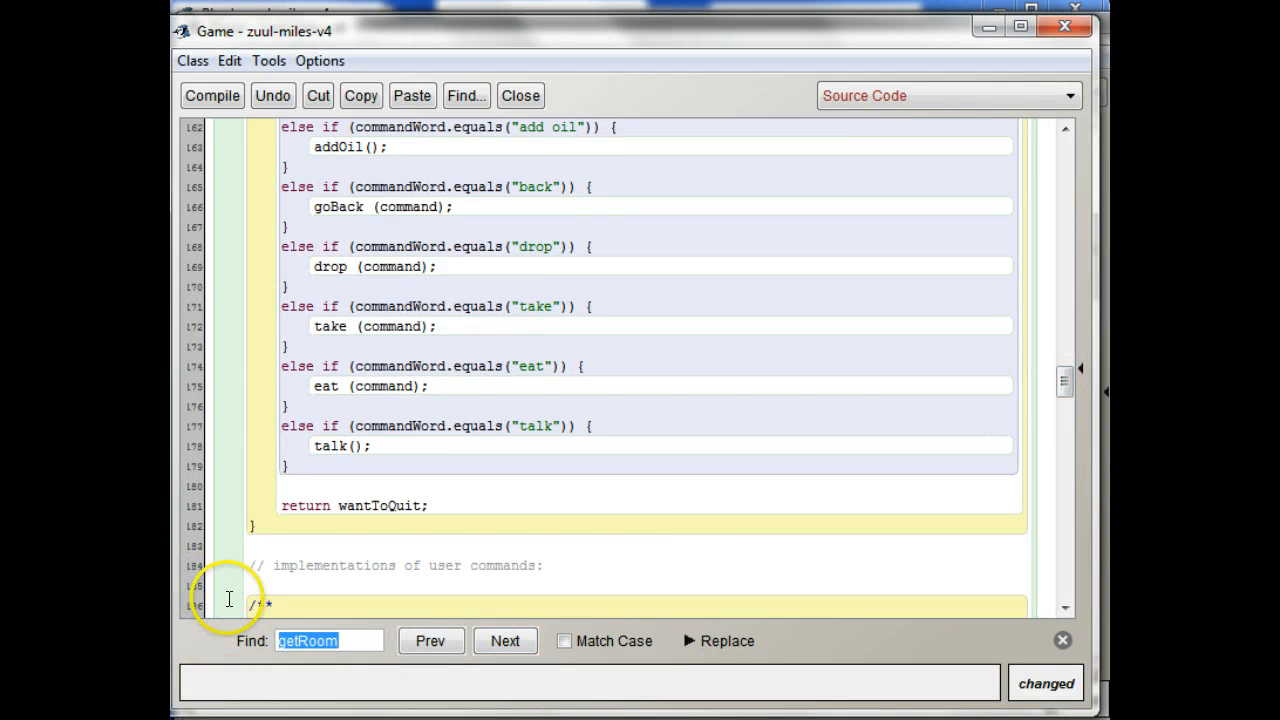
# Find currentRoom and replace both goRoom references with player.getRoom().
pyautogui.write('currentRoom')
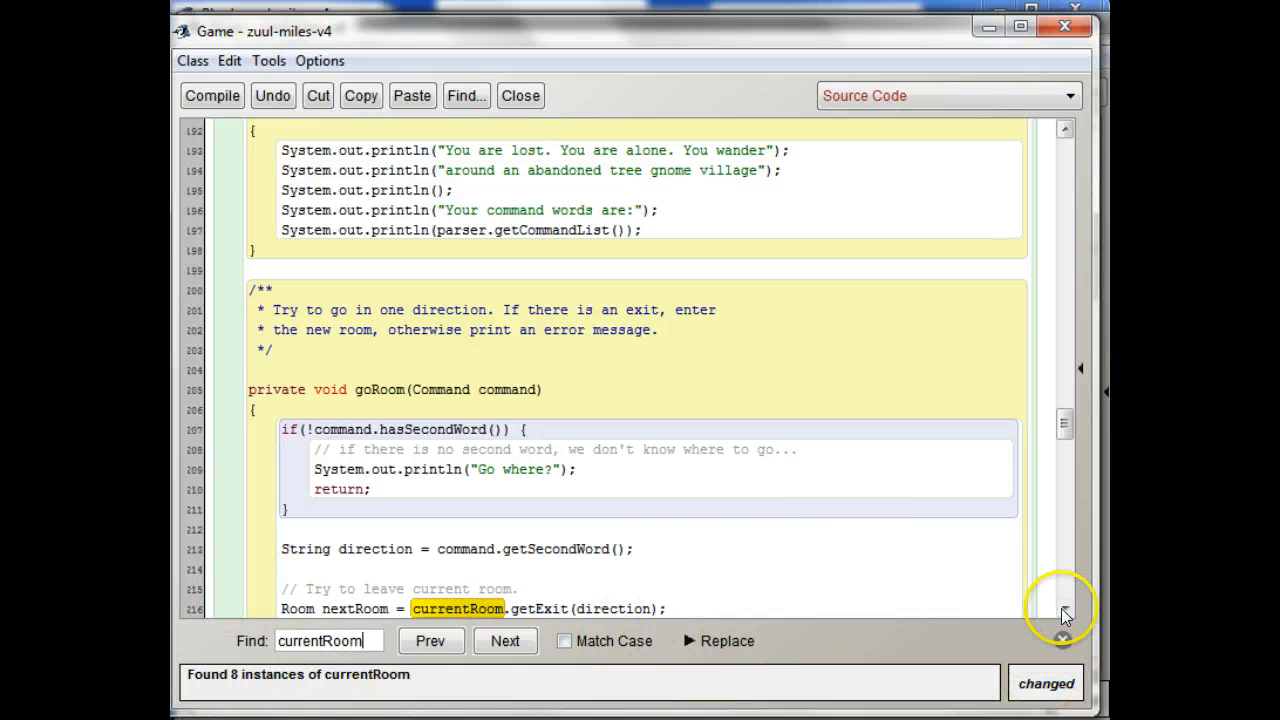
pyautogui.scroll(-3)
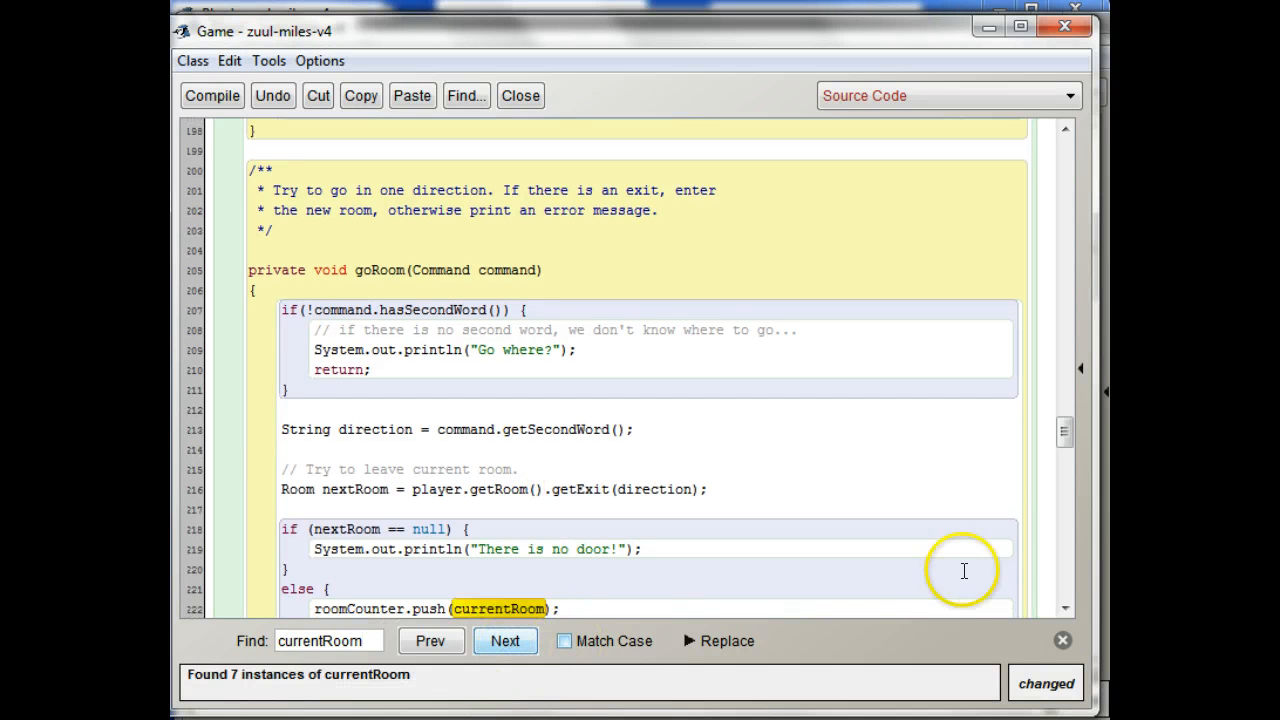
pyautogui.click(504, 641)
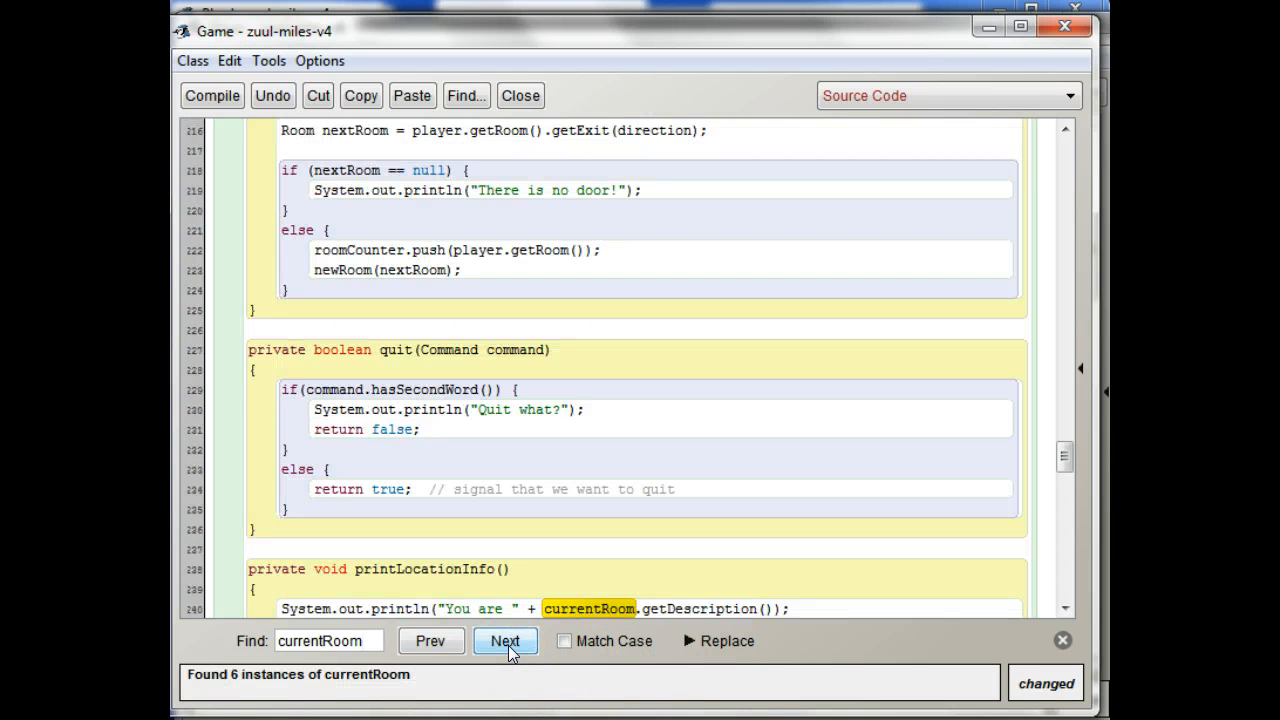
# Replace printLocationInfo's two currentRoom uses with player.getRoom() and move on to look().
pyautogui.click(504, 641)
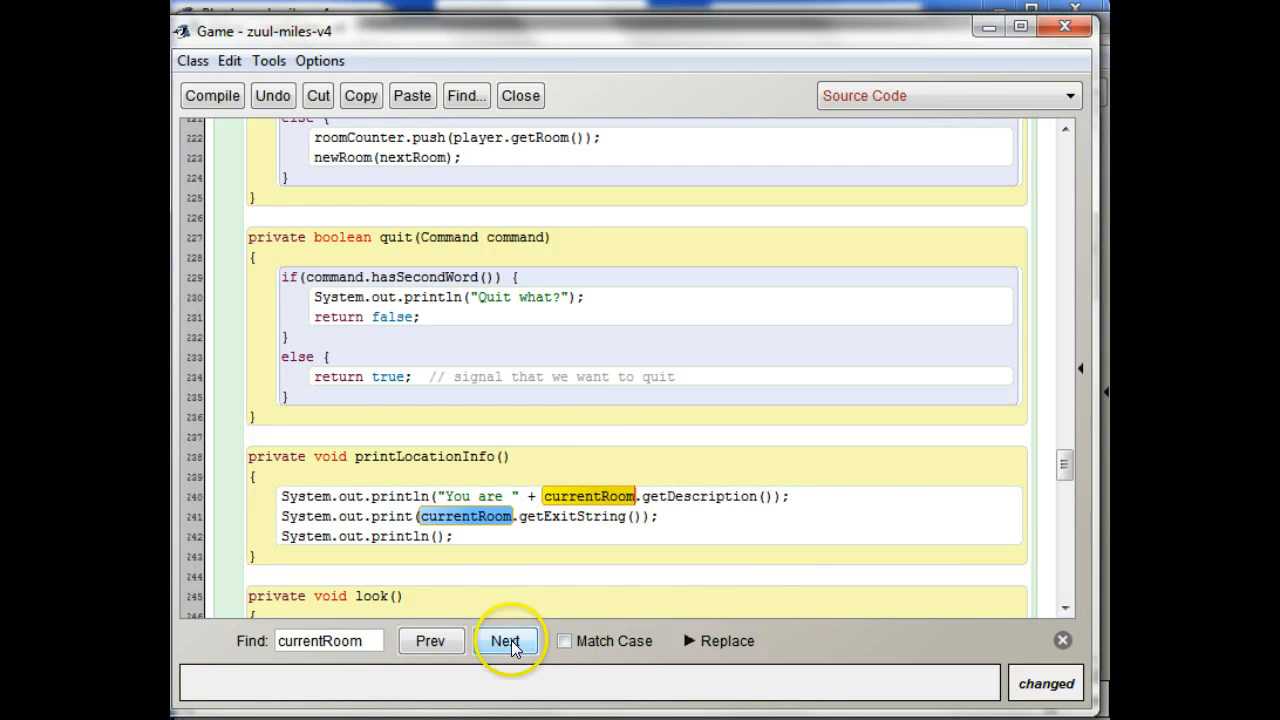
pyautogui.moveTo(775, 598)
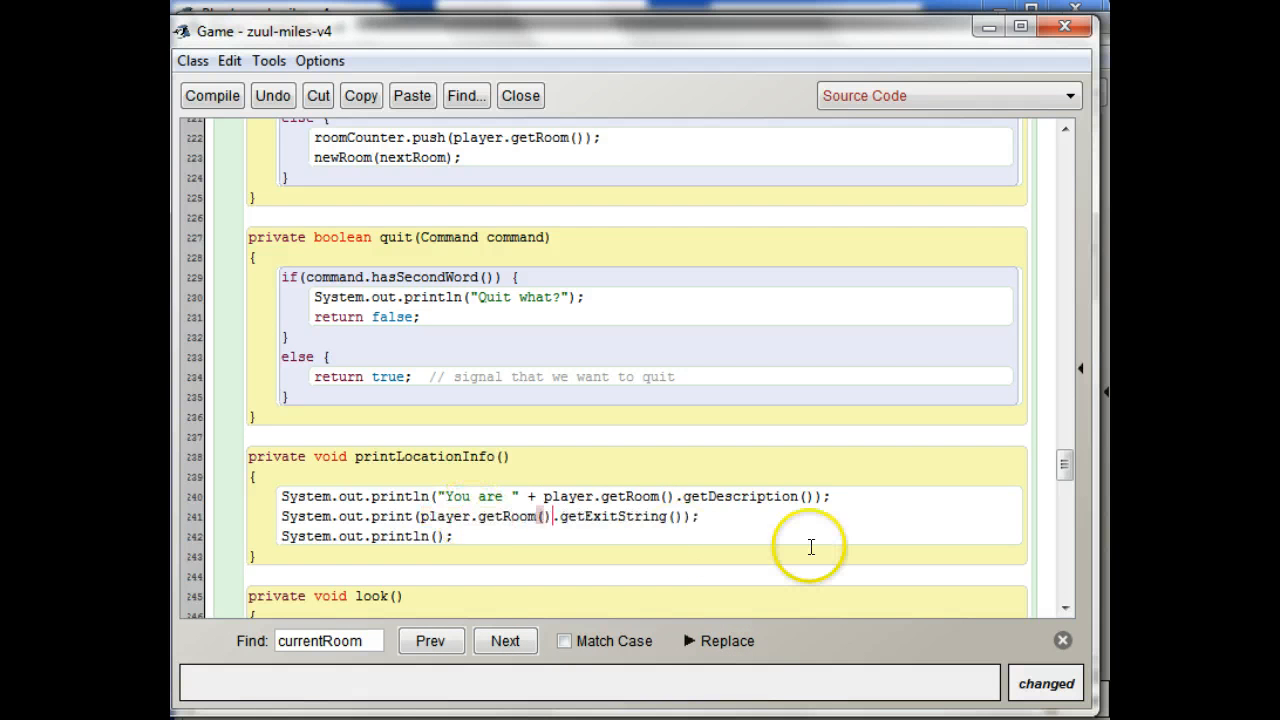
pyautogui.rightClick(810, 547)
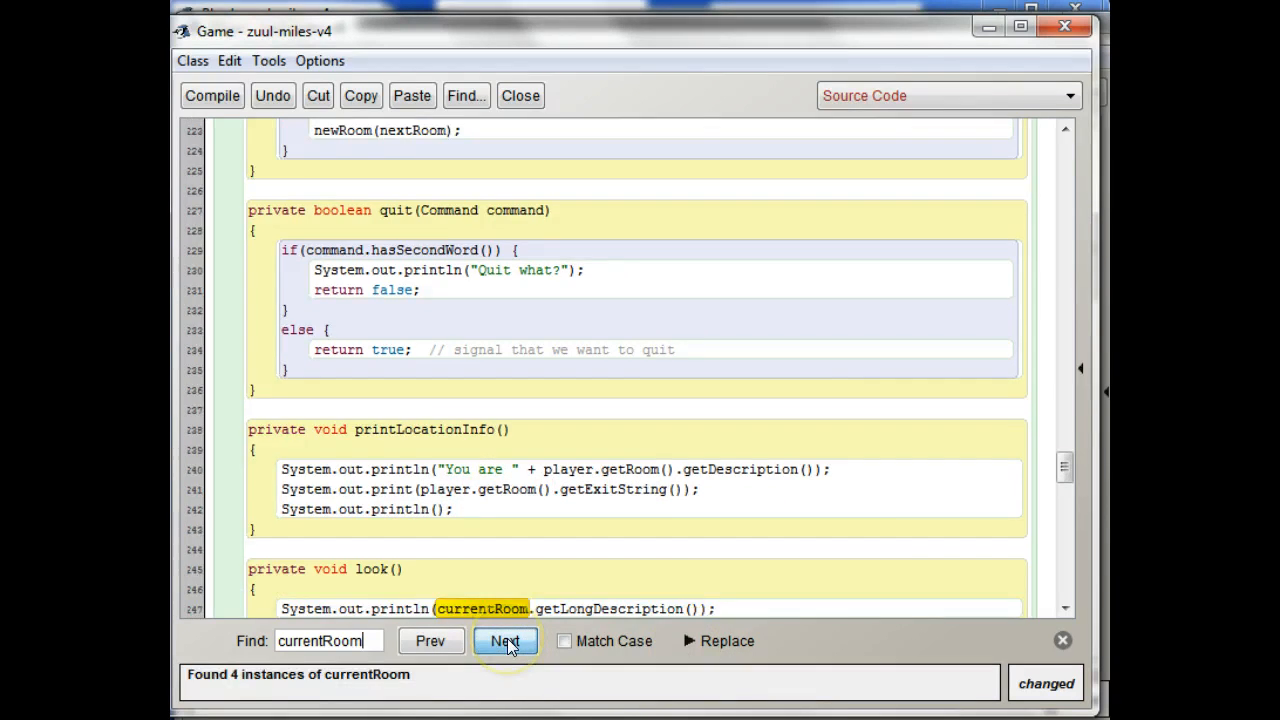
pyautogui.click(1065, 607)
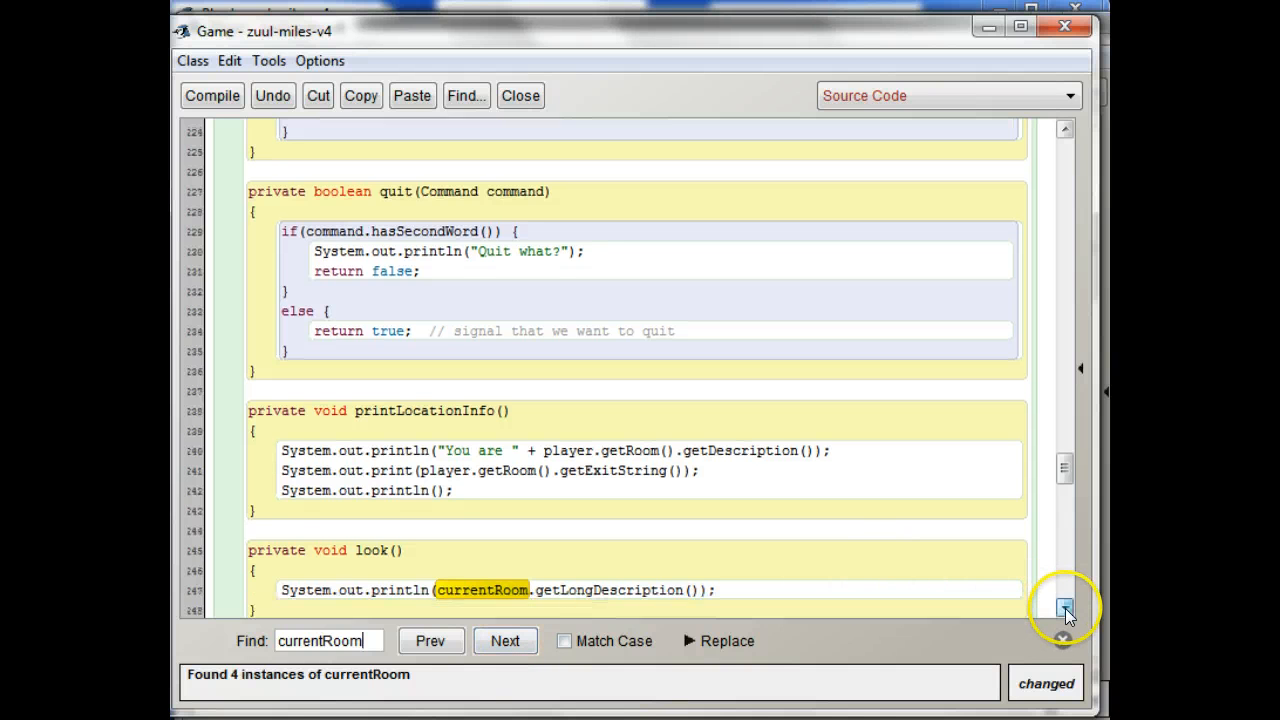
pyautogui.click(1064, 607)
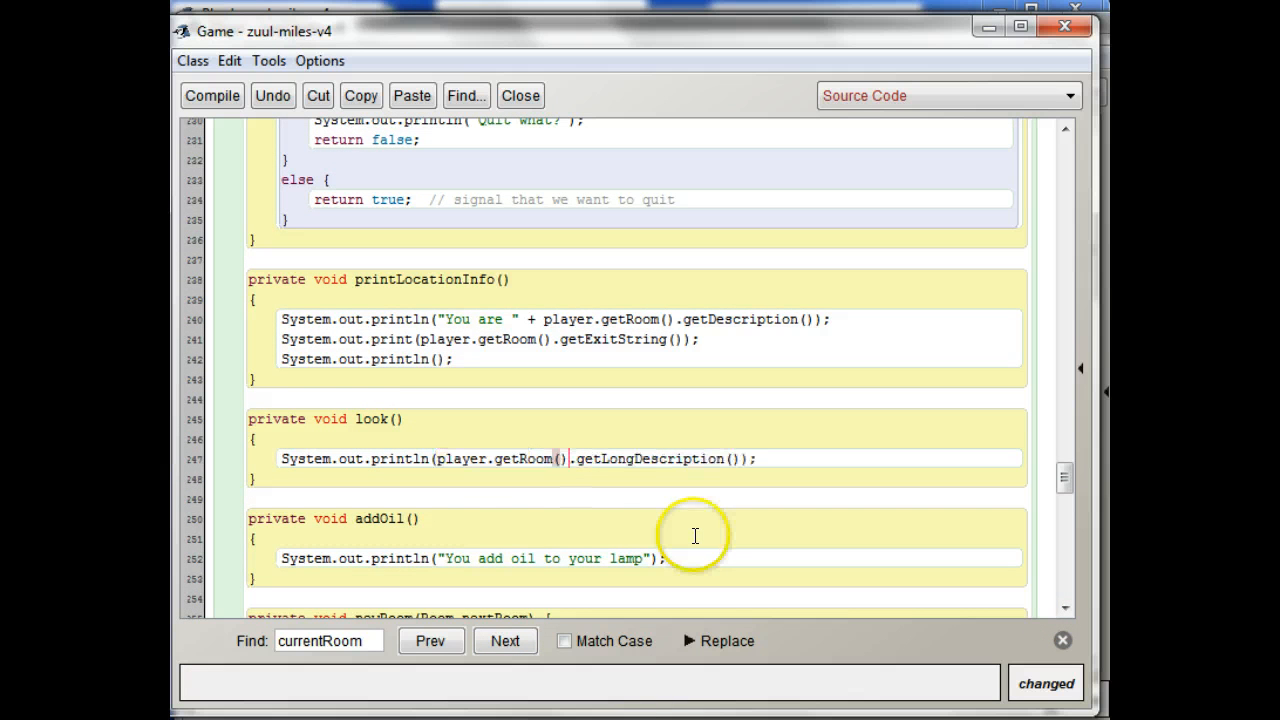
pyautogui.moveTo(487, 508)
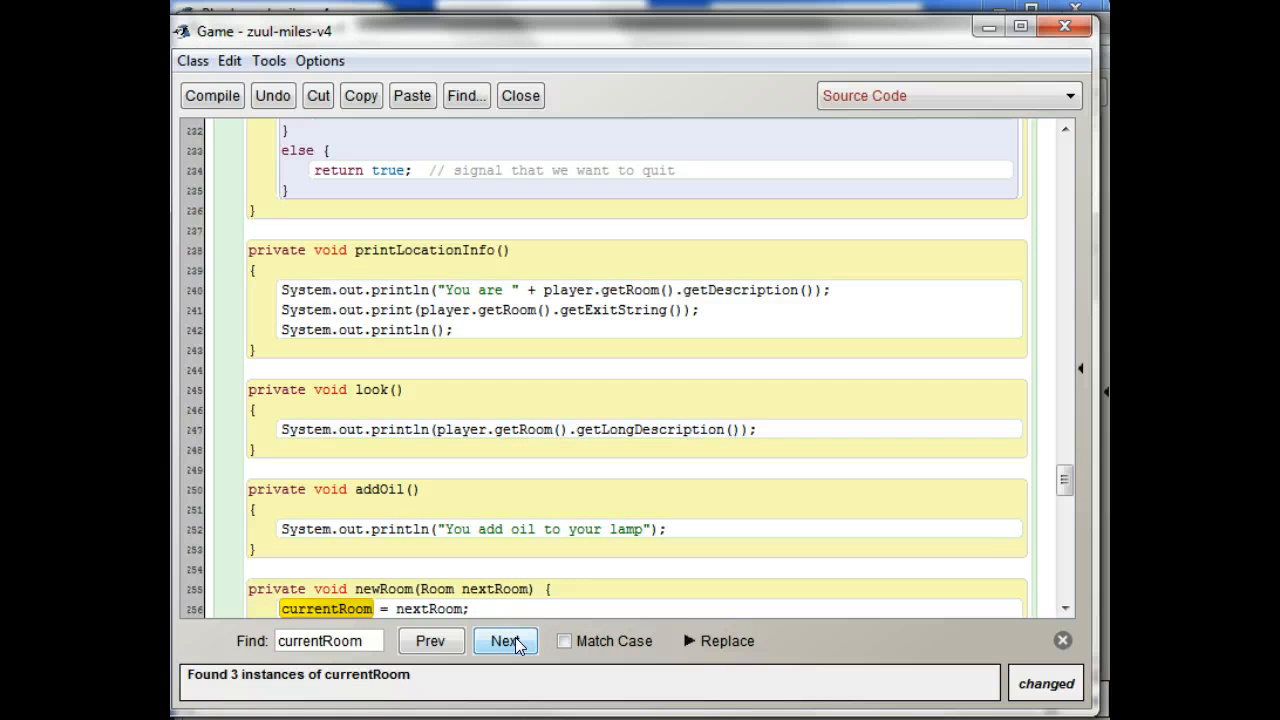
# Make look and newRoom use player.getRoom(), with newRoom calling player.enterRoom(nextRoom).
pyautogui.click(505, 641)
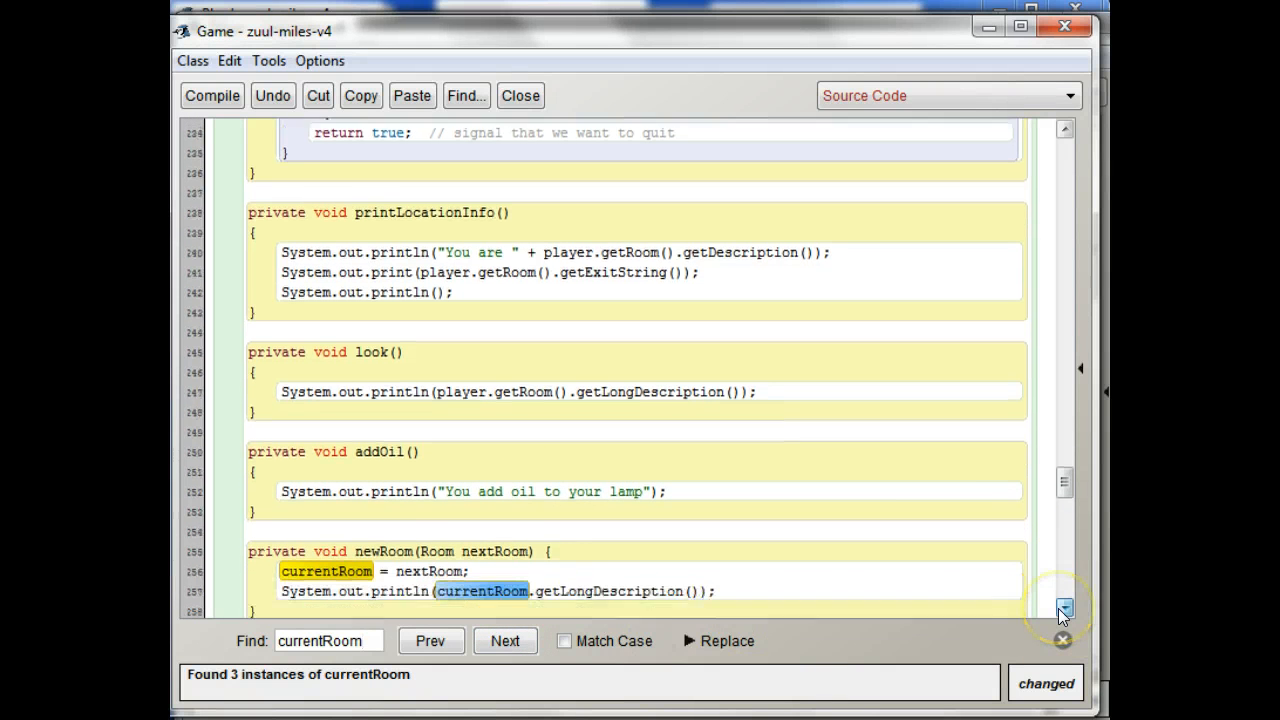
pyautogui.click(1064, 607)
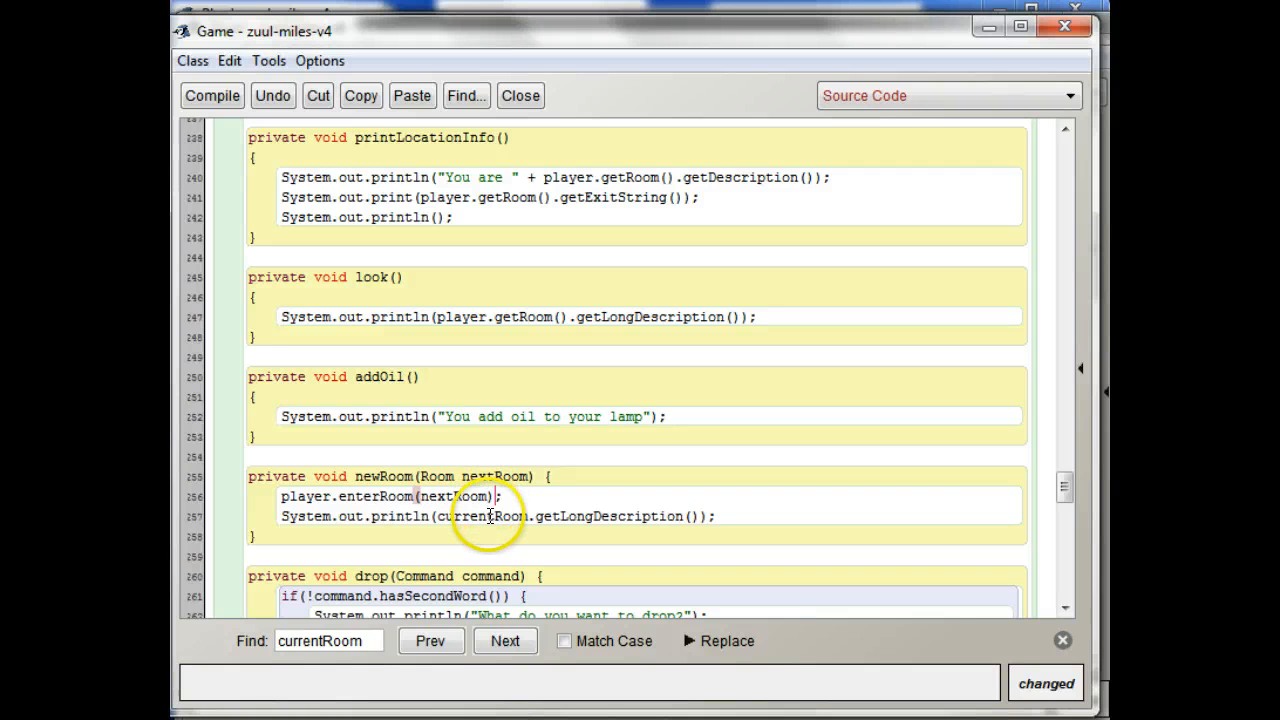
pyautogui.click(412, 95)
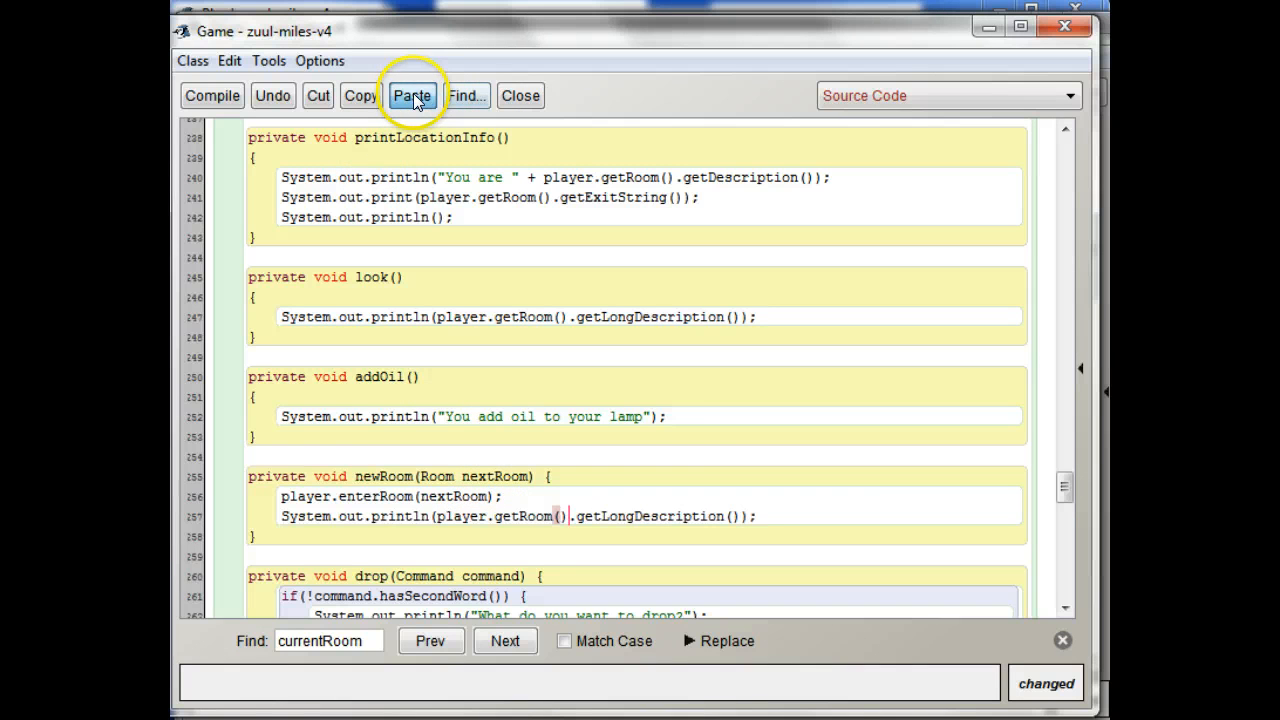
pyautogui.moveTo(1060, 625)
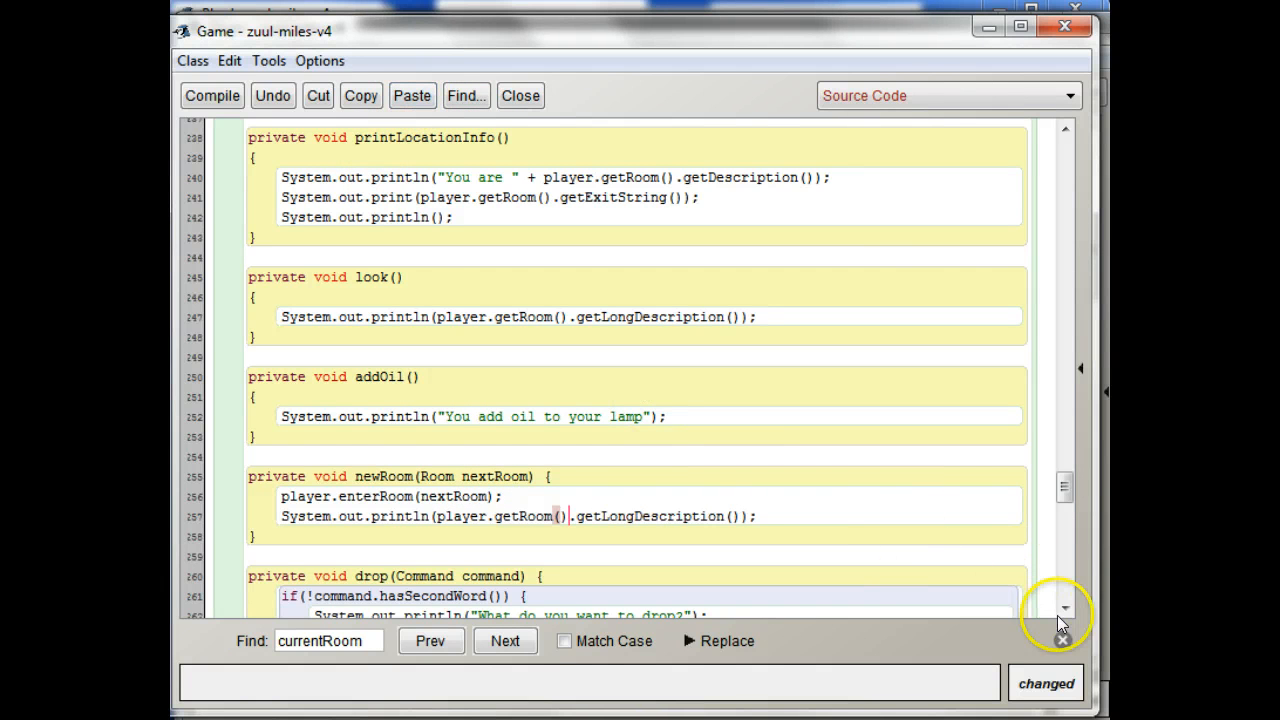
pyautogui.click(505, 641)
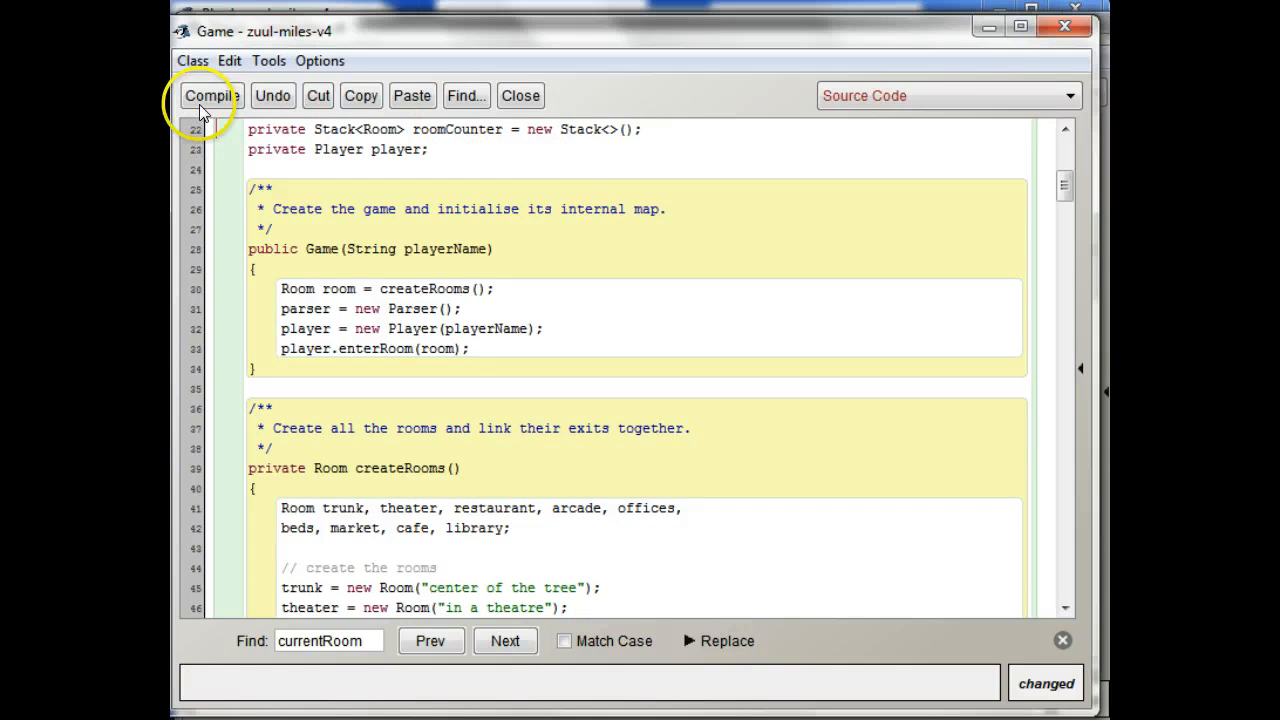
# Compile Game, fix the ')' expected error in printWelcome's println, and reopen Player.
pyautogui.click(211, 95)
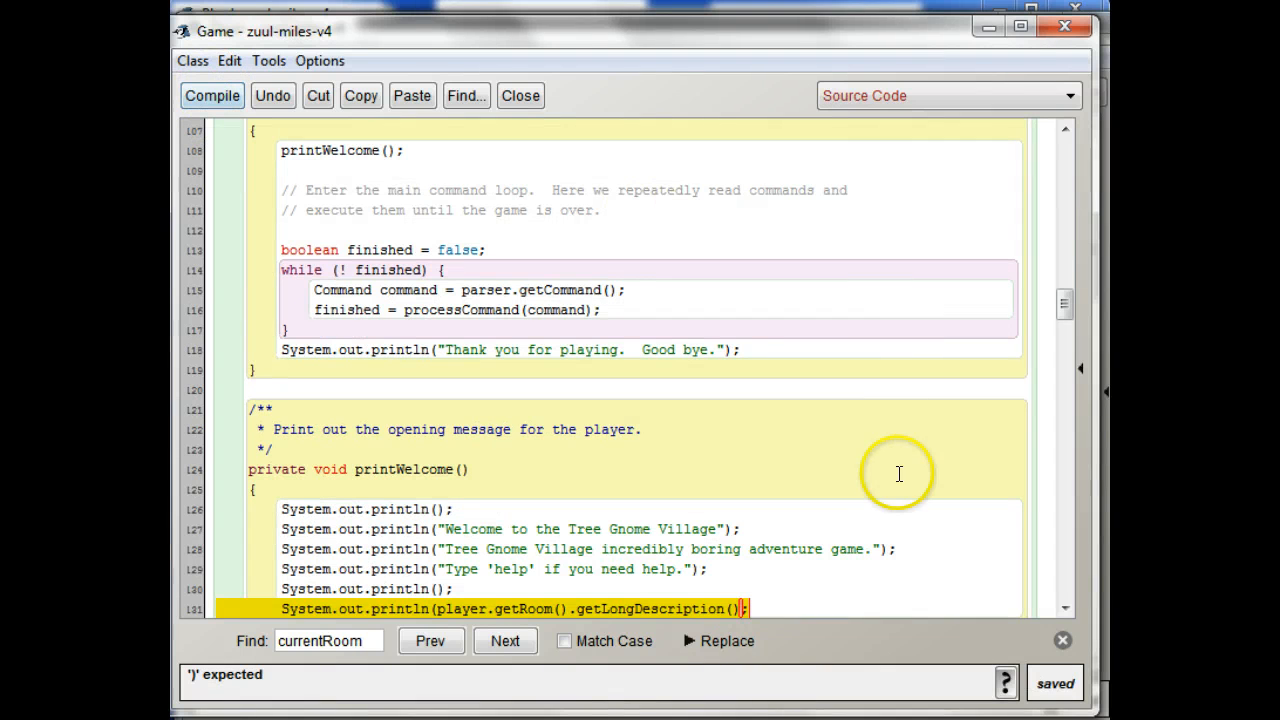
pyautogui.moveTo(745, 609)
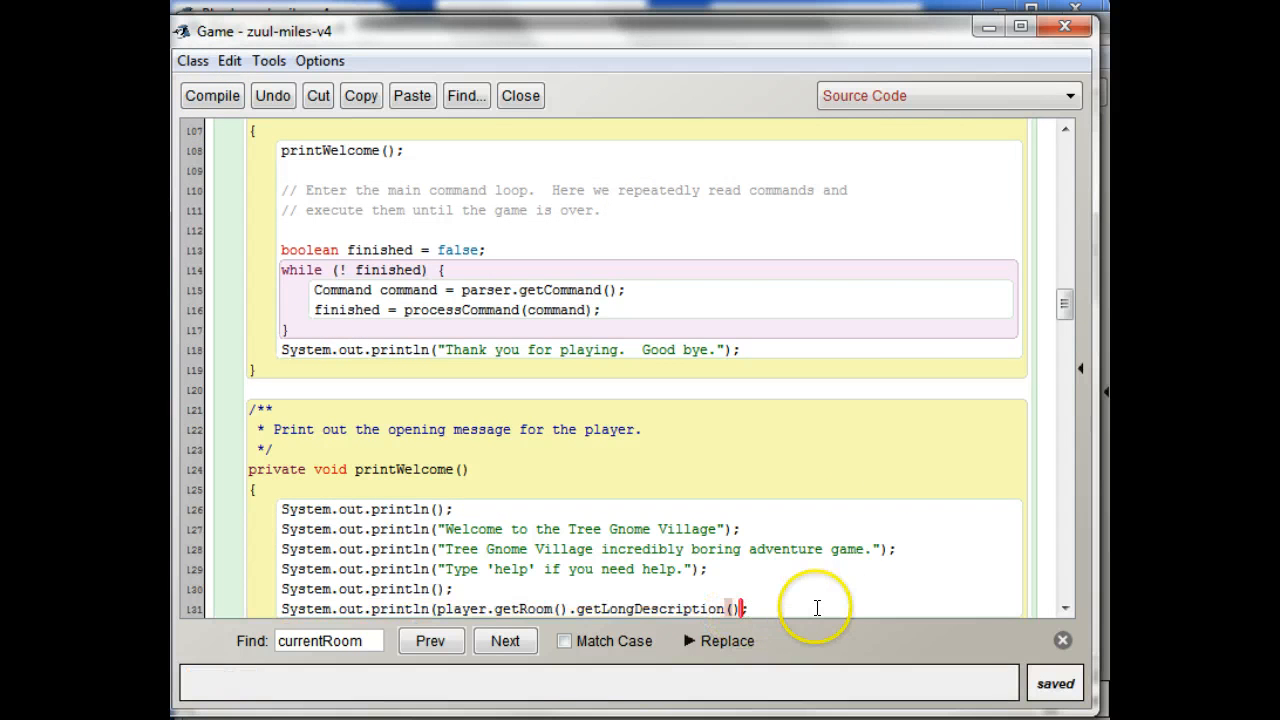
pyautogui.moveTo(857, 583)
pyautogui.write(')')
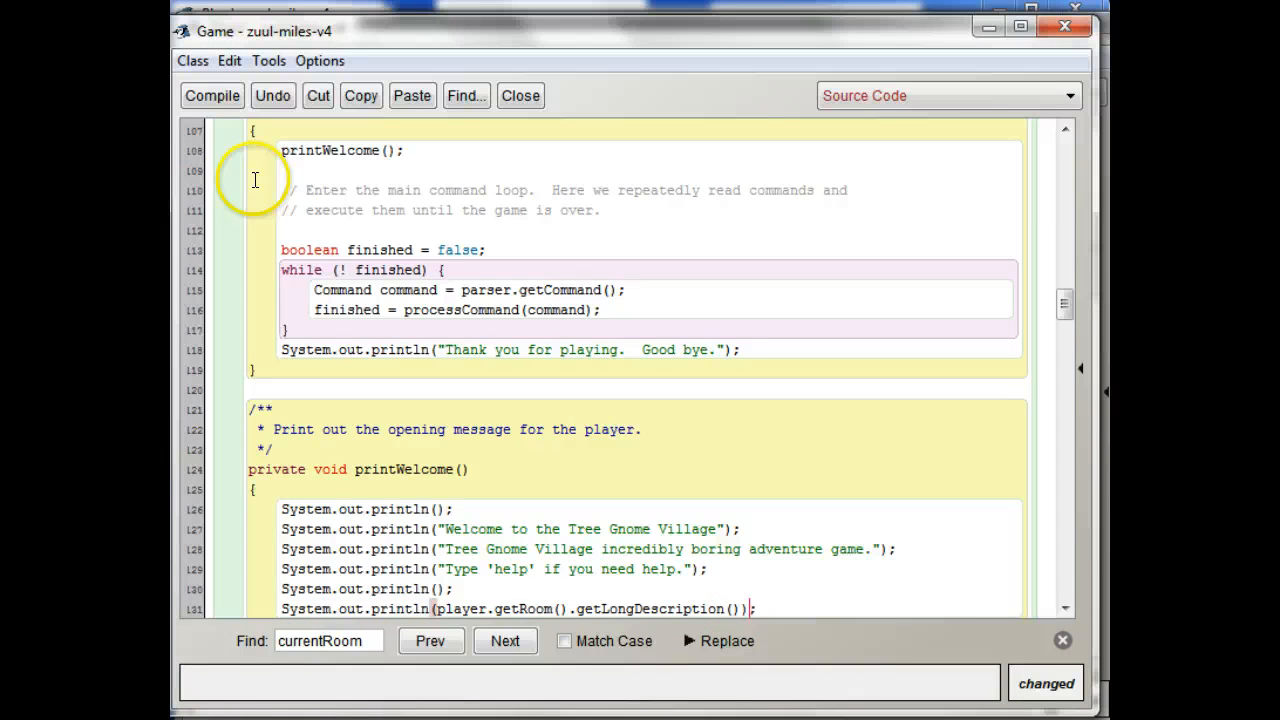
pyautogui.click(212, 95)
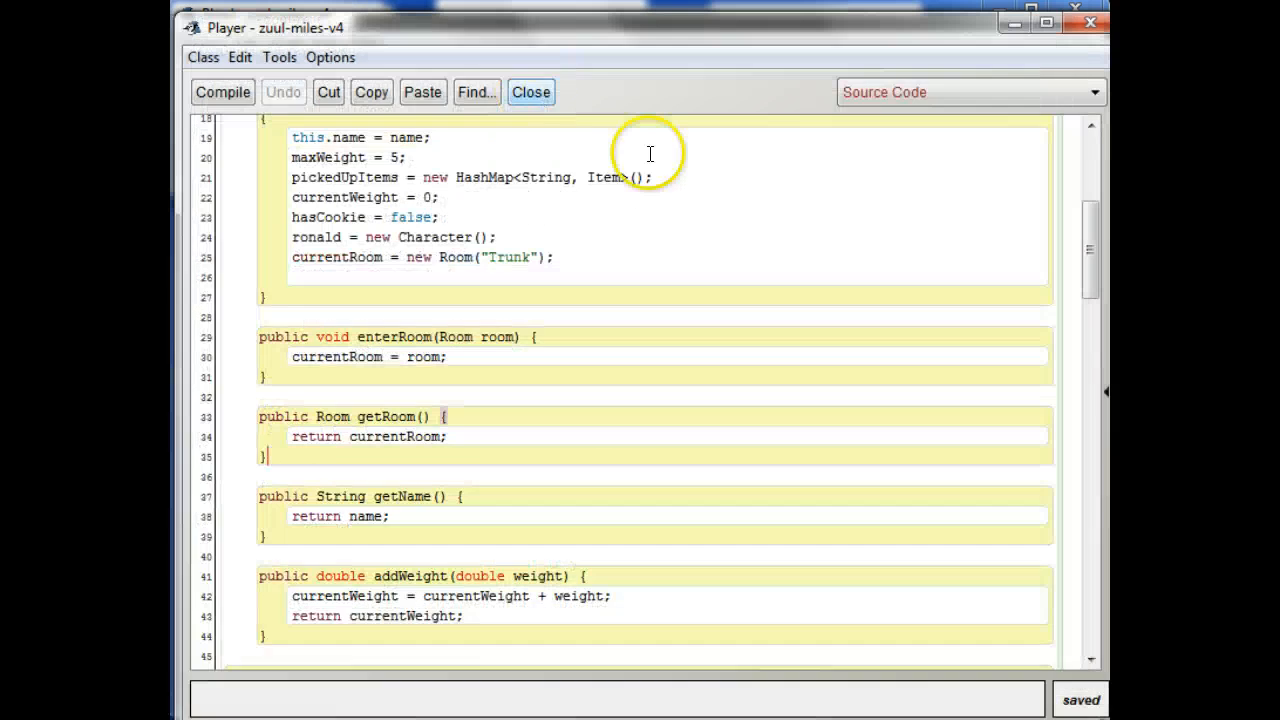
# Edit and compile the Player class without errors, then close its editor.
pyautogui.click(531, 92)
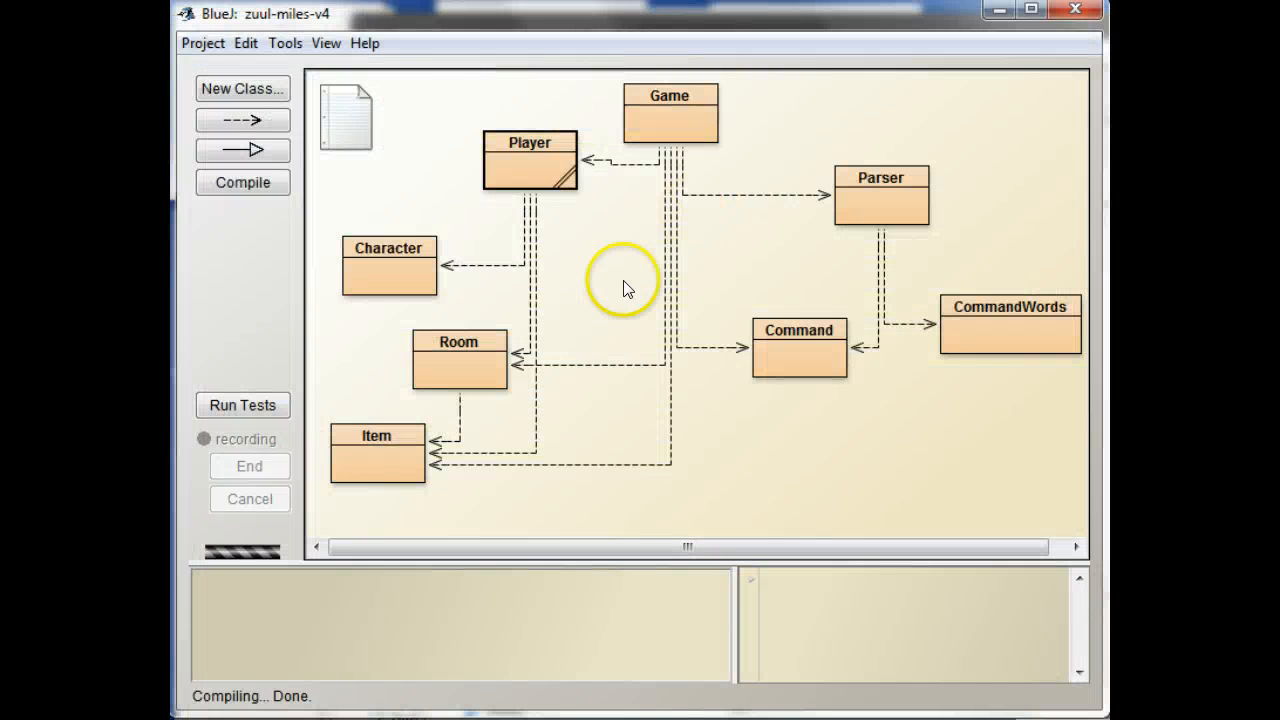
pyautogui.moveTo(510, 160)
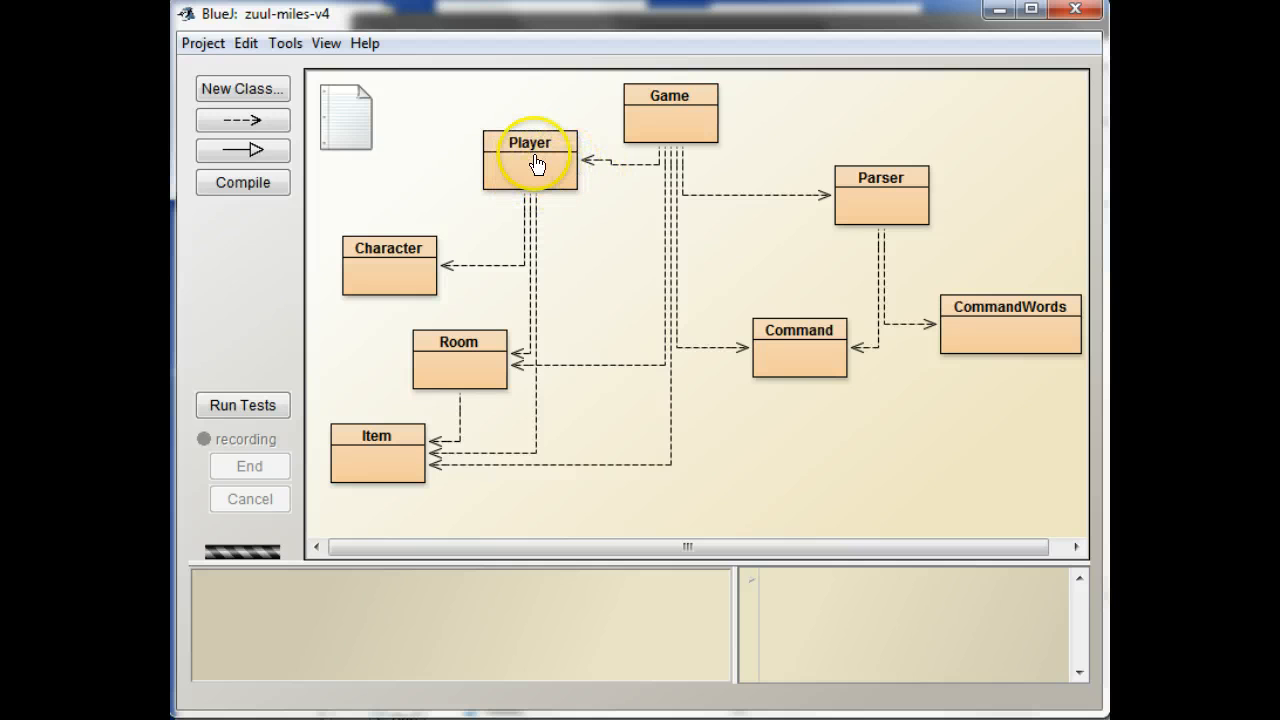
pyautogui.doubleClick(530, 160)
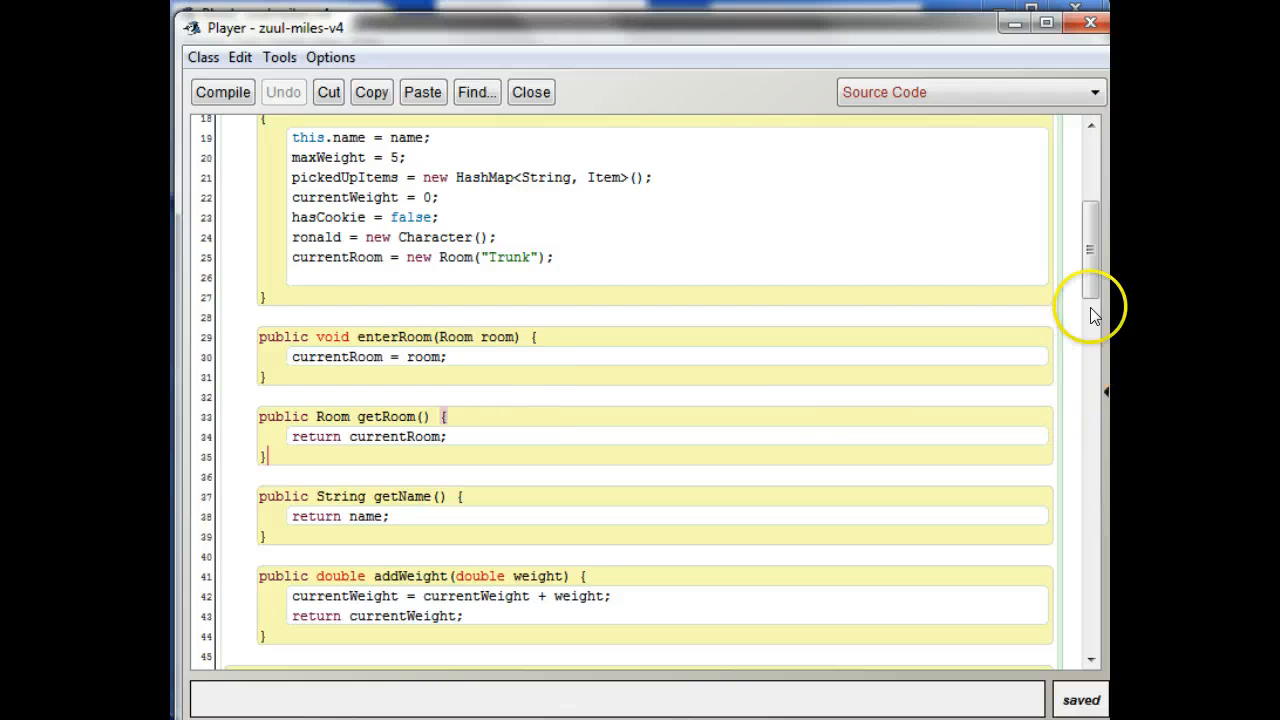
pyautogui.scroll(-3)
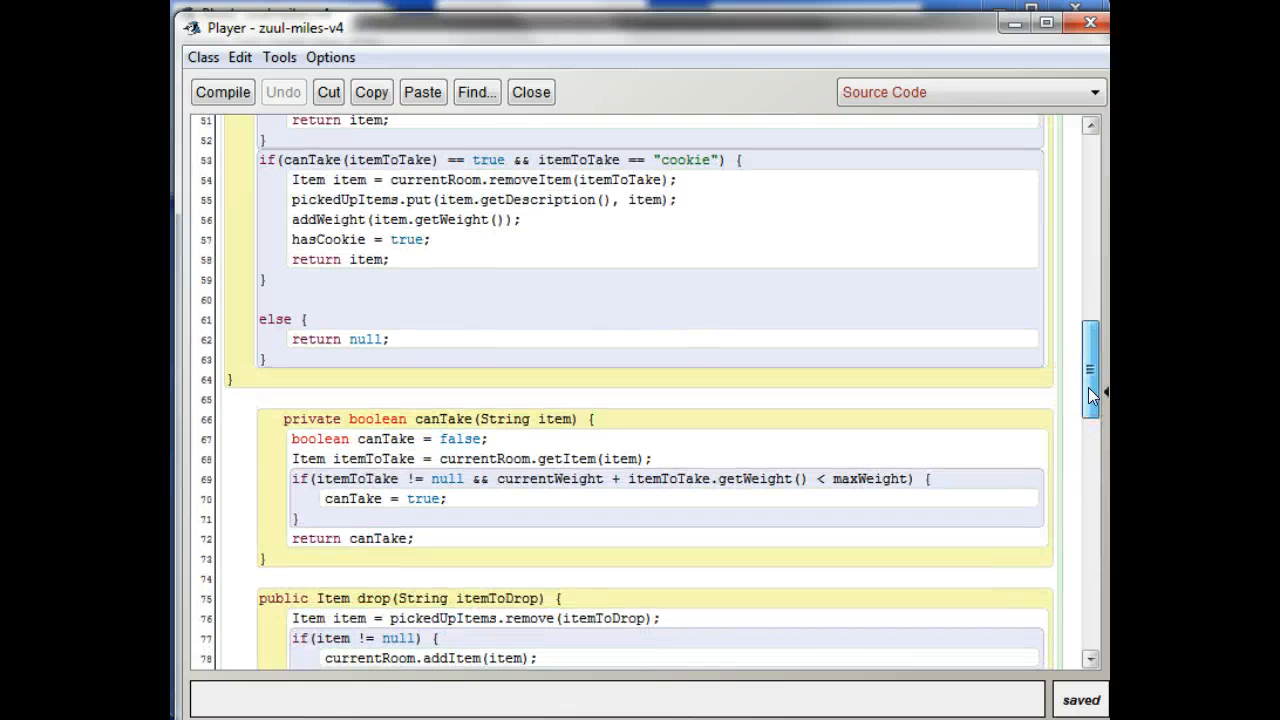
pyautogui.scroll(-3)
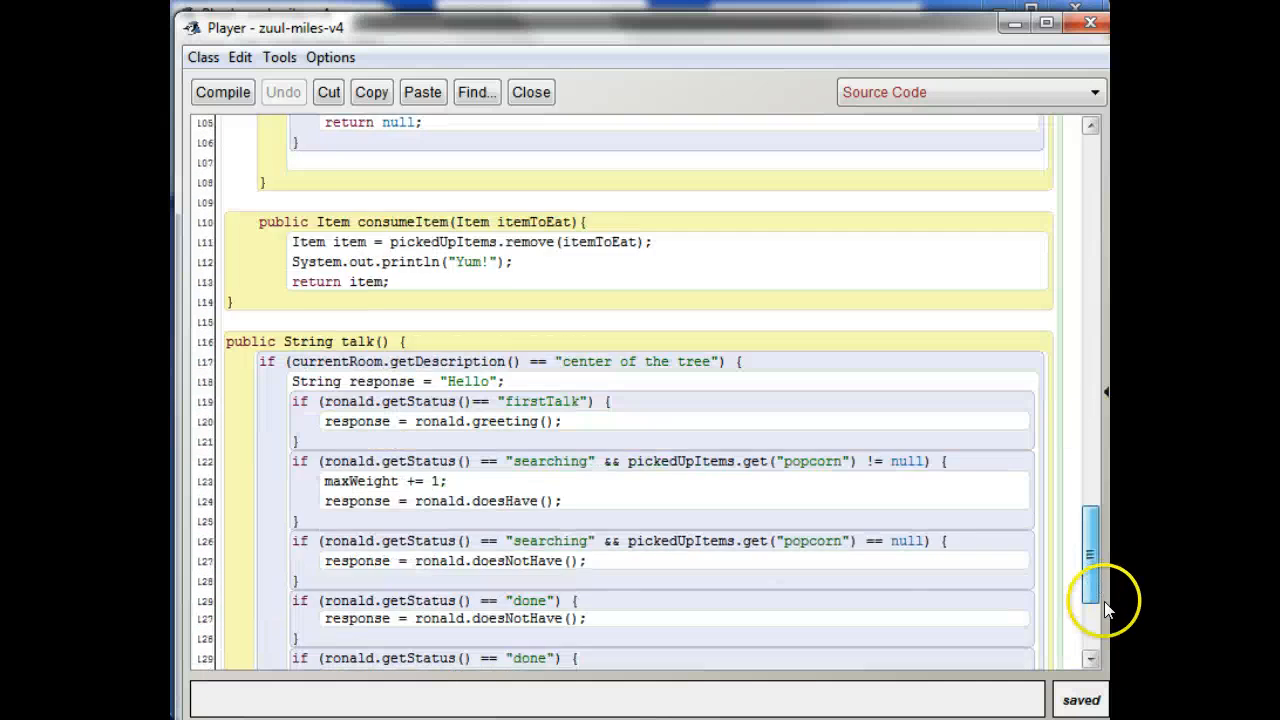
pyautogui.scroll(-3)
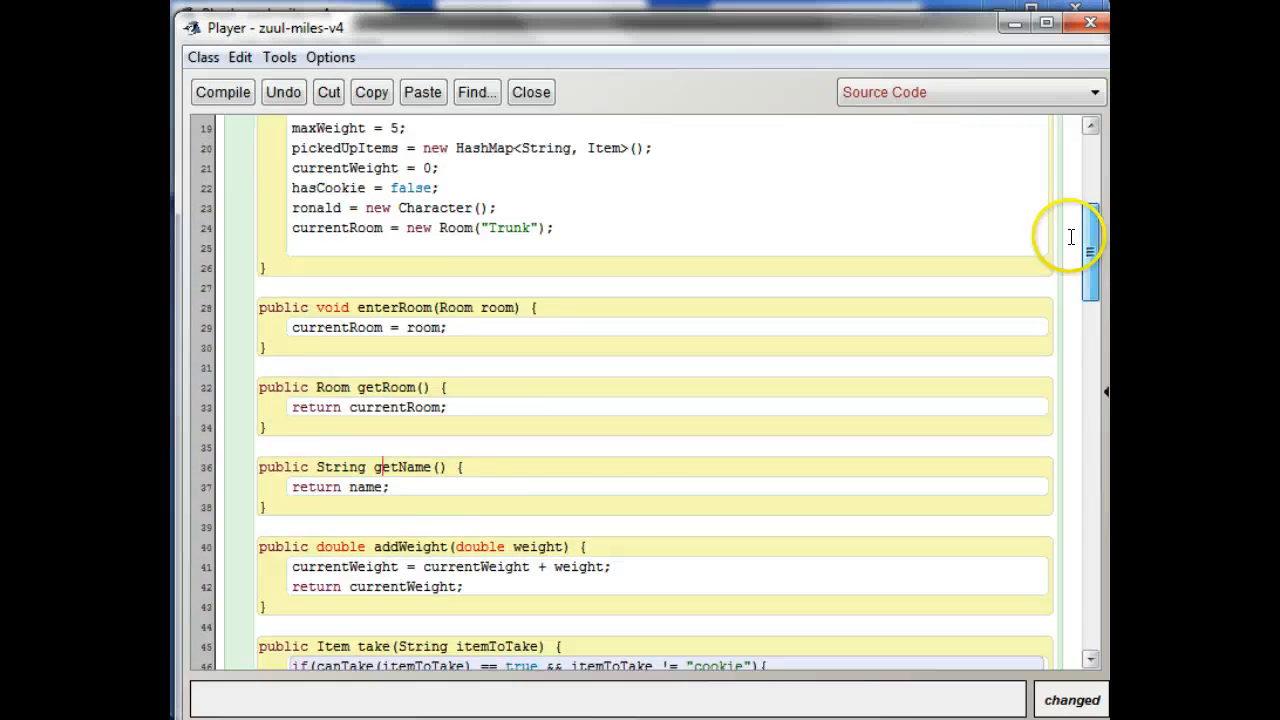
pyautogui.click(222, 92)
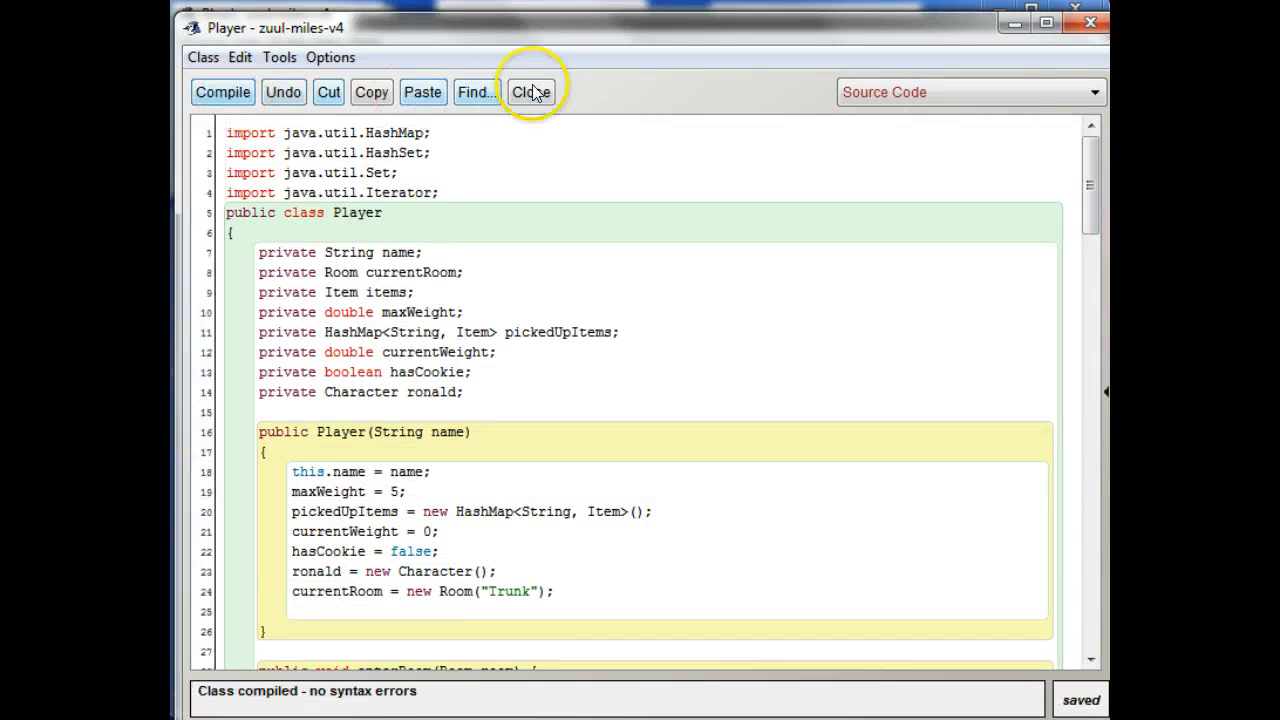
pyautogui.click(530, 92)
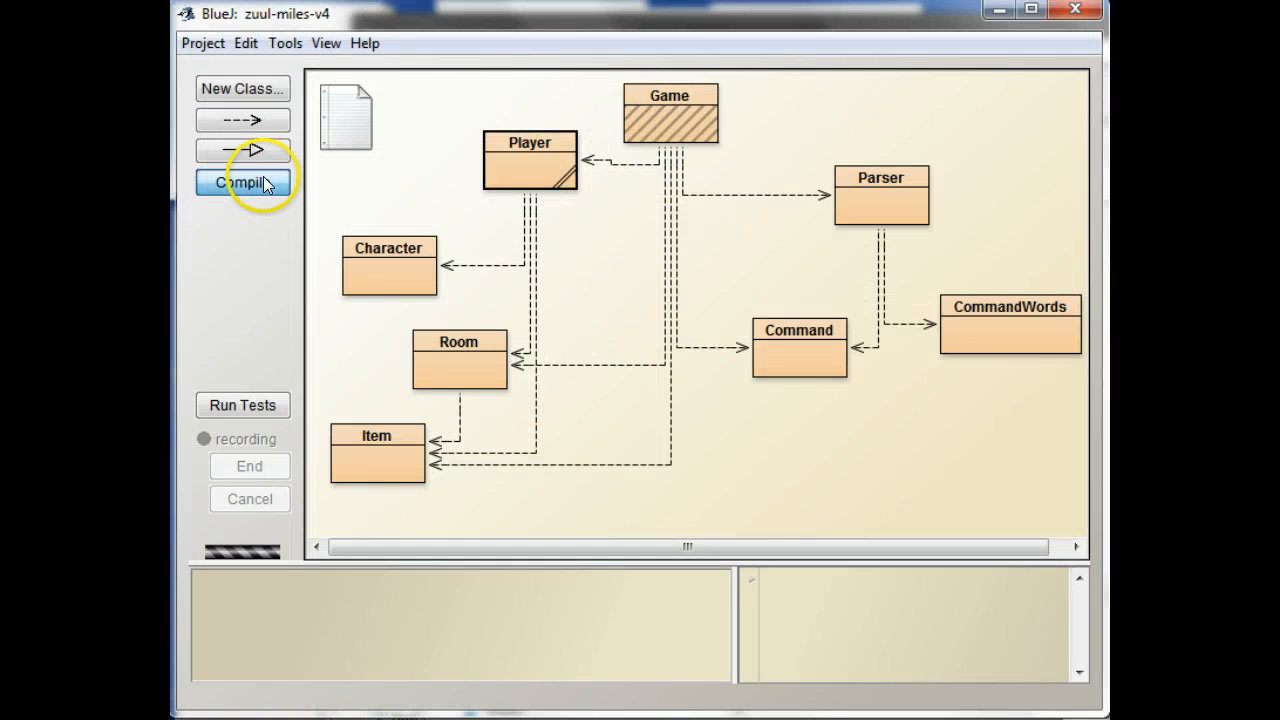
# Create a game1 object with new Game(String playerName) and a player name.
pyautogui.rightClick(668, 113)
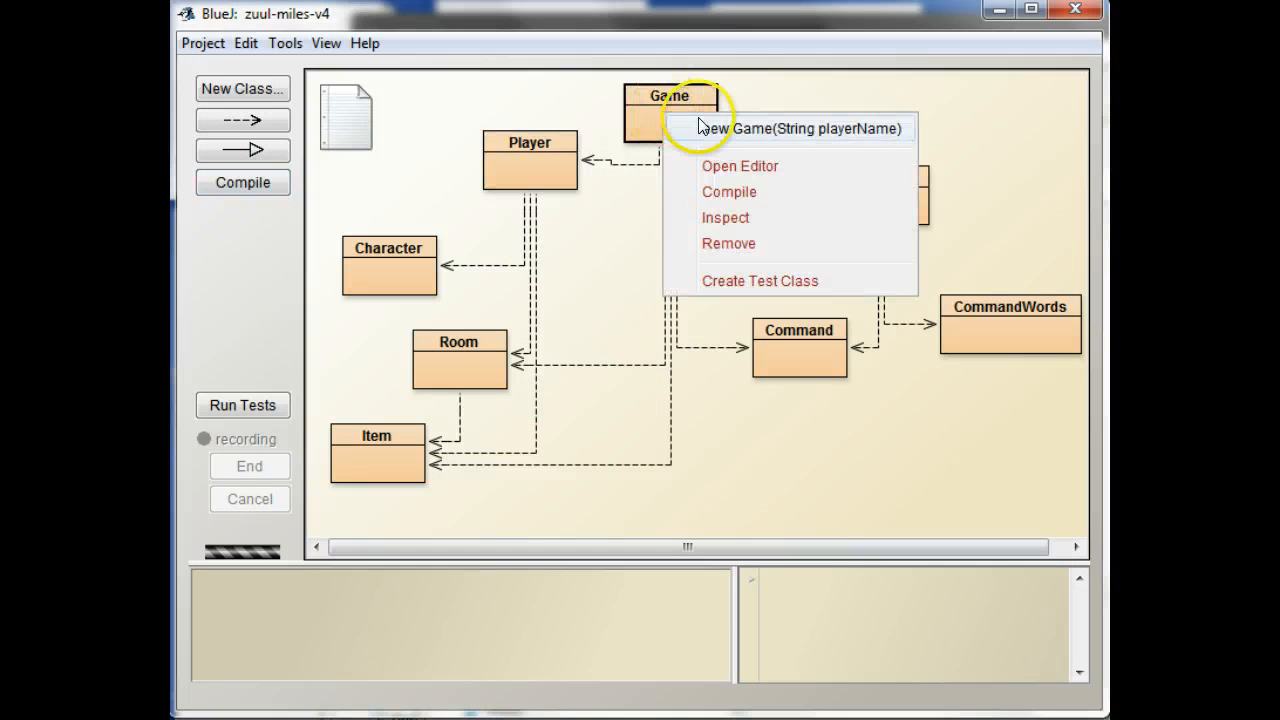
pyautogui.click(790, 128)
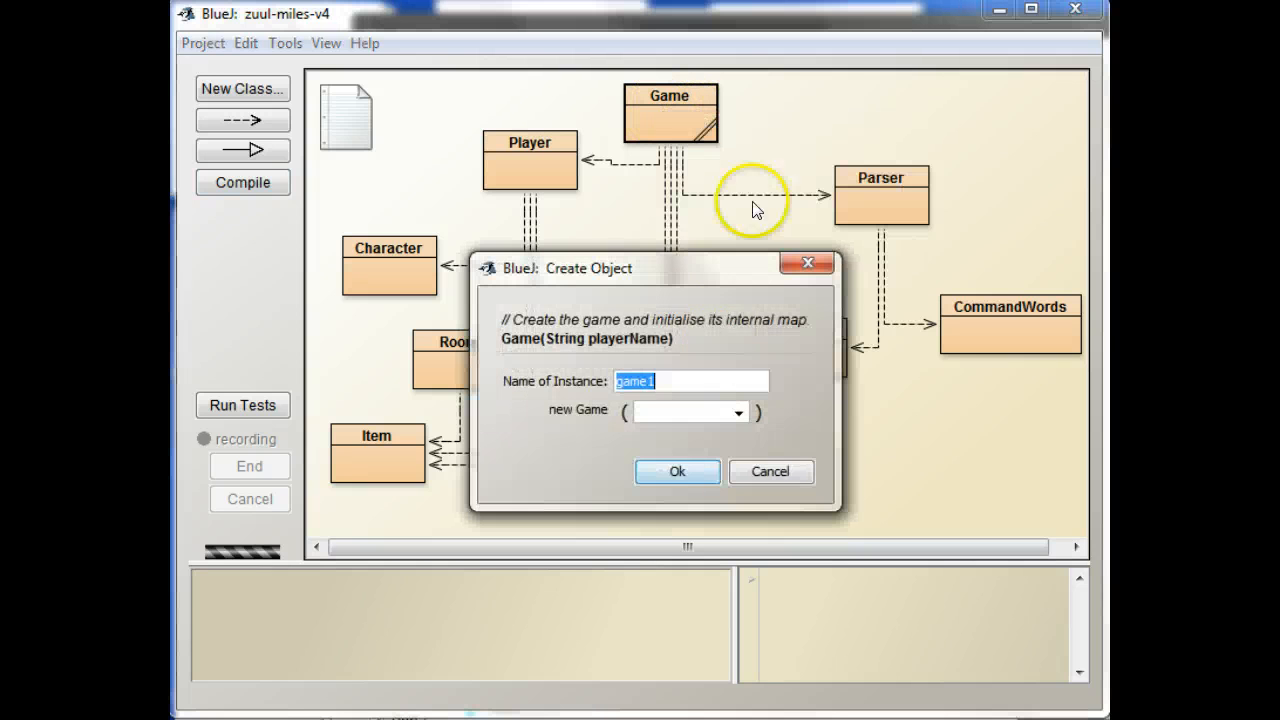
pyautogui.click(688, 412)
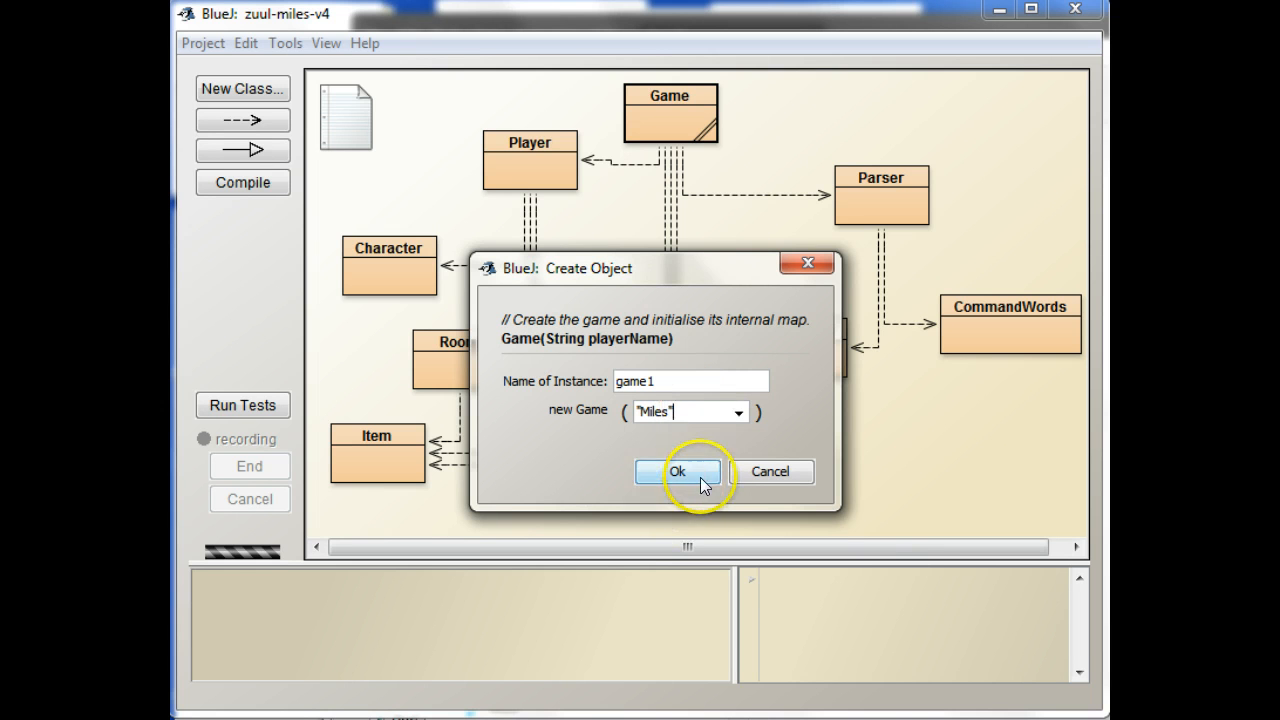
pyautogui.click(677, 471)
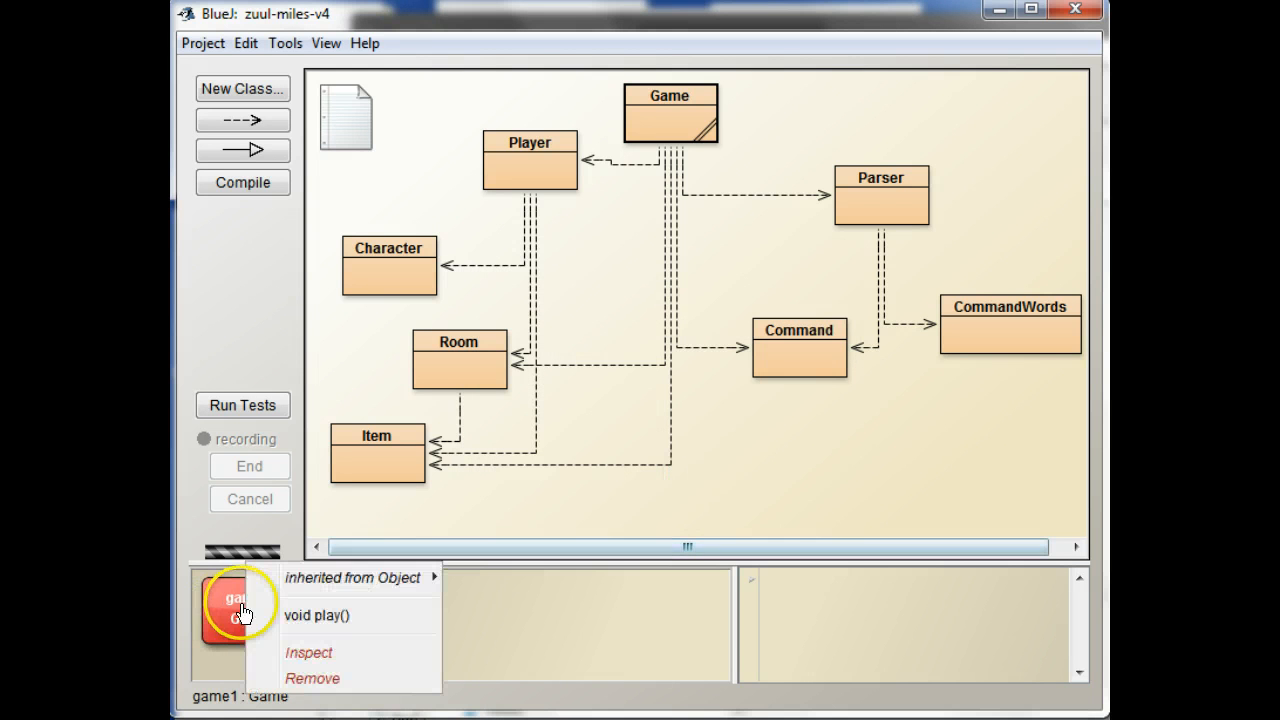
# Run game1's play() and enter talk to get the popcorn reward message.
pyautogui.click(316, 615)
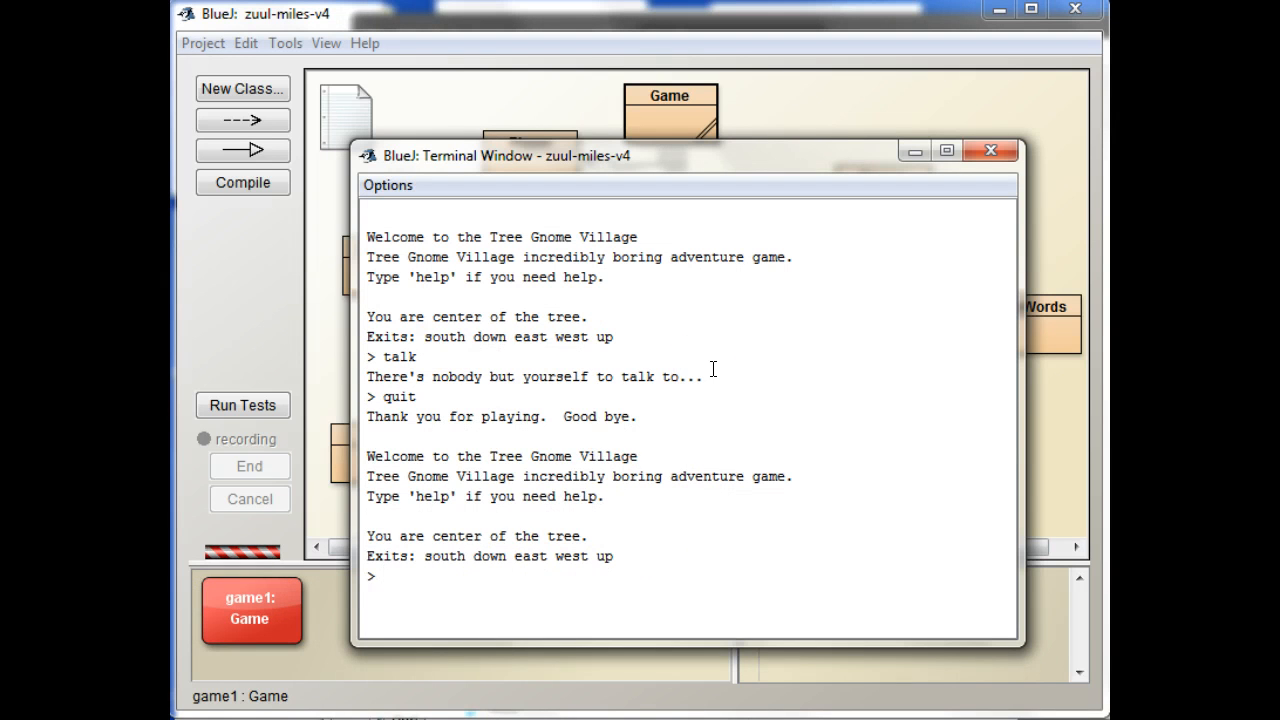
pyautogui.write('talk')
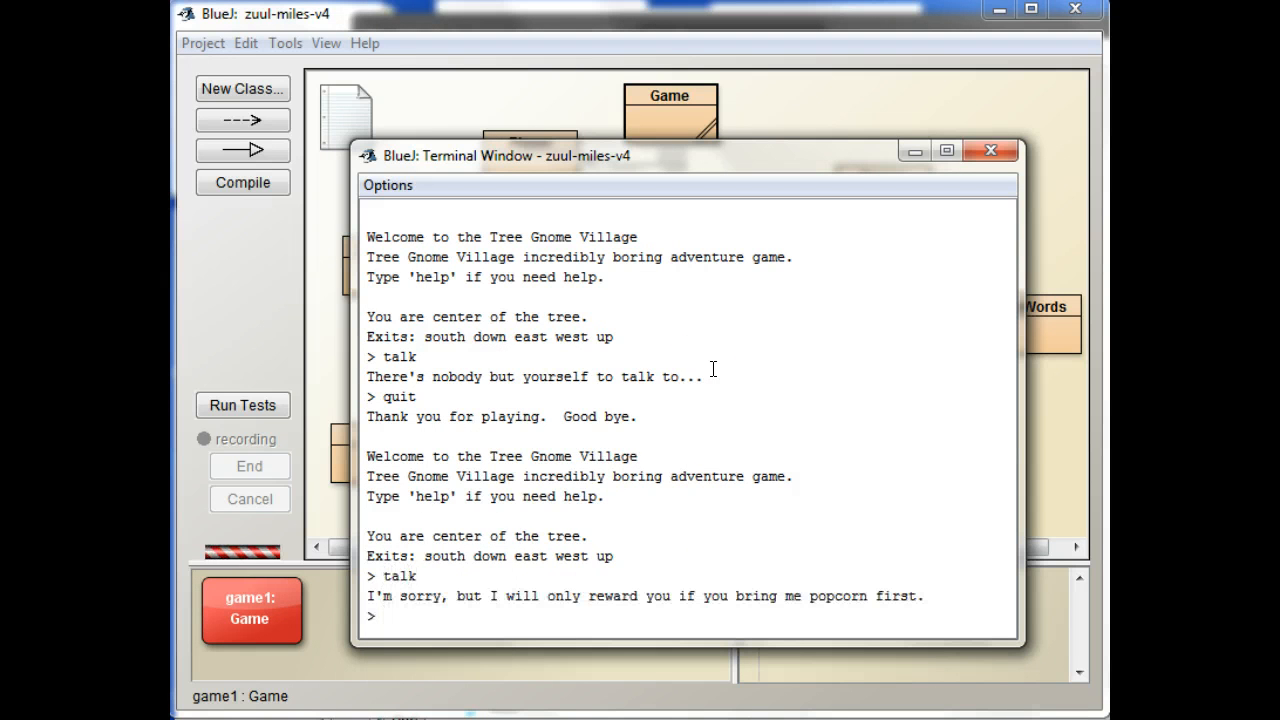
pyautogui.moveTo(720, 197)
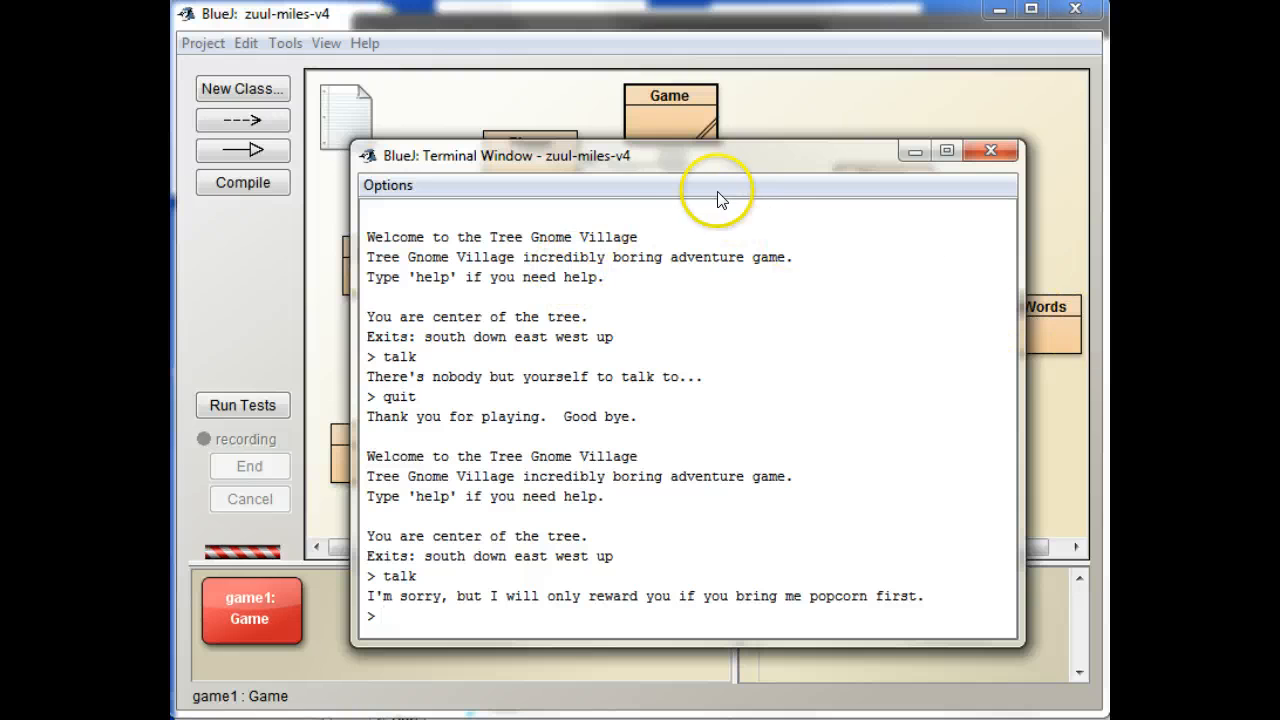
pyautogui.moveTo(715, 155); pyautogui.dragTo(845, 285)
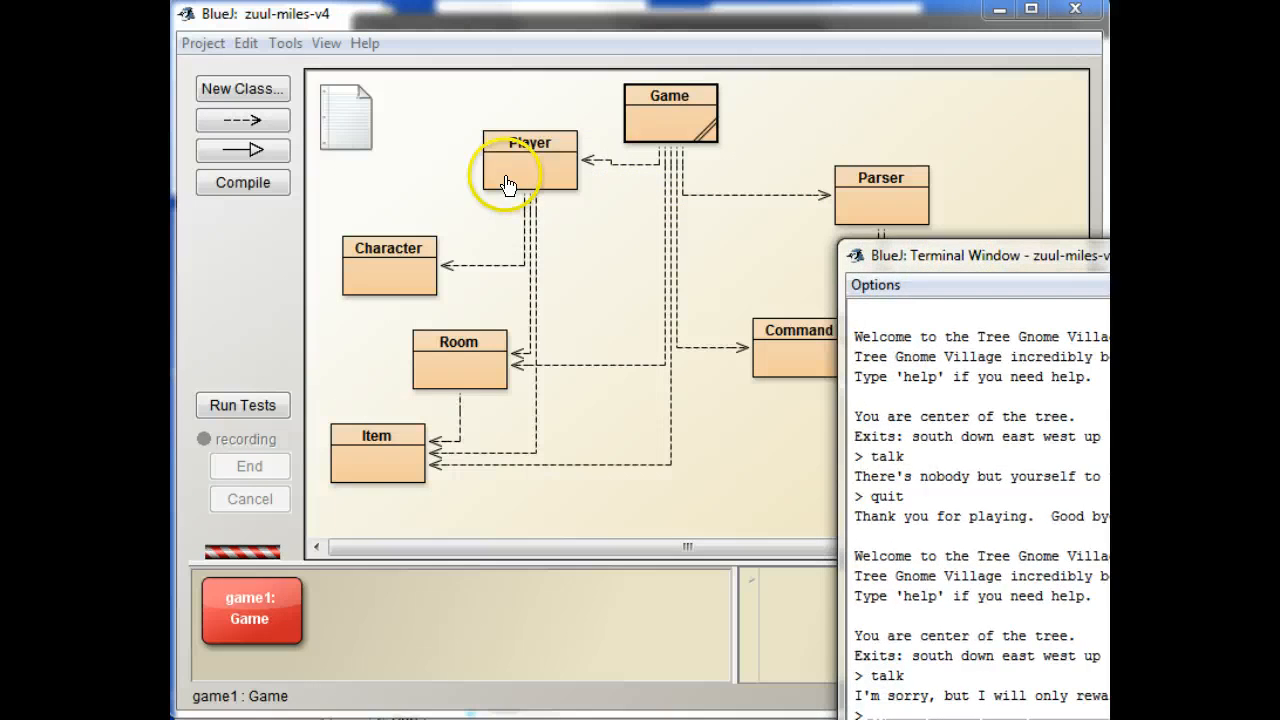
pyautogui.doubleClick(529, 161)
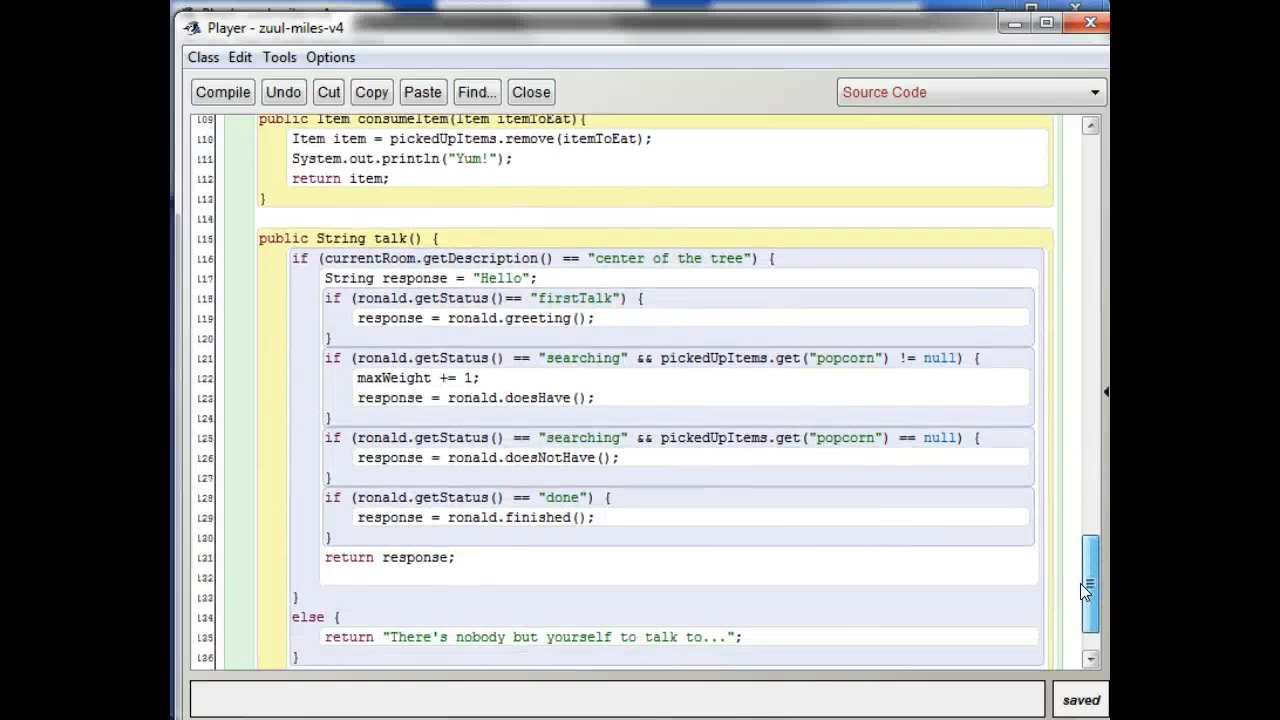
pyautogui.scroll(-3)
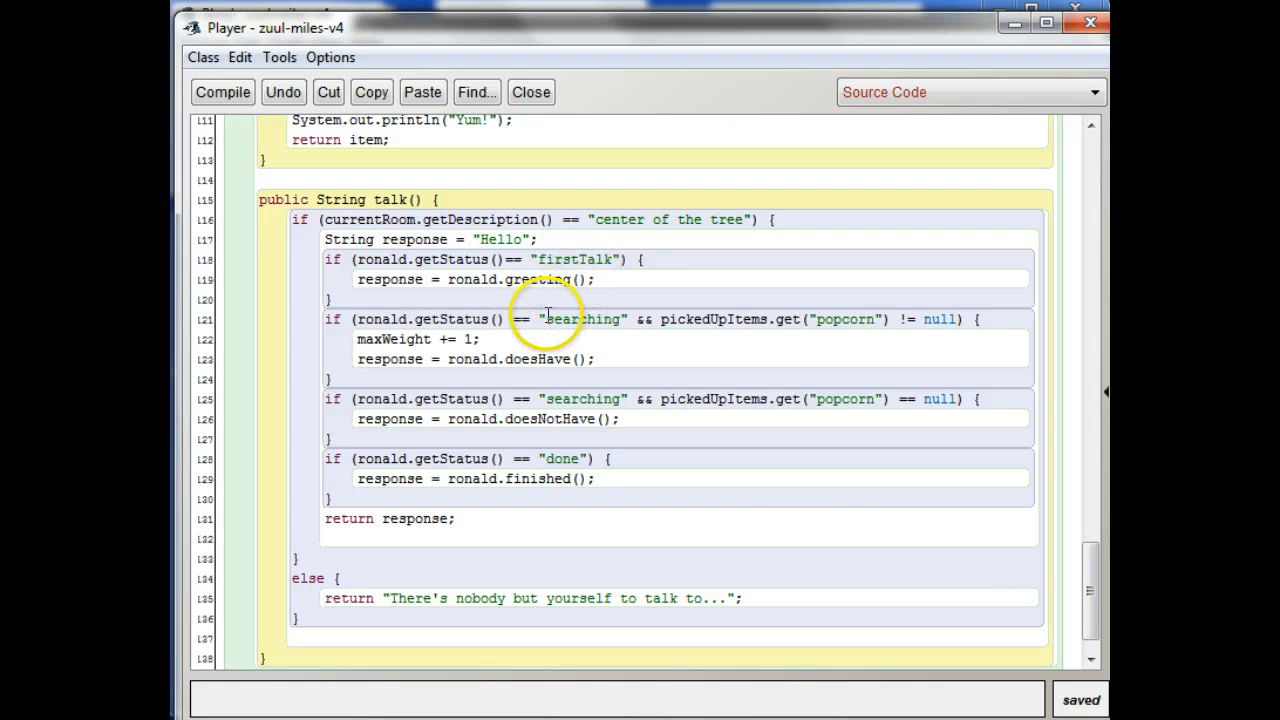
pyautogui.moveTo(395, 310)
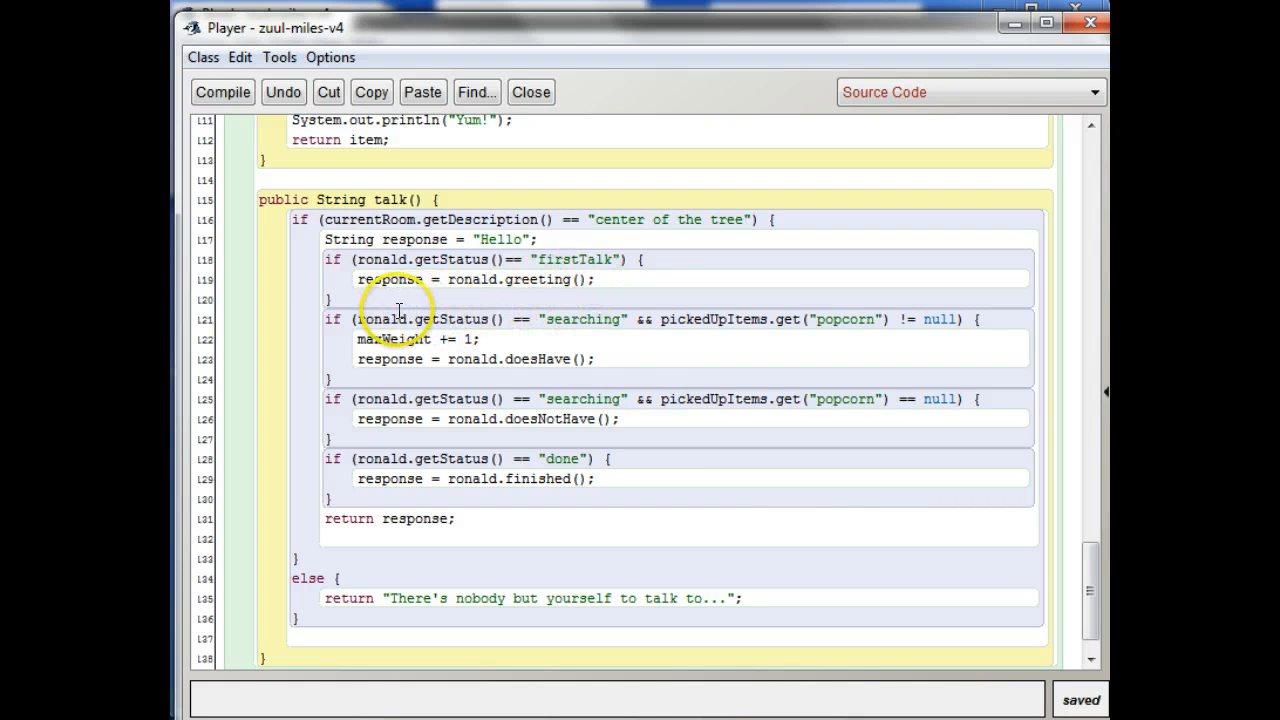
pyautogui.moveTo(625, 357)
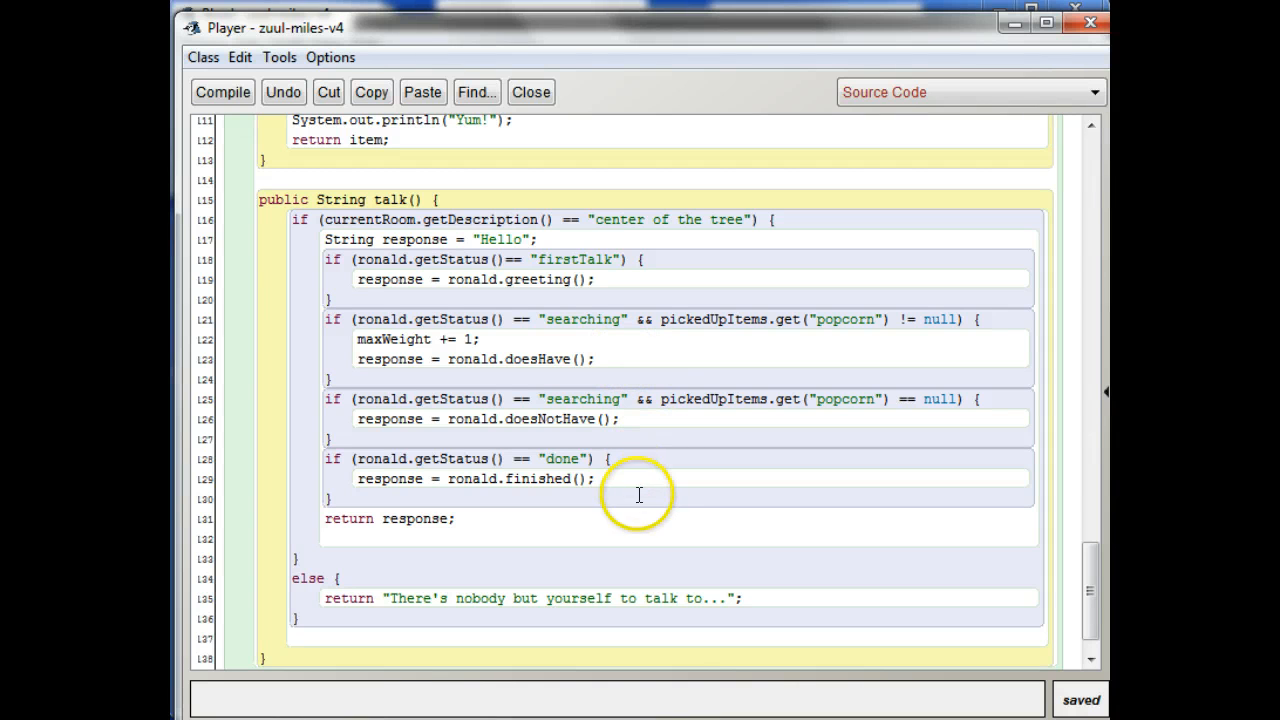
pyautogui.moveTo(535, 610)
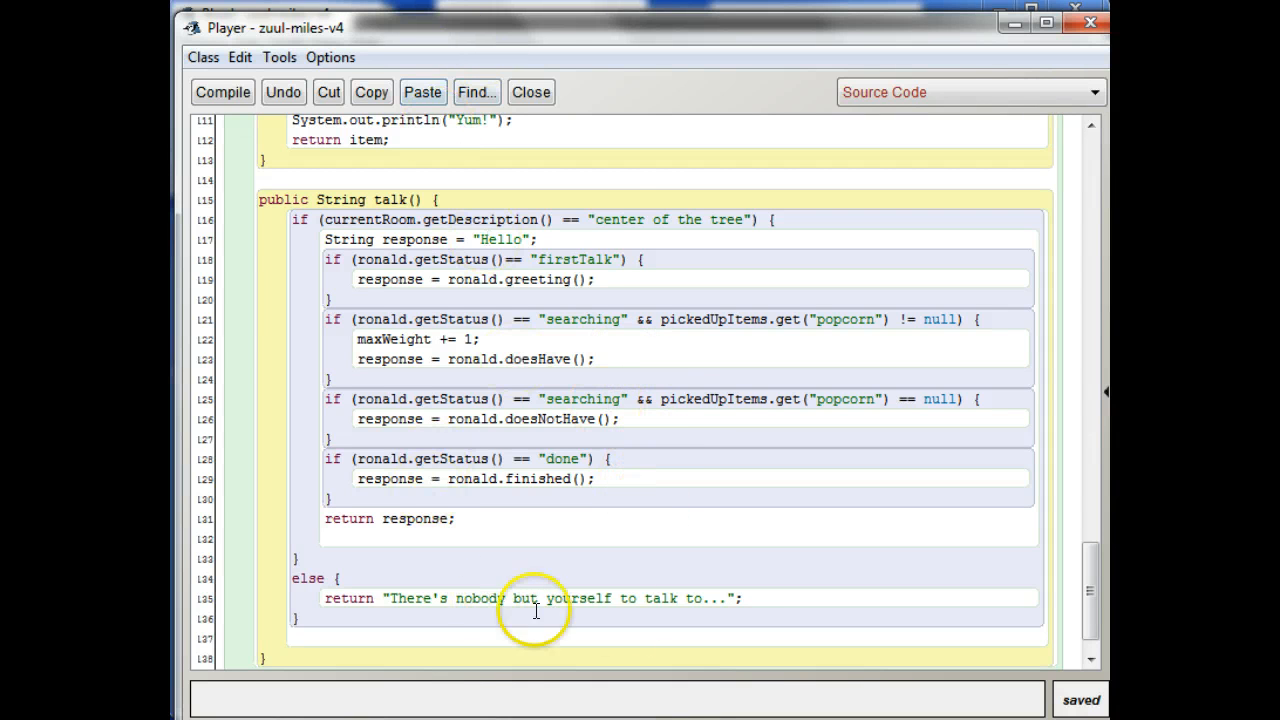
pyautogui.moveTo(410, 40)
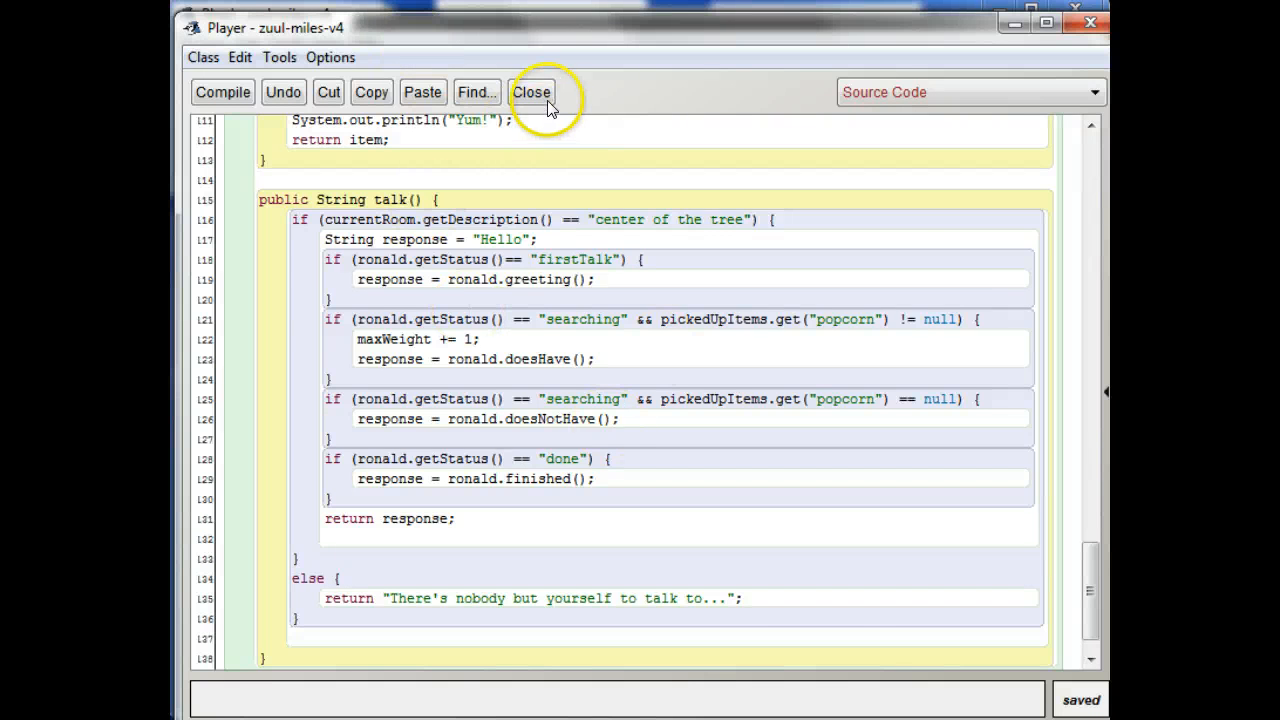
pyautogui.click(531, 92)
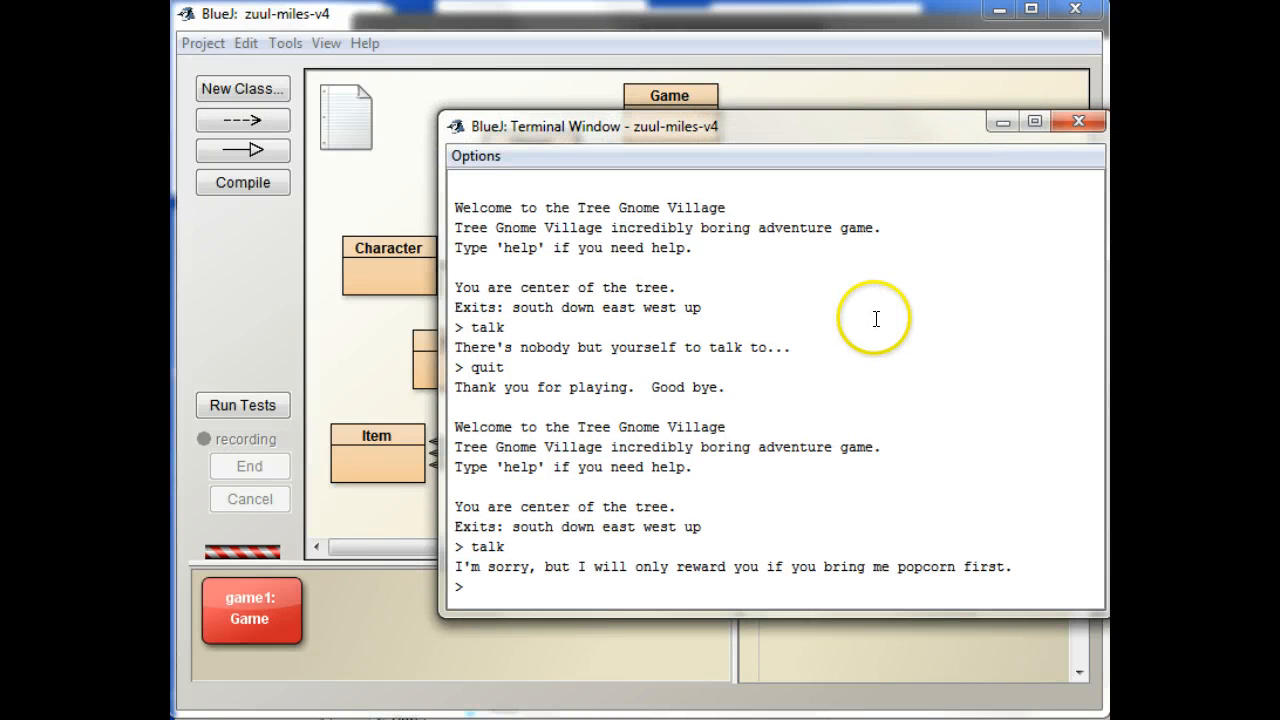
pyautogui.moveTo(712, 581)
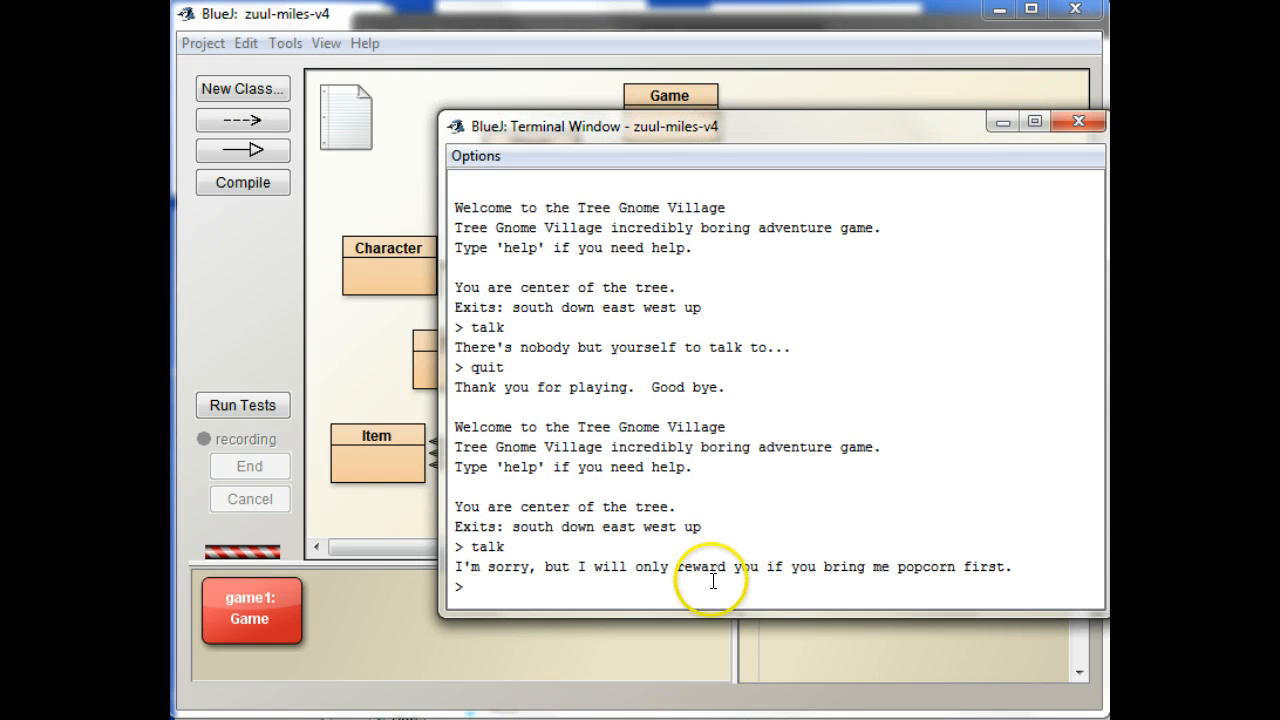
# Go south to the arcade, talk to find nobody there, and start typing quit.
pyautogui.write('g')
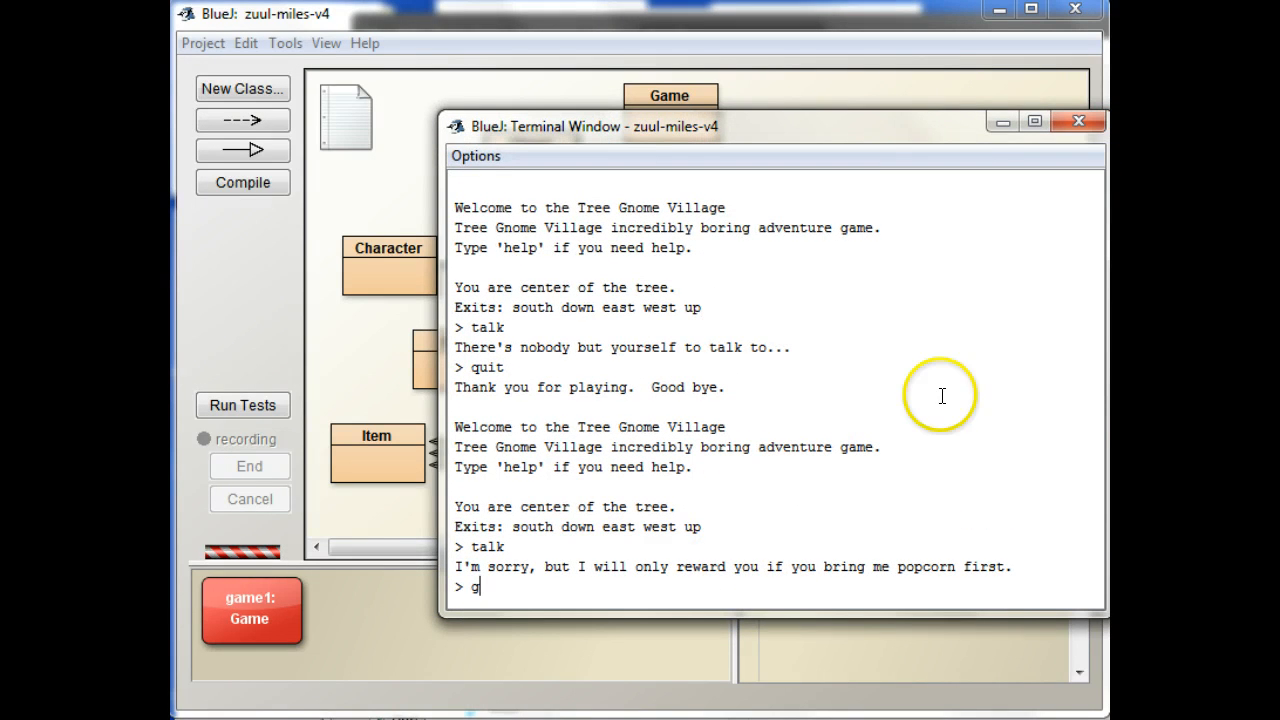
pyautogui.write('o south')
pyautogui.write('talk')
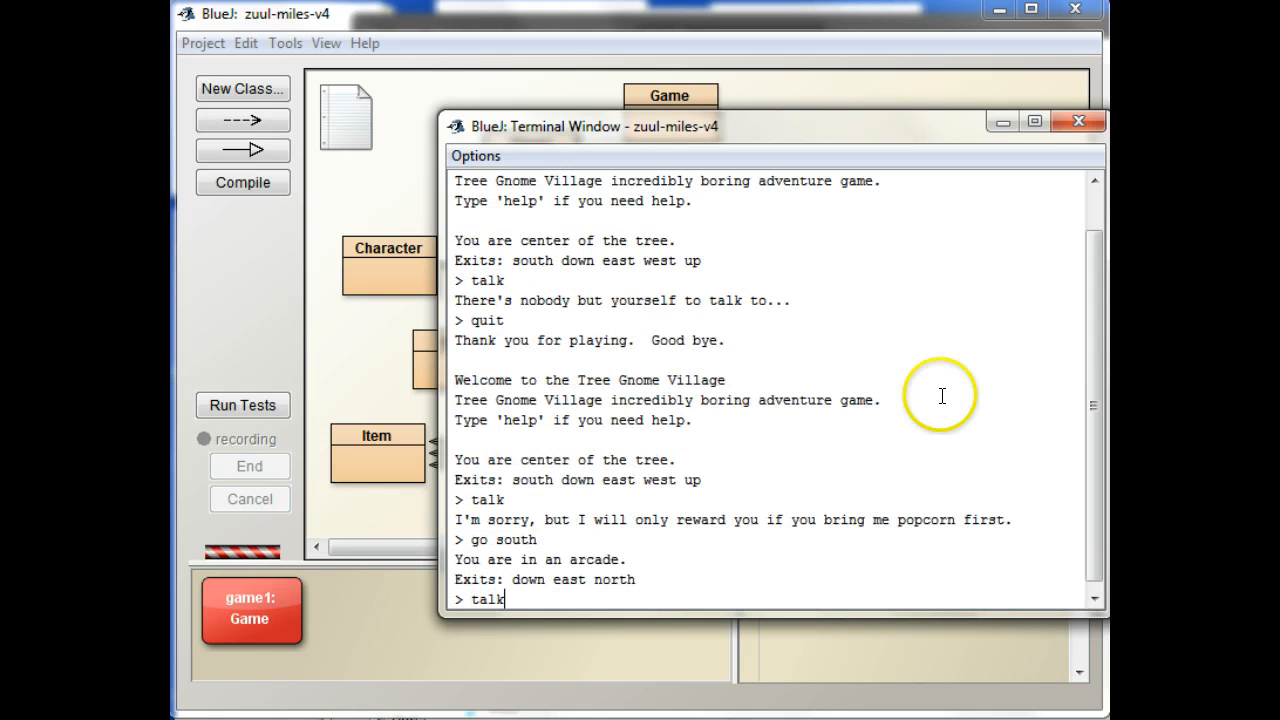
pyautogui.press('Return')
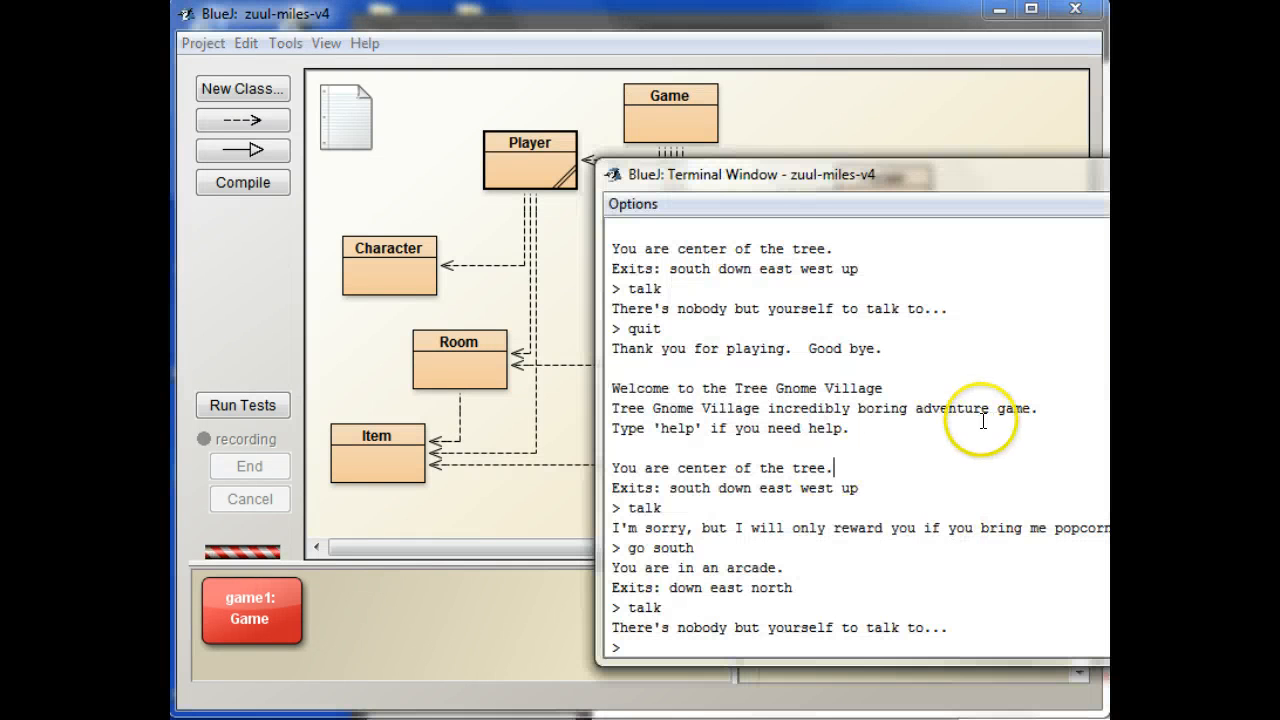
pyautogui.moveTo(740, 690)
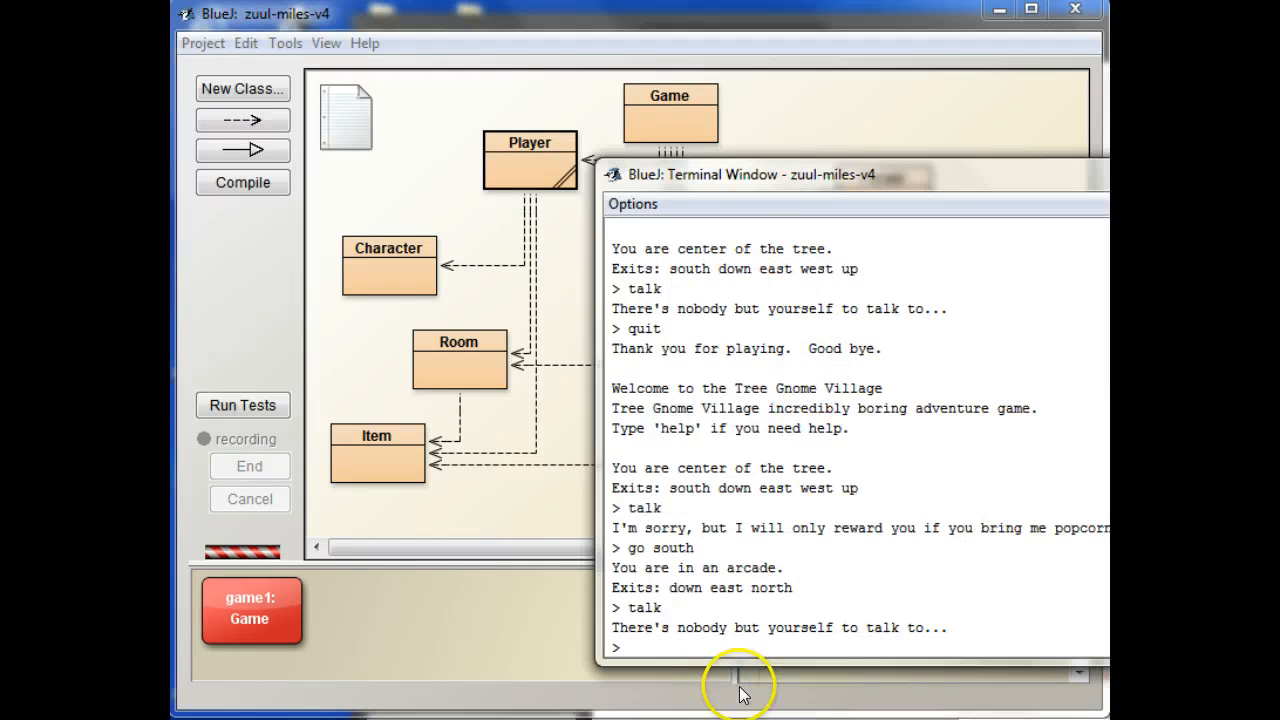
pyautogui.write('quit')
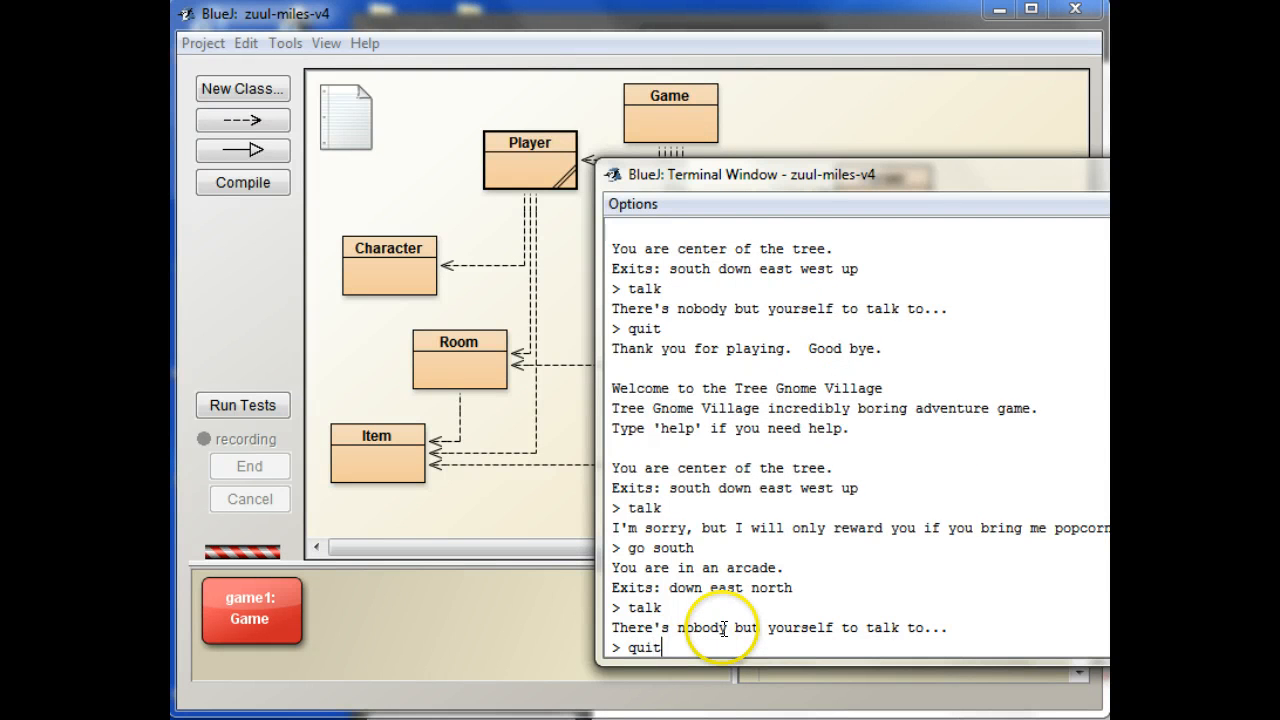